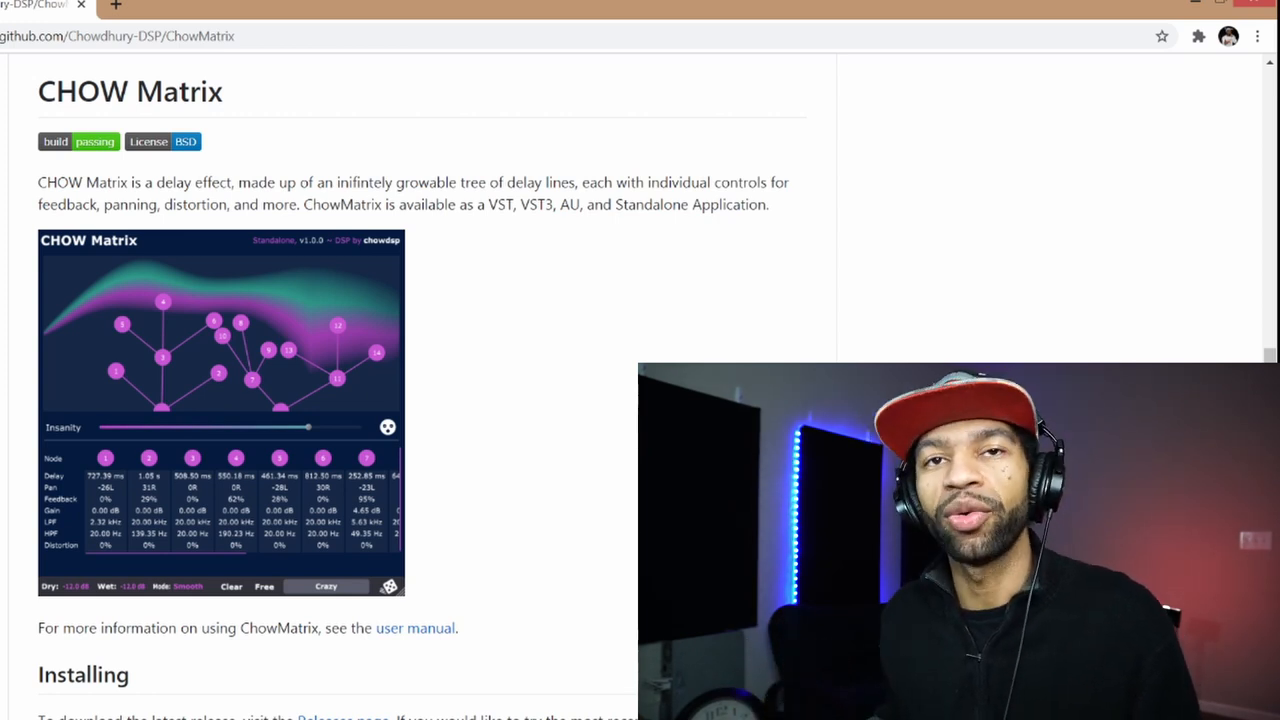
Scroll up through the ChowMatrix README and enter the bin folder of release zips.
{"action": "scroll", "scroll_direction": "up", "scroll_amount": 3}
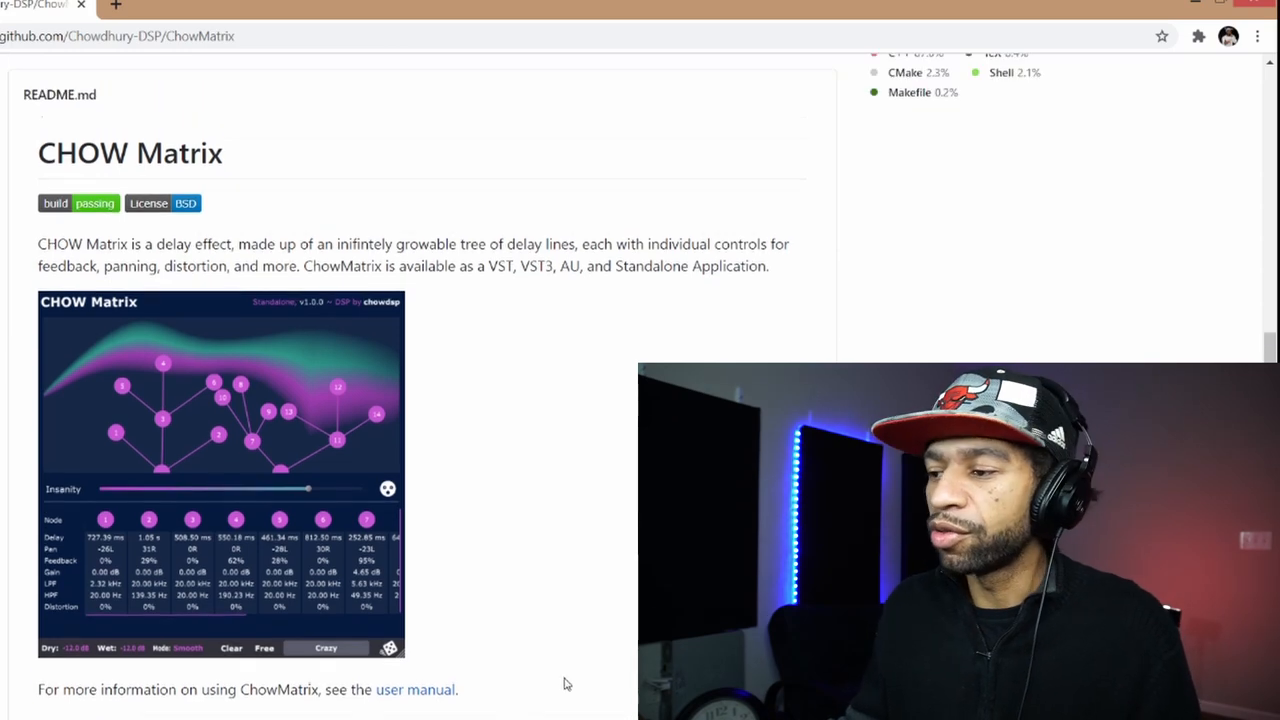
{"action": "scroll", "scroll_direction": "up", "scroll_amount": 3}
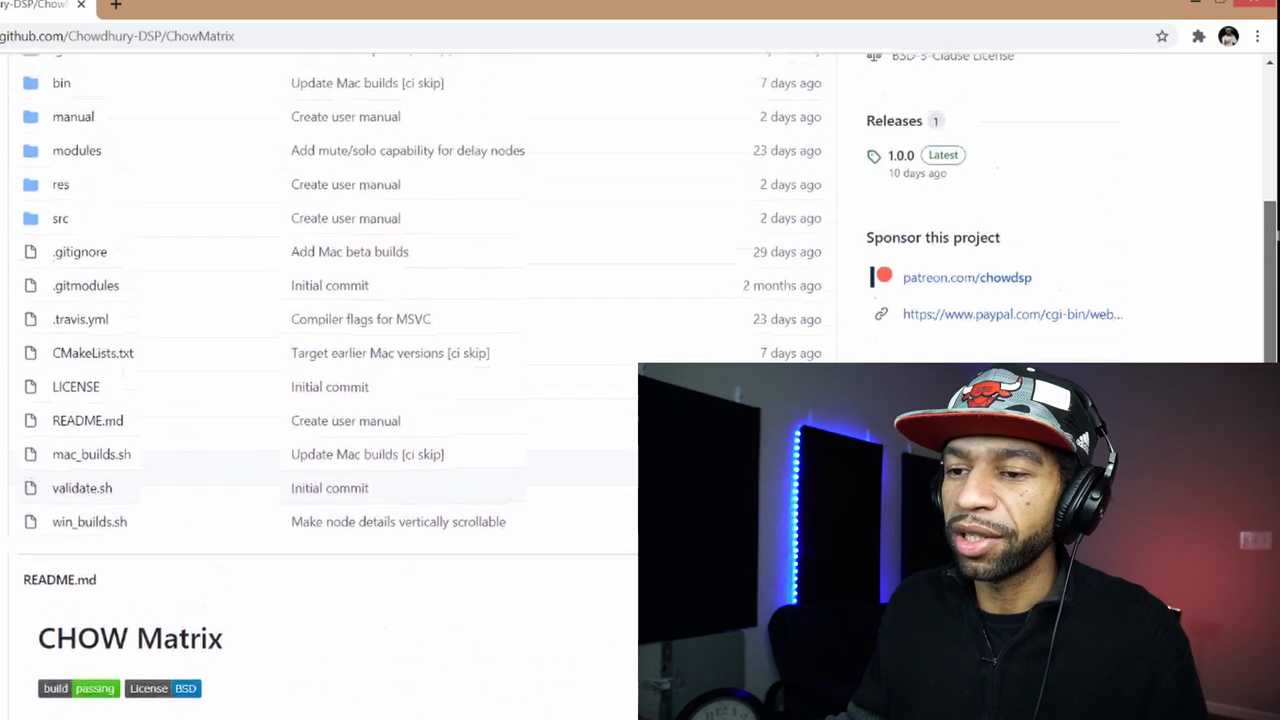
{"action": "scroll", "scroll_direction": "up", "scroll_amount": 3}
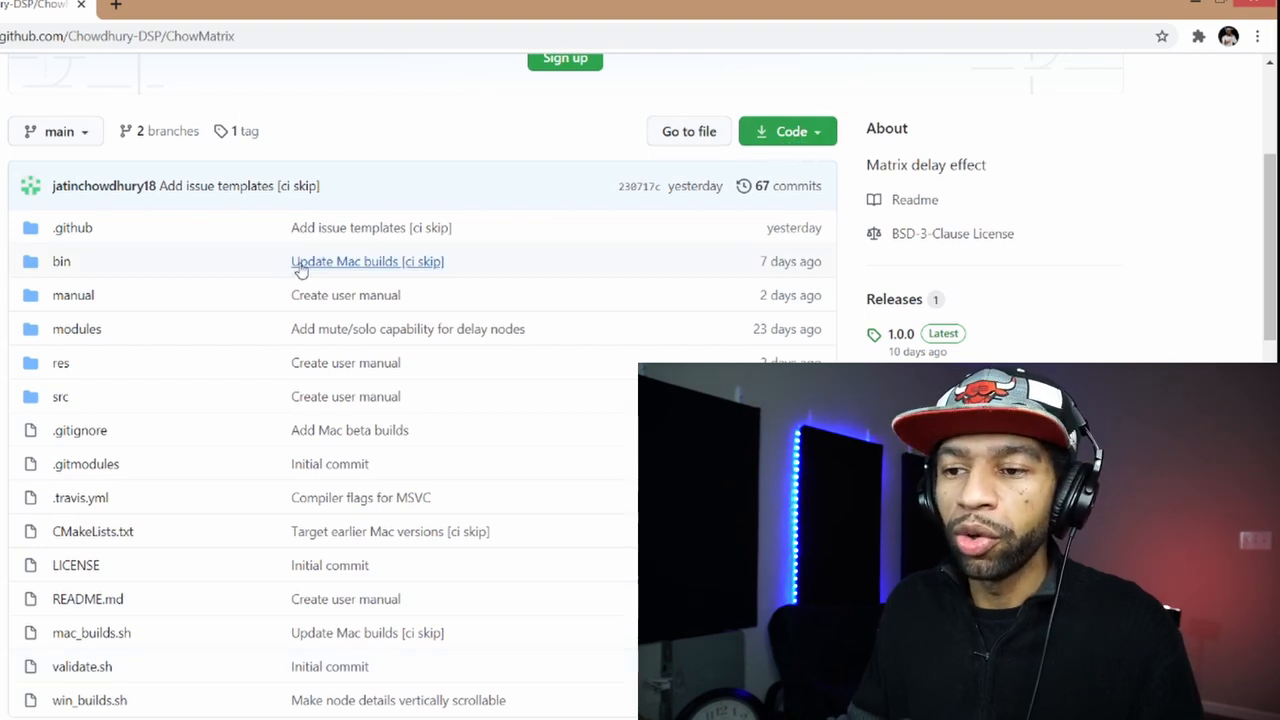
{"action": "left_click", "coordinate": [60, 260]}
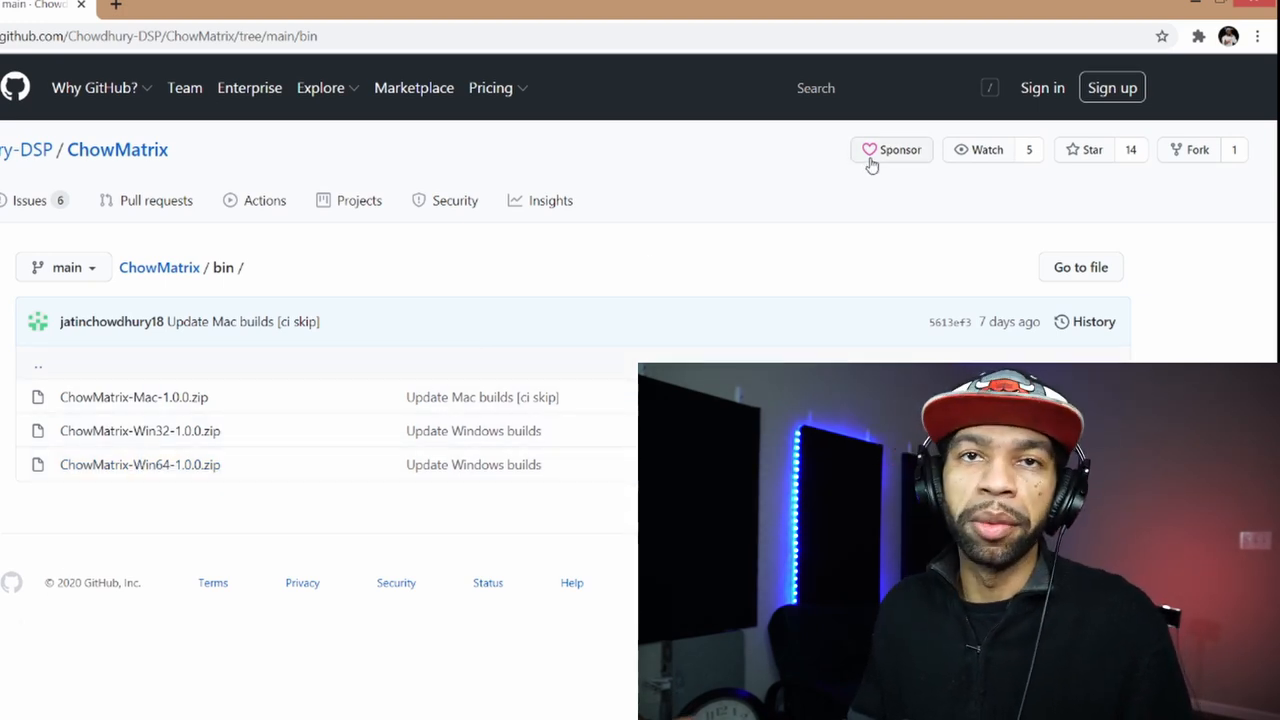
{"action": "mouse_move", "coordinate": [892, 148]}
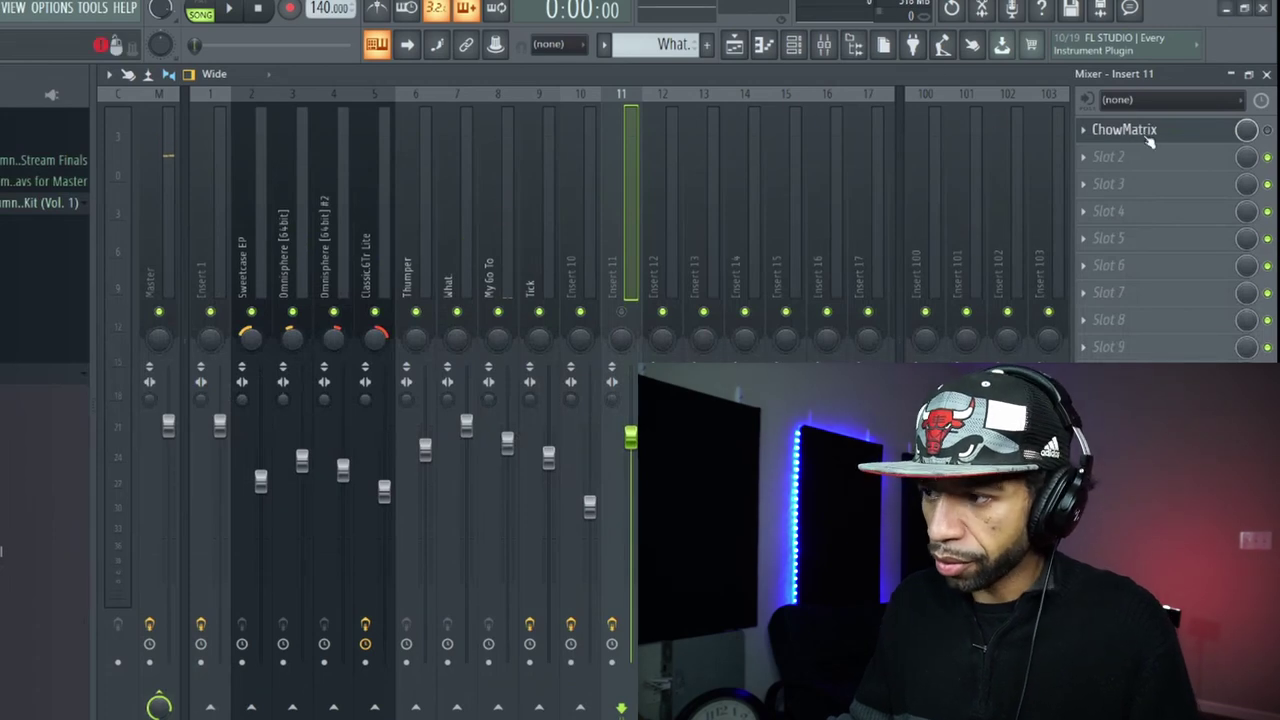
Bring up ChowMatrix on insert 11 and go to its wrapper Troubleshooting options.
{"action": "left_click", "coordinate": [1124, 128]}
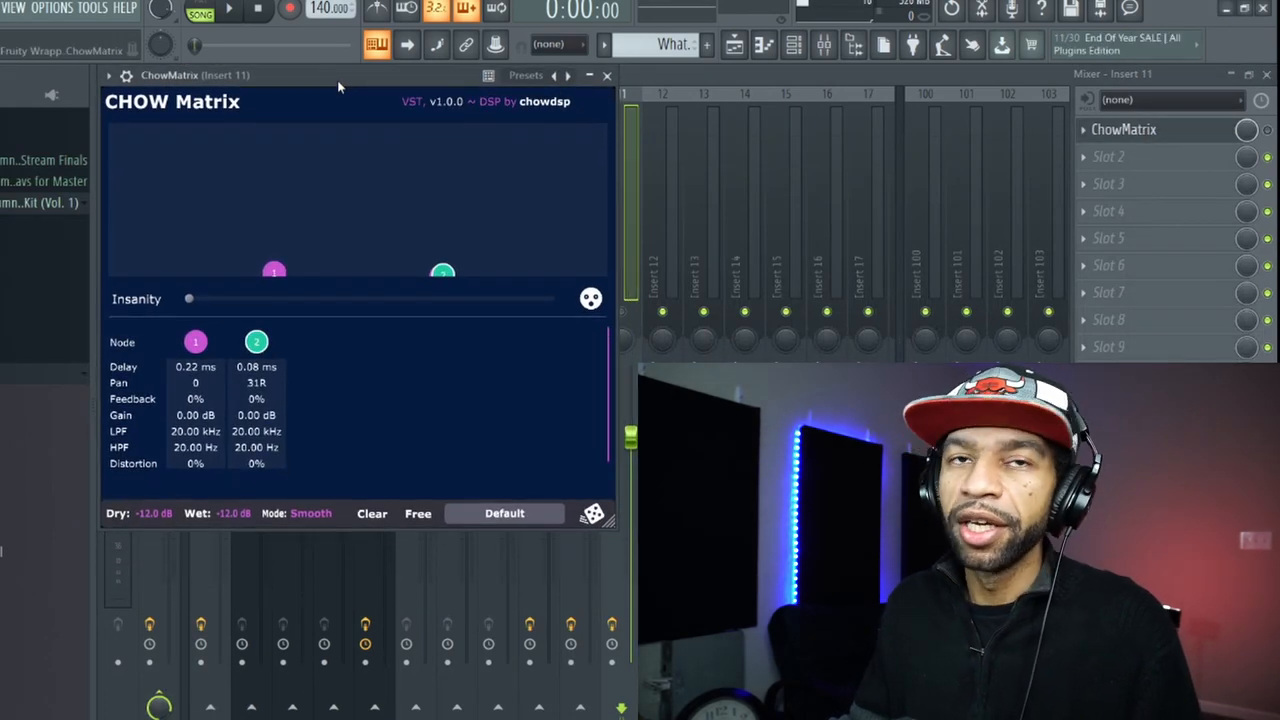
{"action": "mouse_move", "coordinate": [354, 62]}
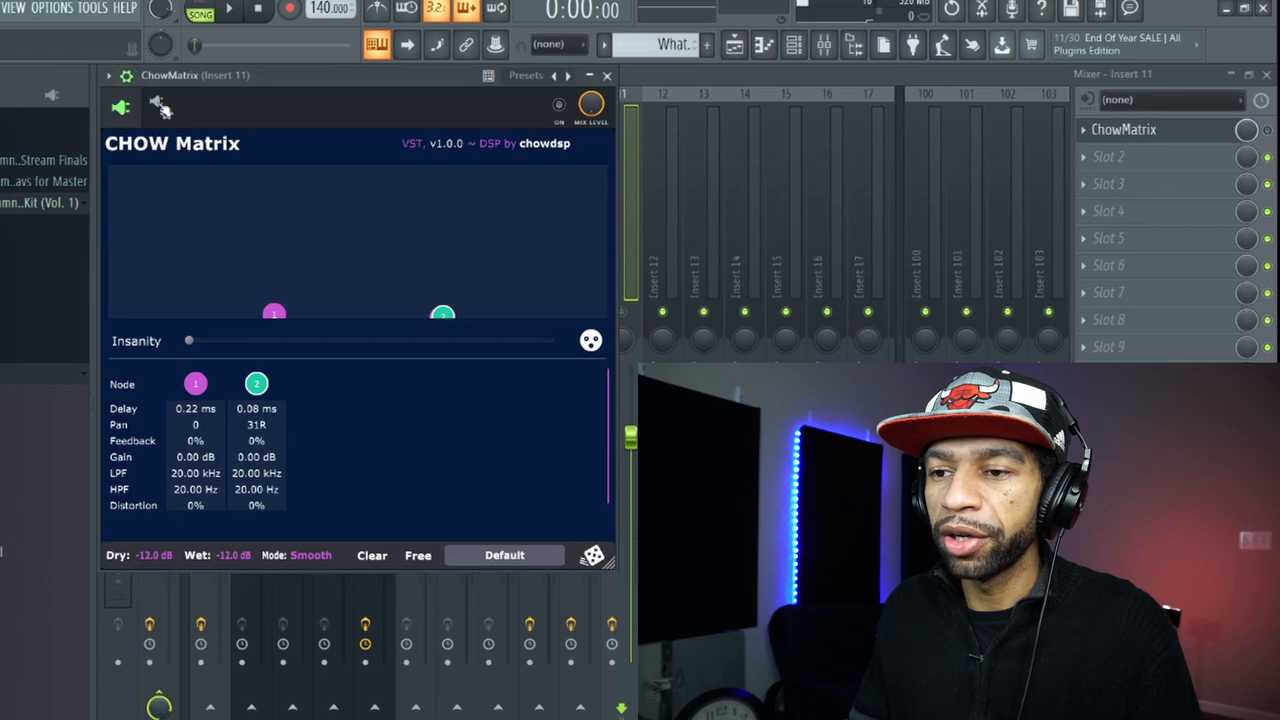
{"action": "left_click", "coordinate": [160, 108]}
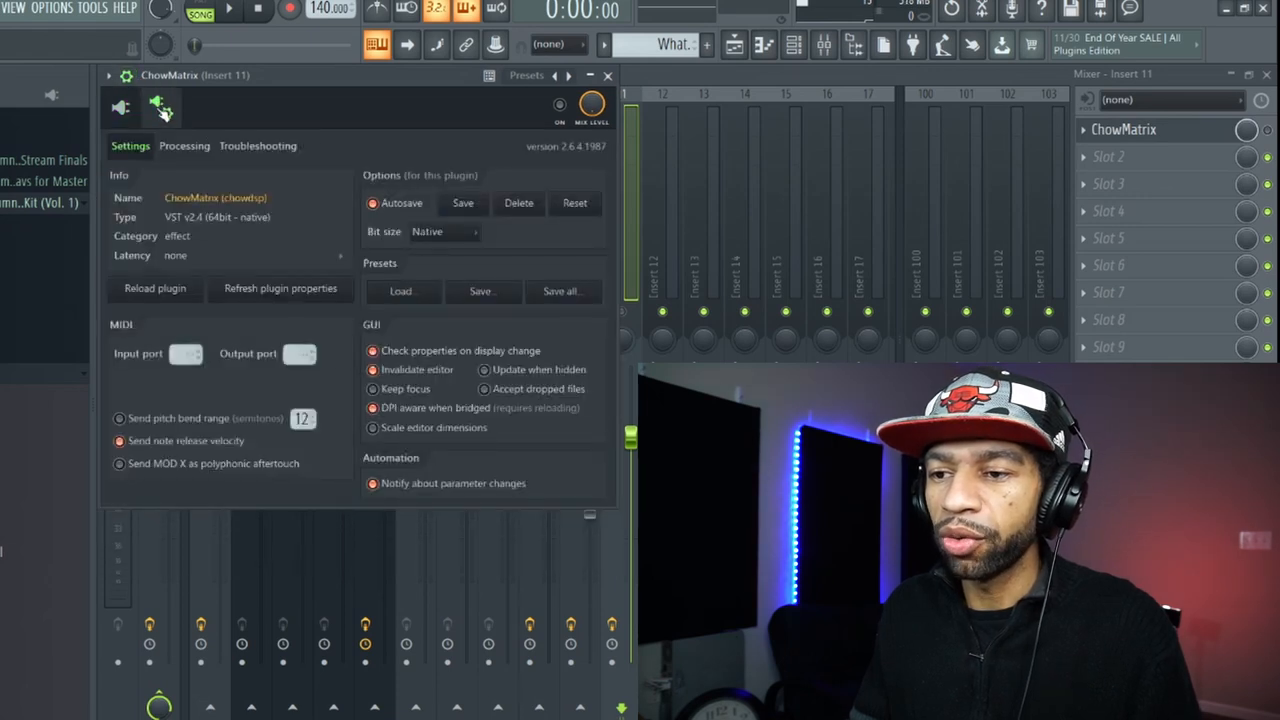
{"action": "left_click", "coordinate": [256, 144]}
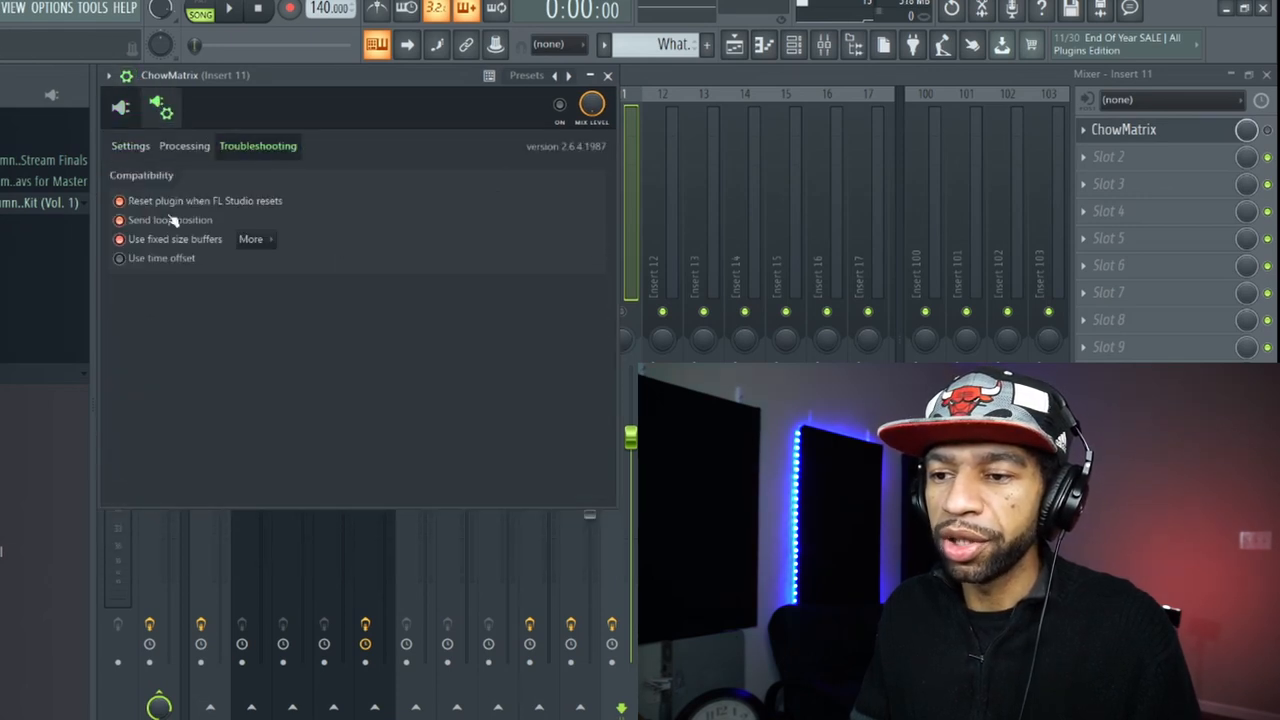
Enable Use fixed size buffers for the plugin and accept the warning.
{"action": "left_click", "coordinate": [120, 240]}
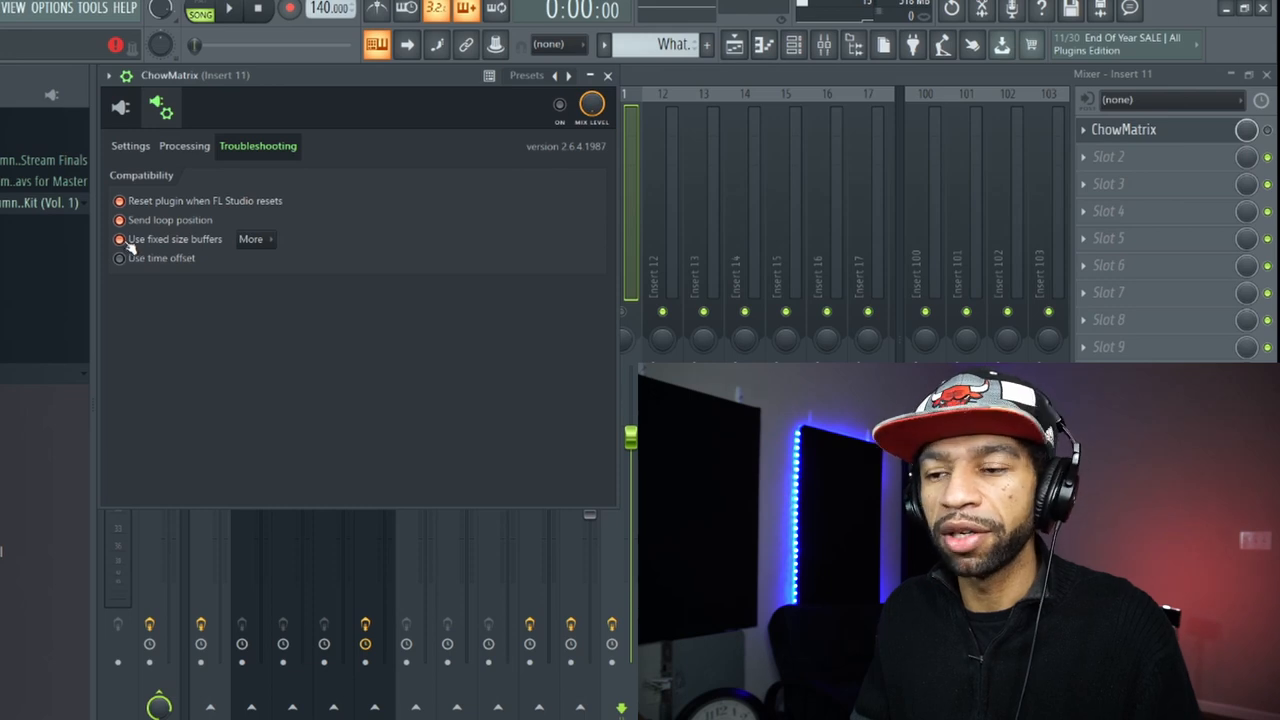
{"action": "left_click", "coordinate": [120, 240]}
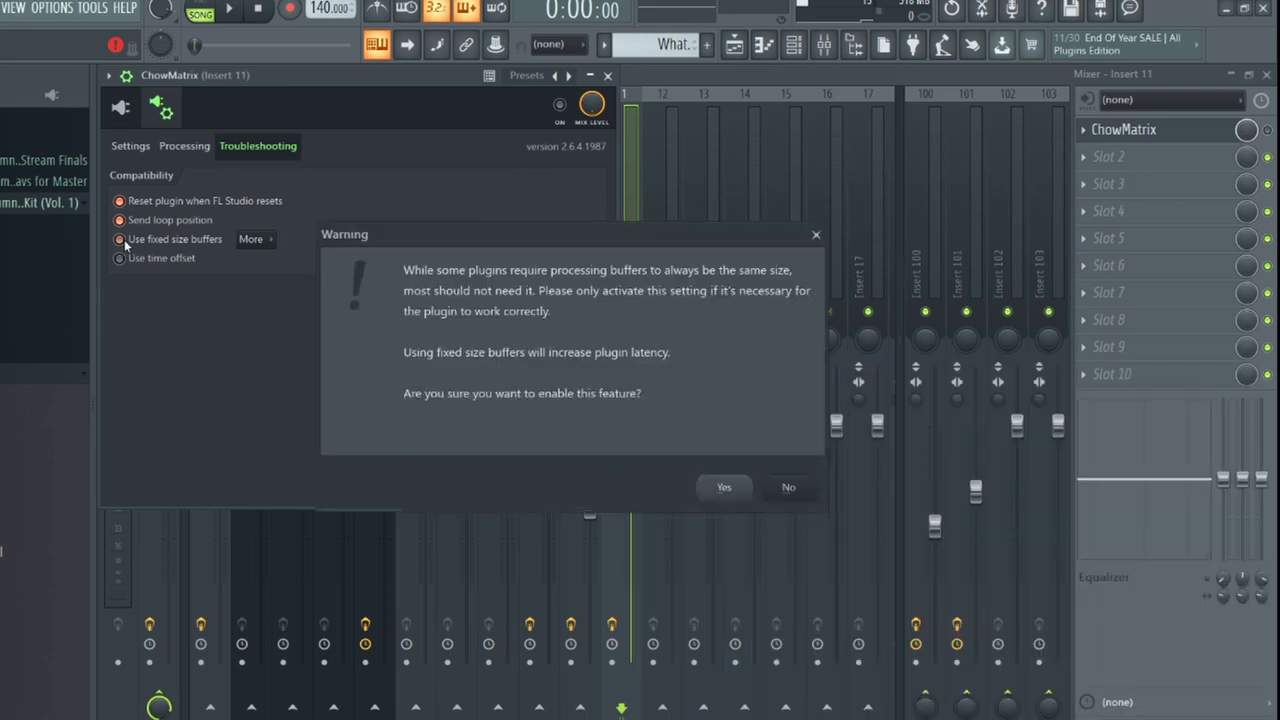
{"action": "left_click", "coordinate": [724, 488]}
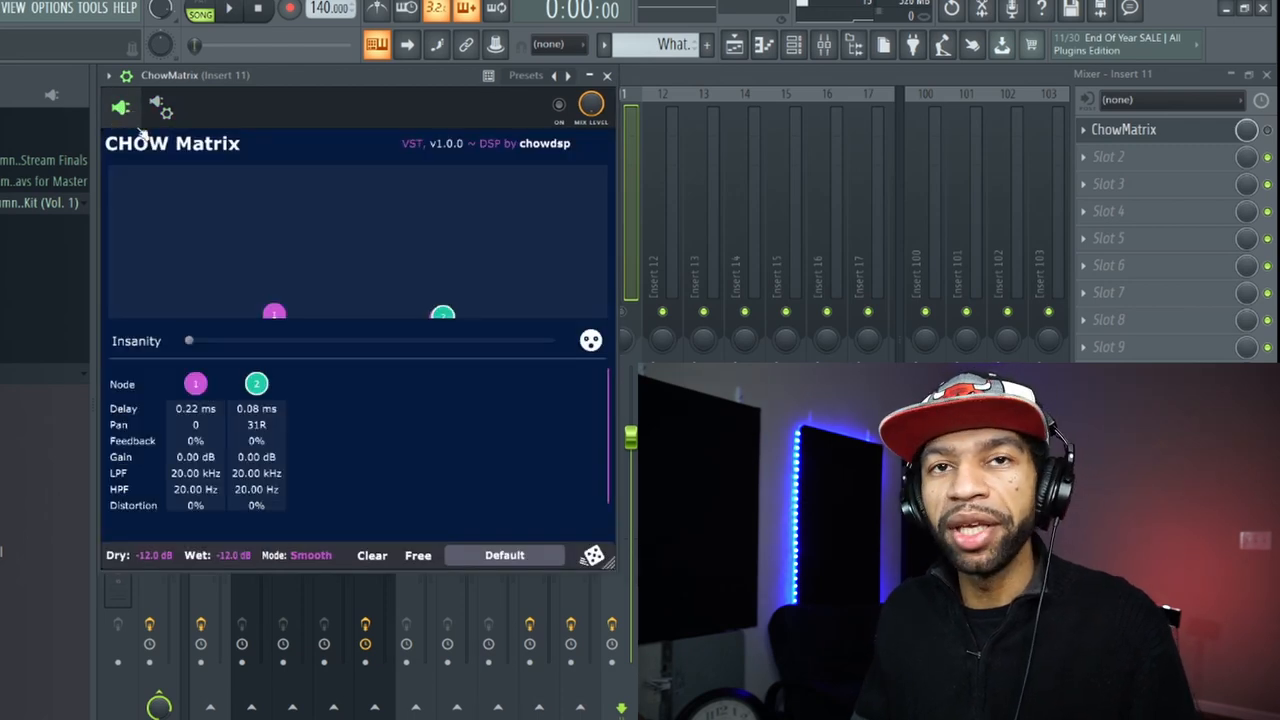
{"action": "mouse_move", "coordinate": [214, 272]}
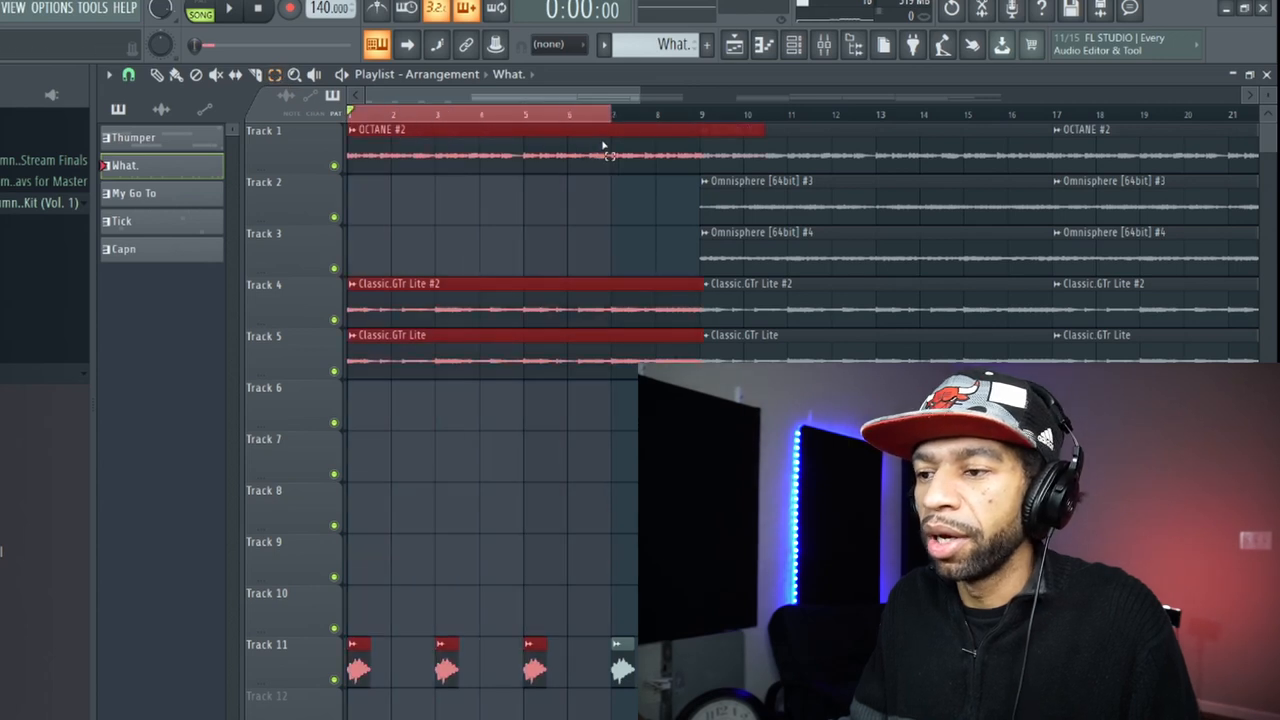
Show the mixer and bring up the ChowMatrix delay on insert 1.
{"action": "left_click", "coordinate": [824, 44]}
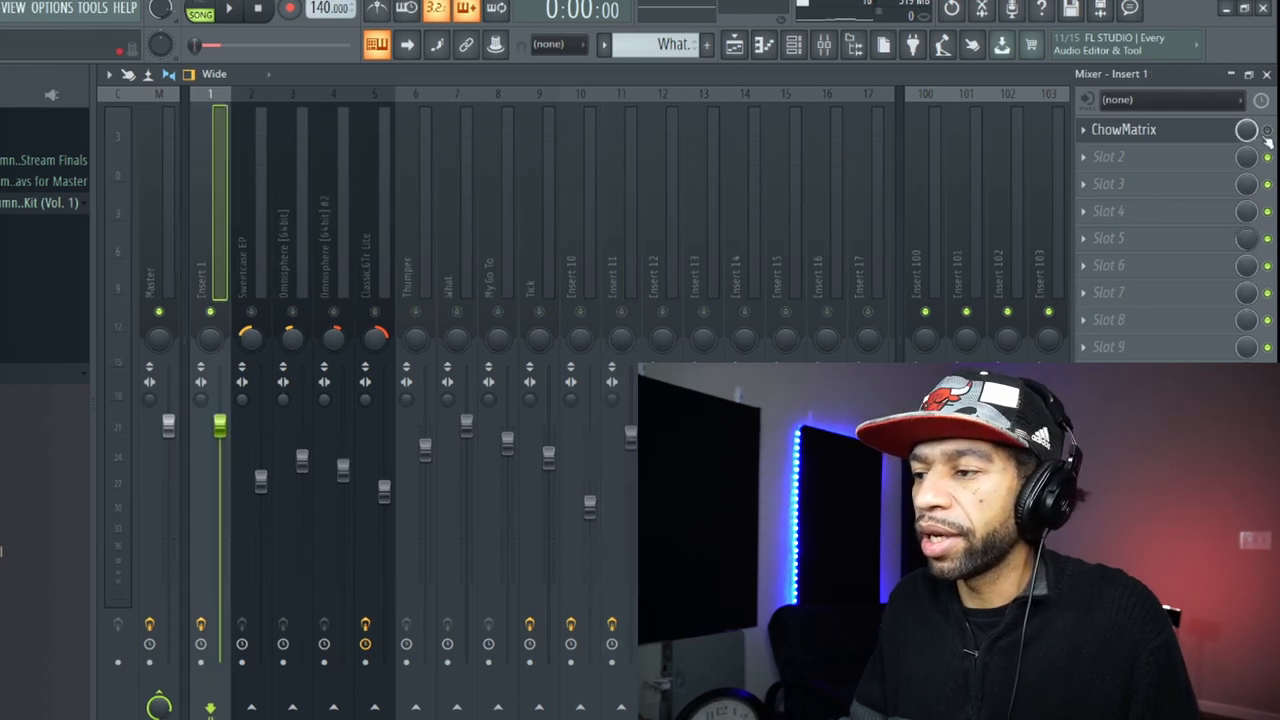
{"action": "left_click", "coordinate": [1124, 128]}
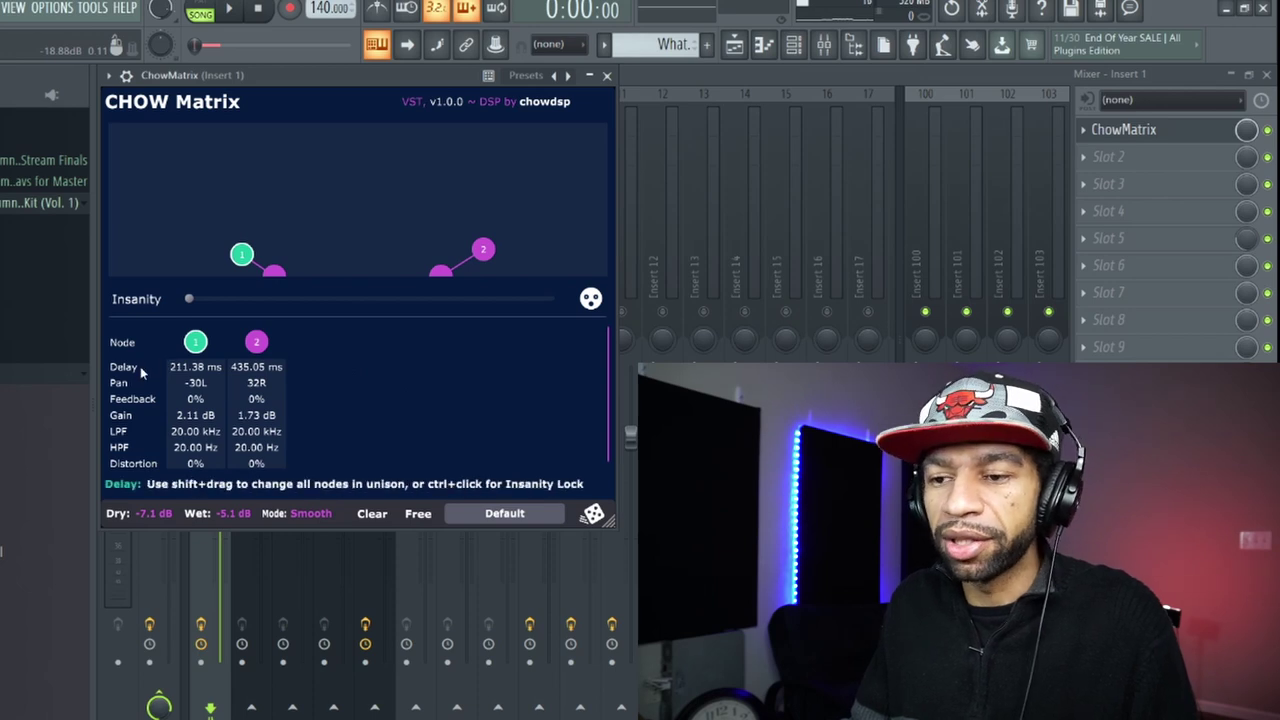
{"action": "mouse_move", "coordinate": [128, 420]}
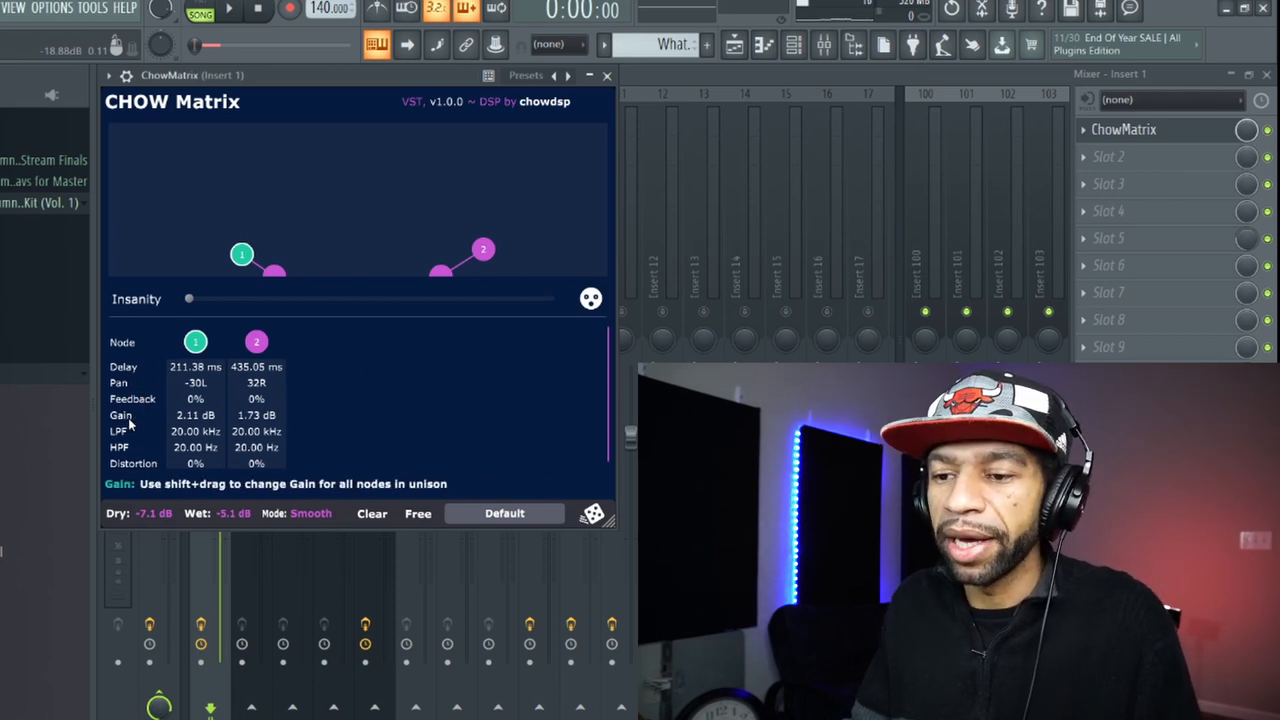
{"action": "mouse_move", "coordinate": [128, 456]}
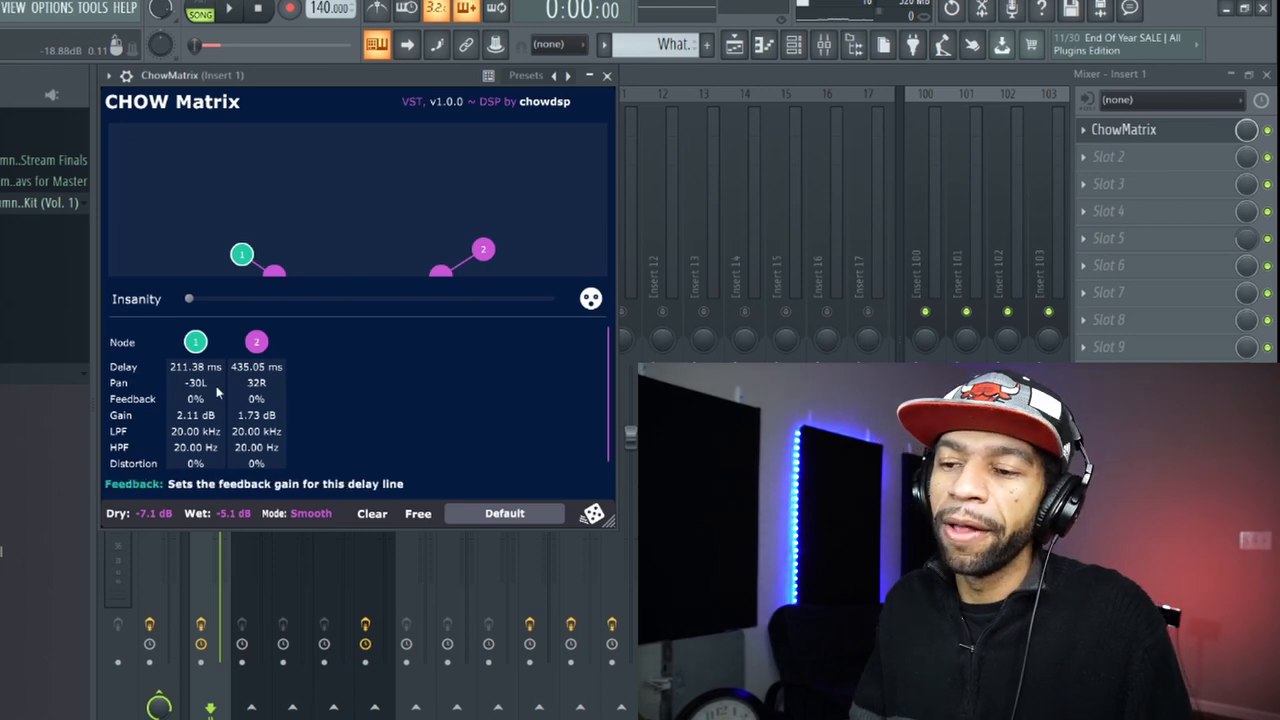
{"action": "mouse_move", "coordinate": [240, 256]}
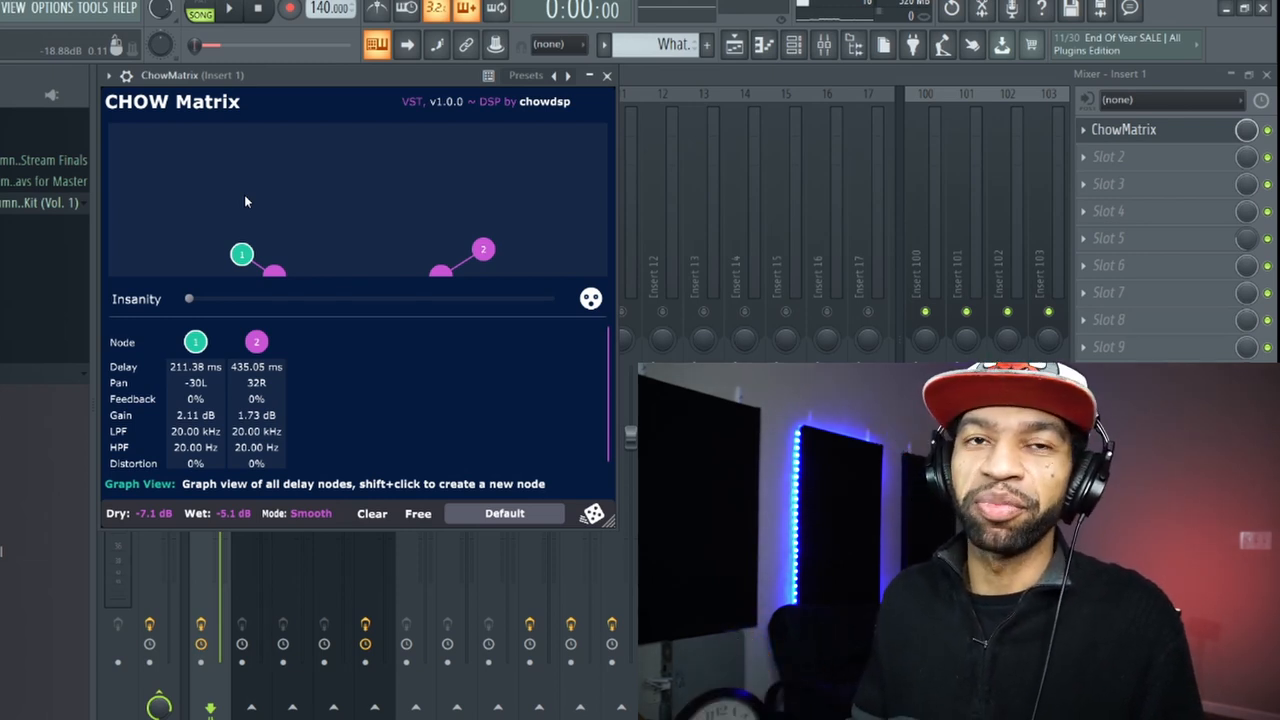
{"action": "mouse_move", "coordinate": [316, 180]}
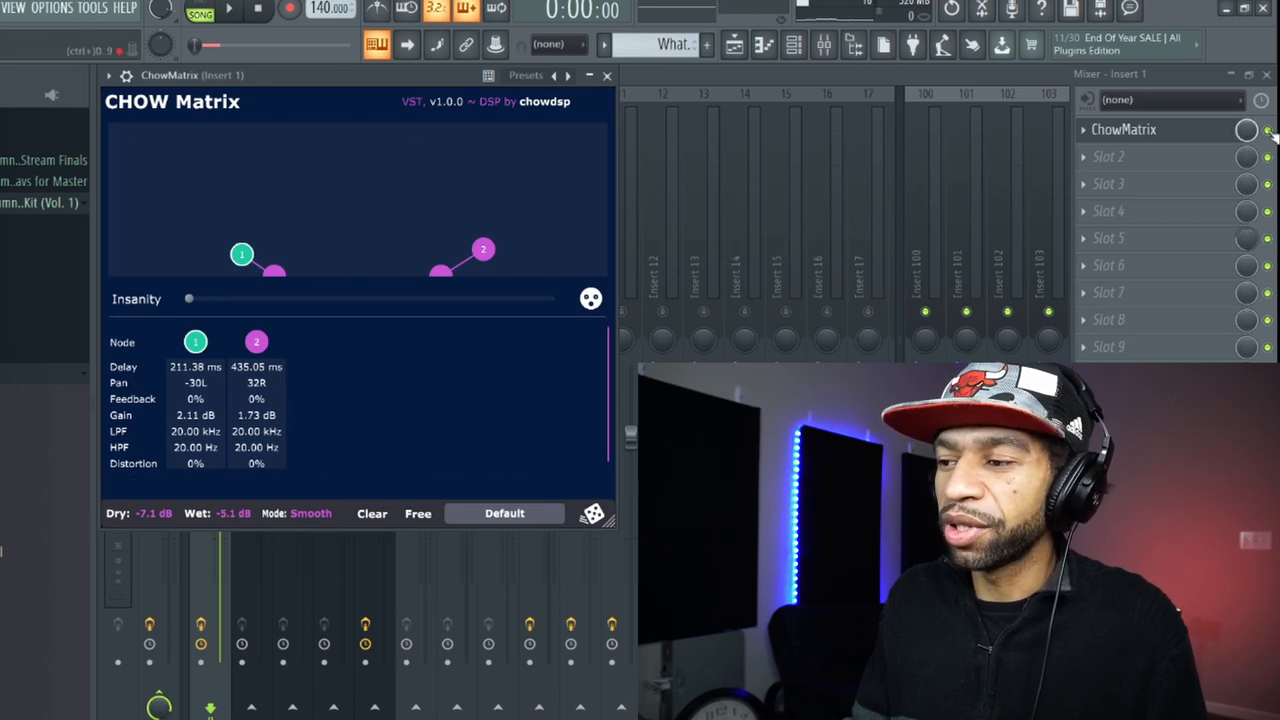
{"action": "left_click", "coordinate": [606, 76]}
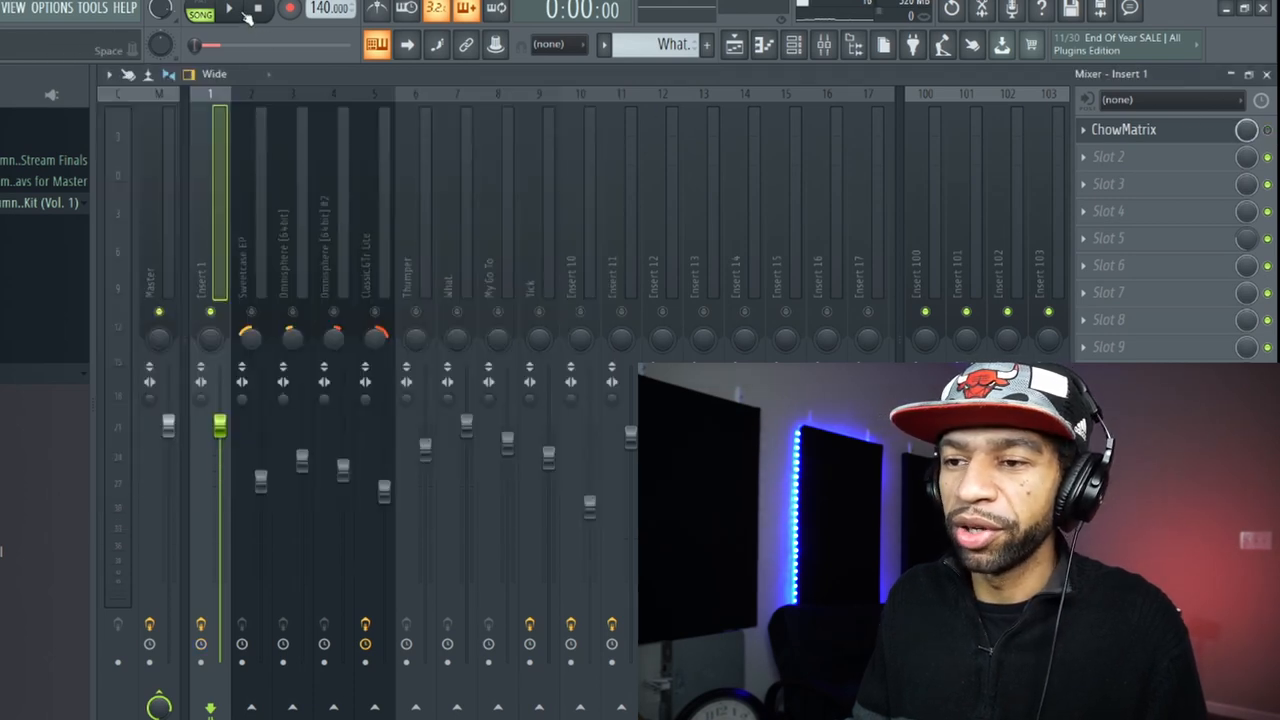
{"action": "left_click", "coordinate": [226, 10]}
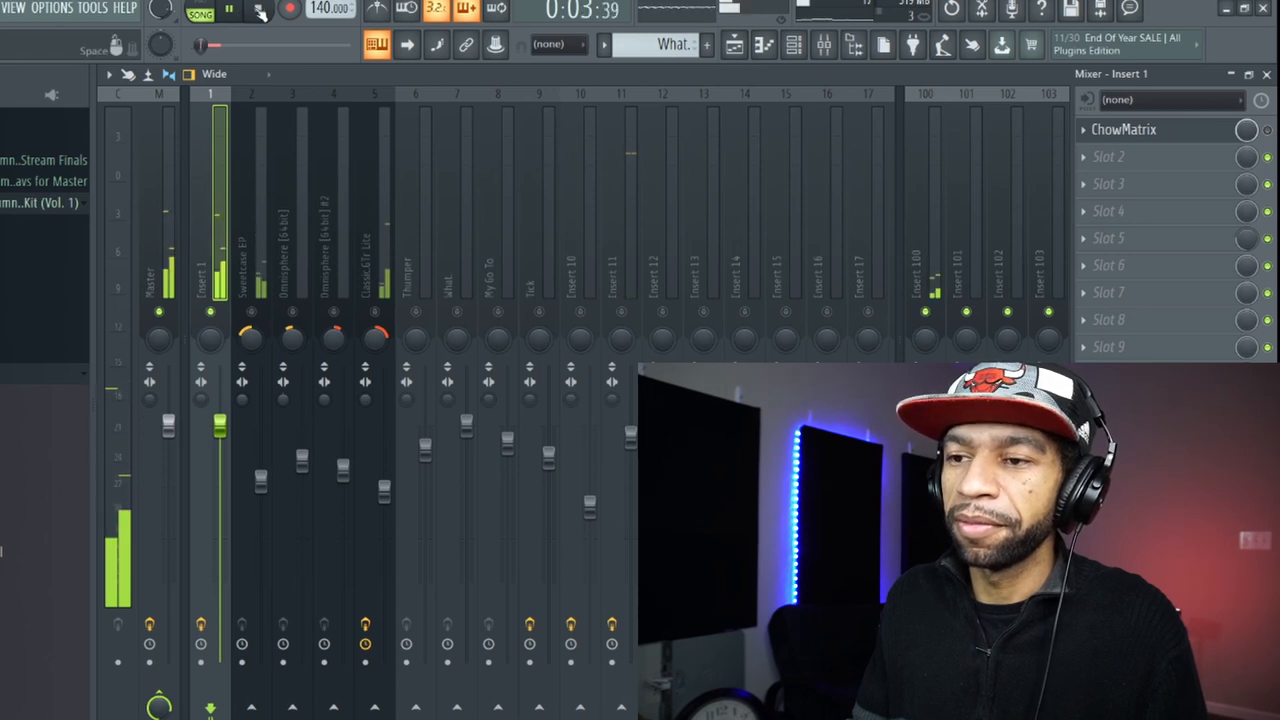
{"action": "left_click", "coordinate": [256, 10]}
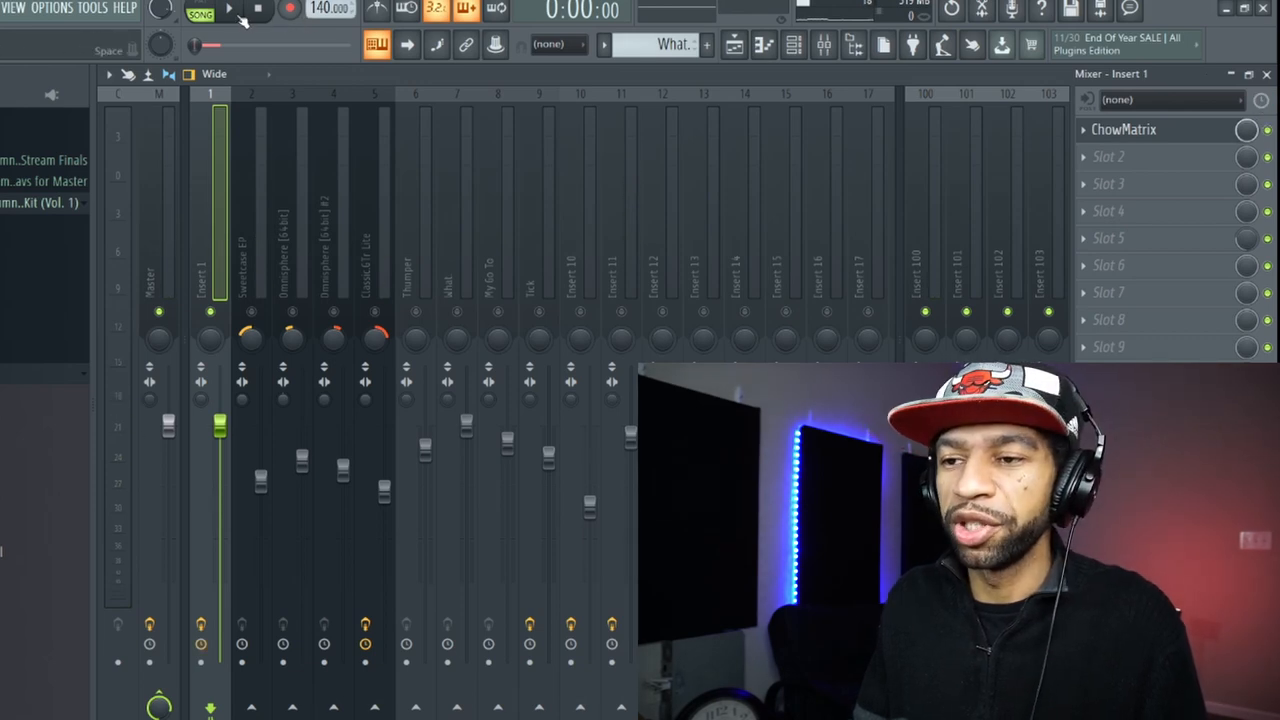
{"action": "left_click", "coordinate": [228, 12]}
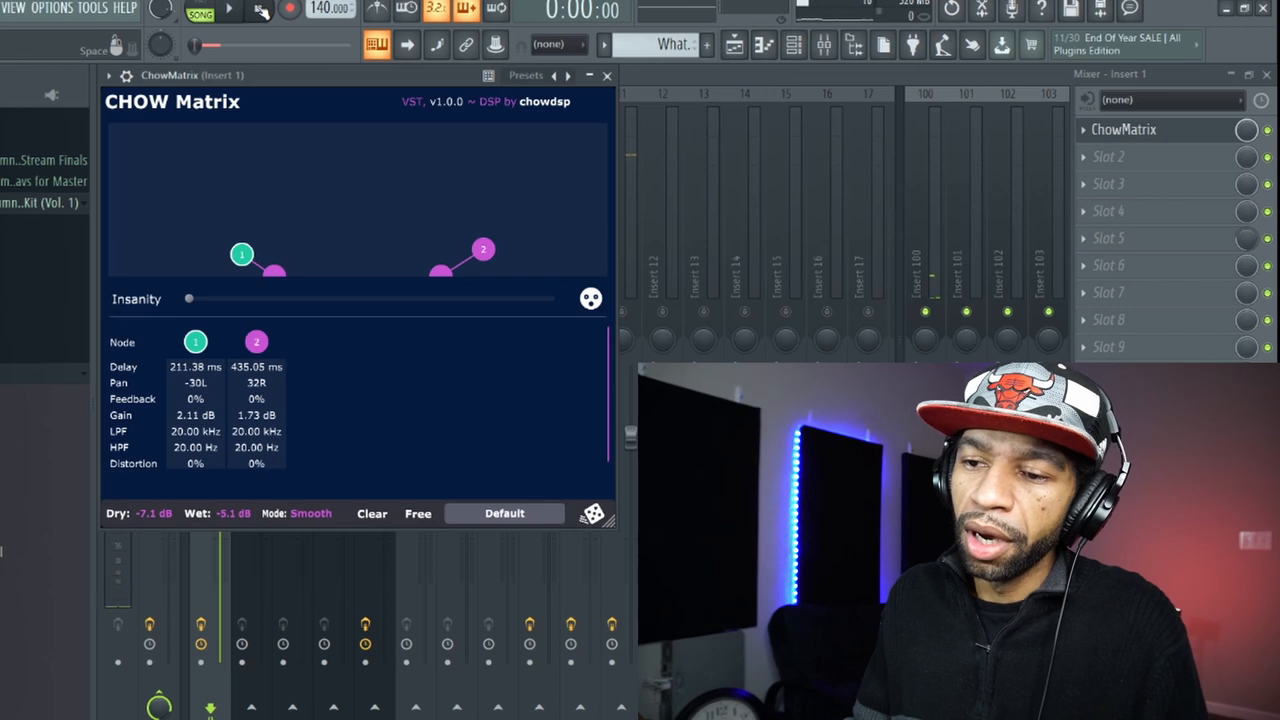
{"action": "mouse_move", "coordinate": [196, 342]}
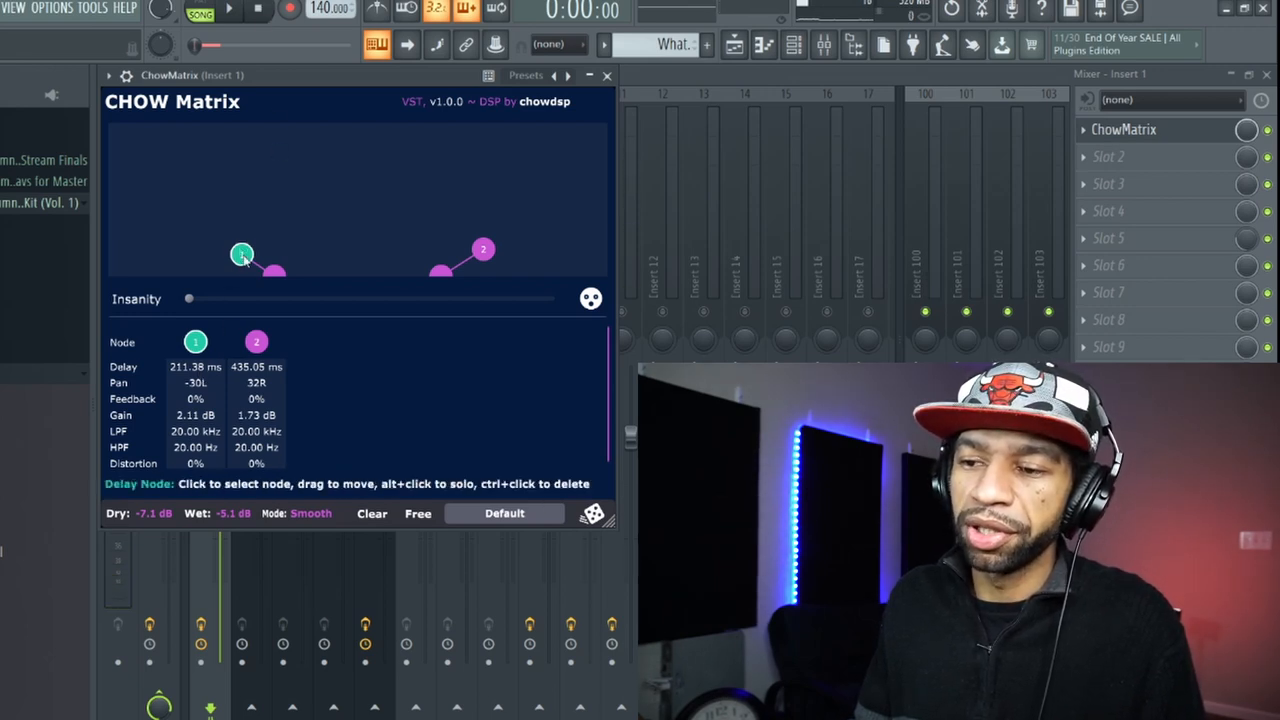
Drag the delay nodes out to 1.50 s panned 50R, then pull them back shorter.
{"action": "left_click_drag", "start_coordinate": [242, 254], "coordinate": [236, 272]}
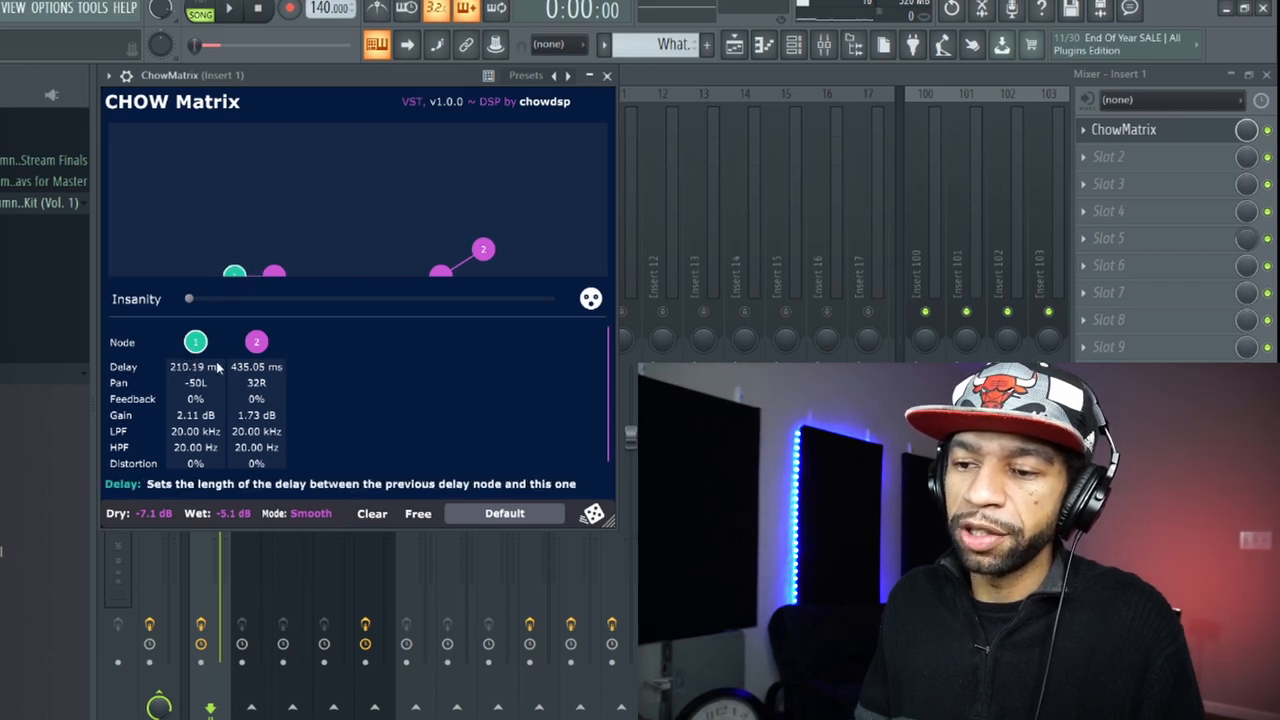
{"action": "mouse_move", "coordinate": [236, 290]}
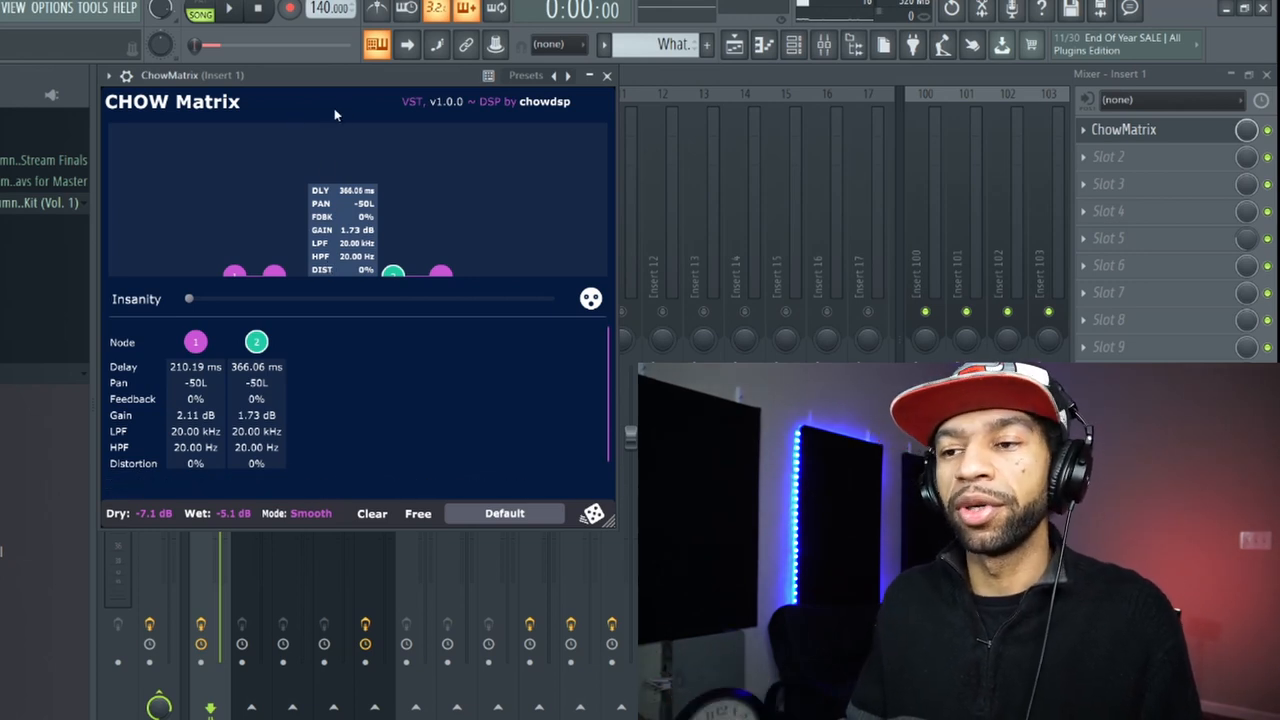
{"action": "mouse_move", "coordinate": [352, 298]}
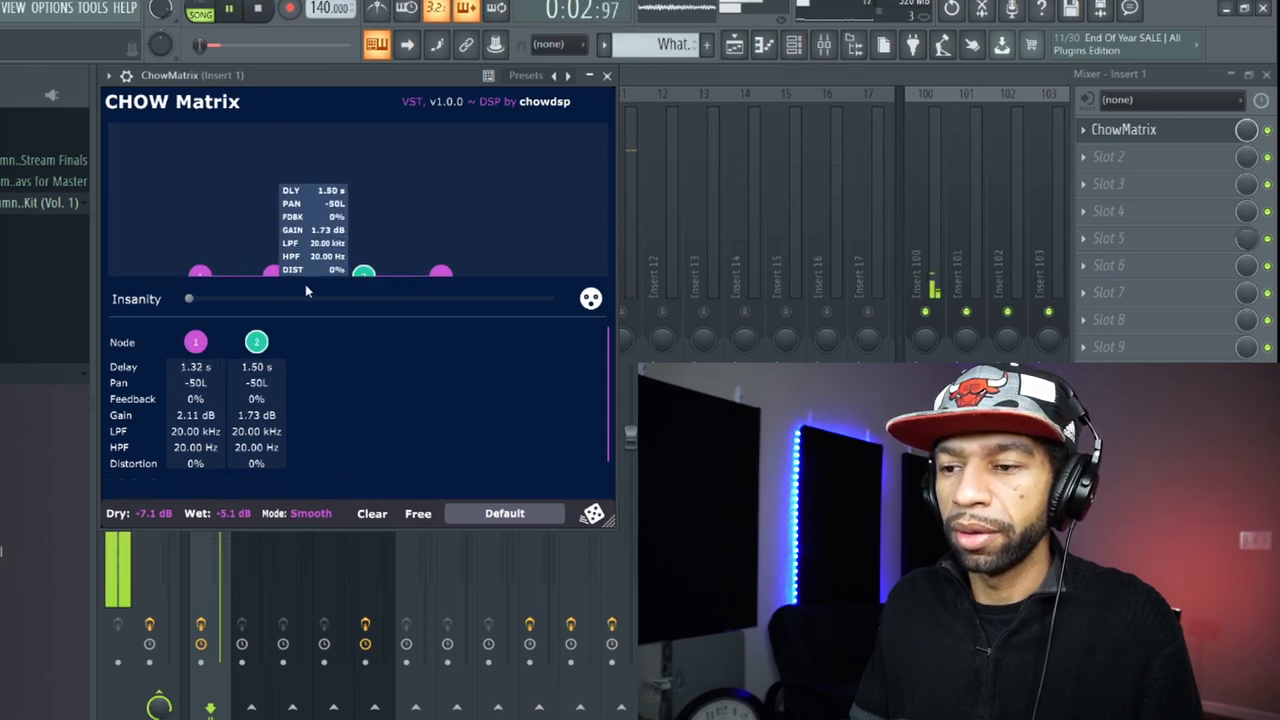
{"action": "mouse_move", "coordinate": [336, 276]}
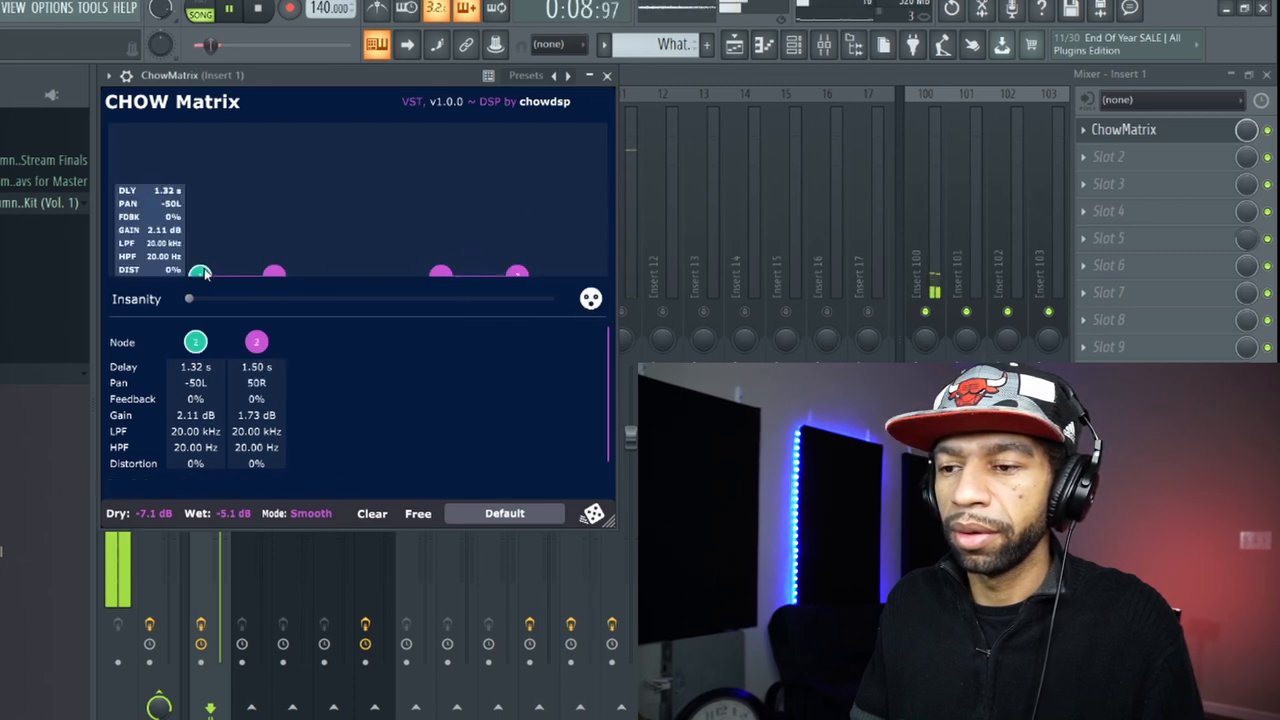
{"action": "left_click_drag", "start_coordinate": [196, 272], "coordinate": [350, 272]}
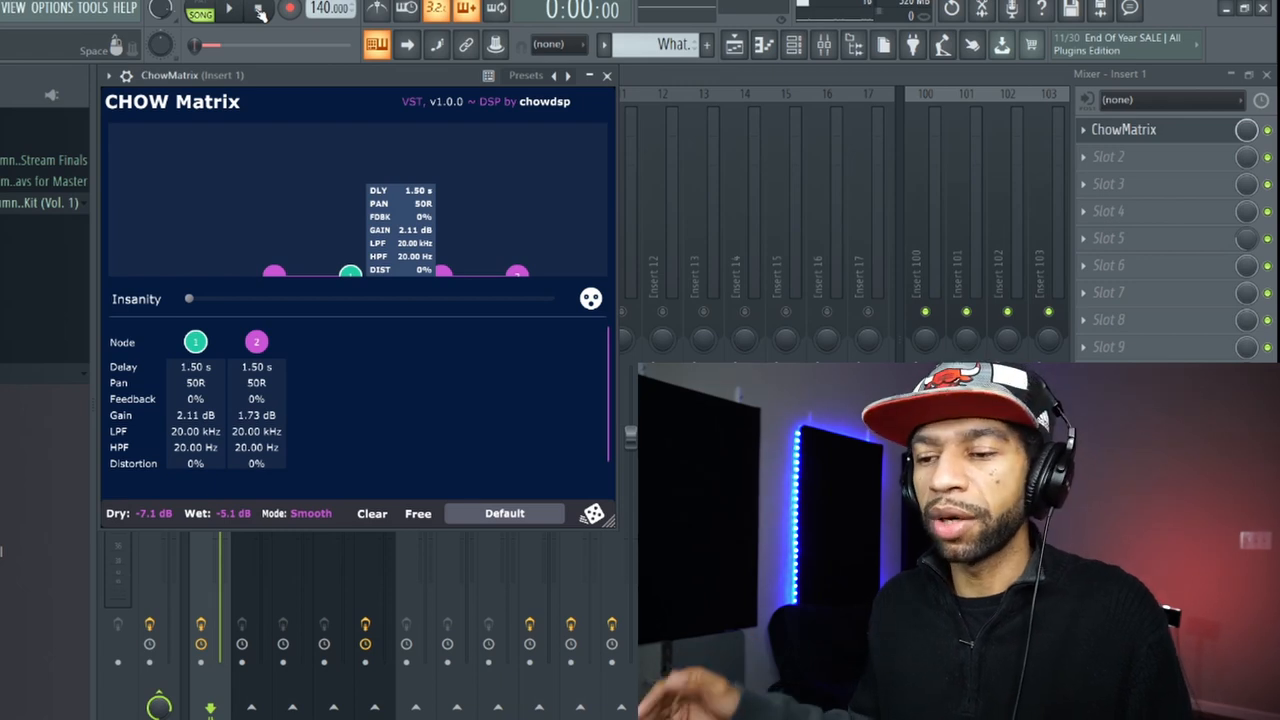
{"action": "left_click_drag", "start_coordinate": [276, 272], "coordinate": [262, 272]}
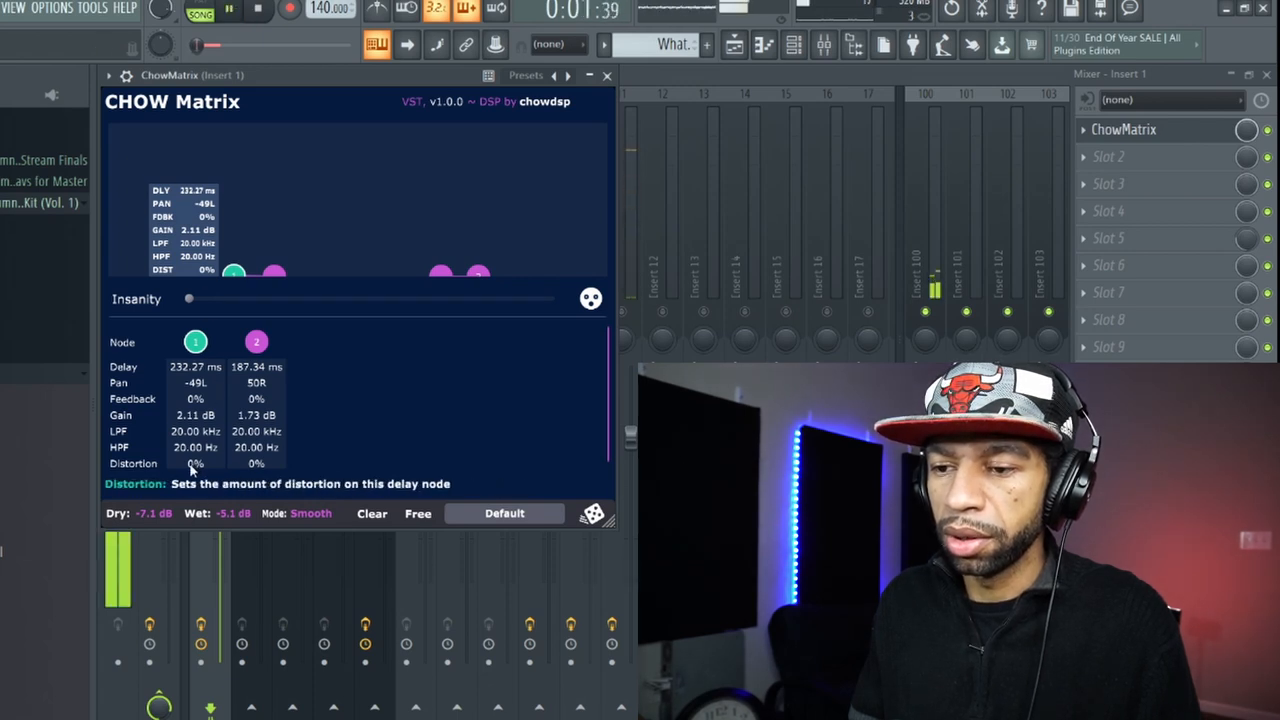
Dial in some node distortion, then load the Lush preset.
{"action": "left_click_drag", "start_coordinate": [196, 464], "coordinate": [196, 440]}
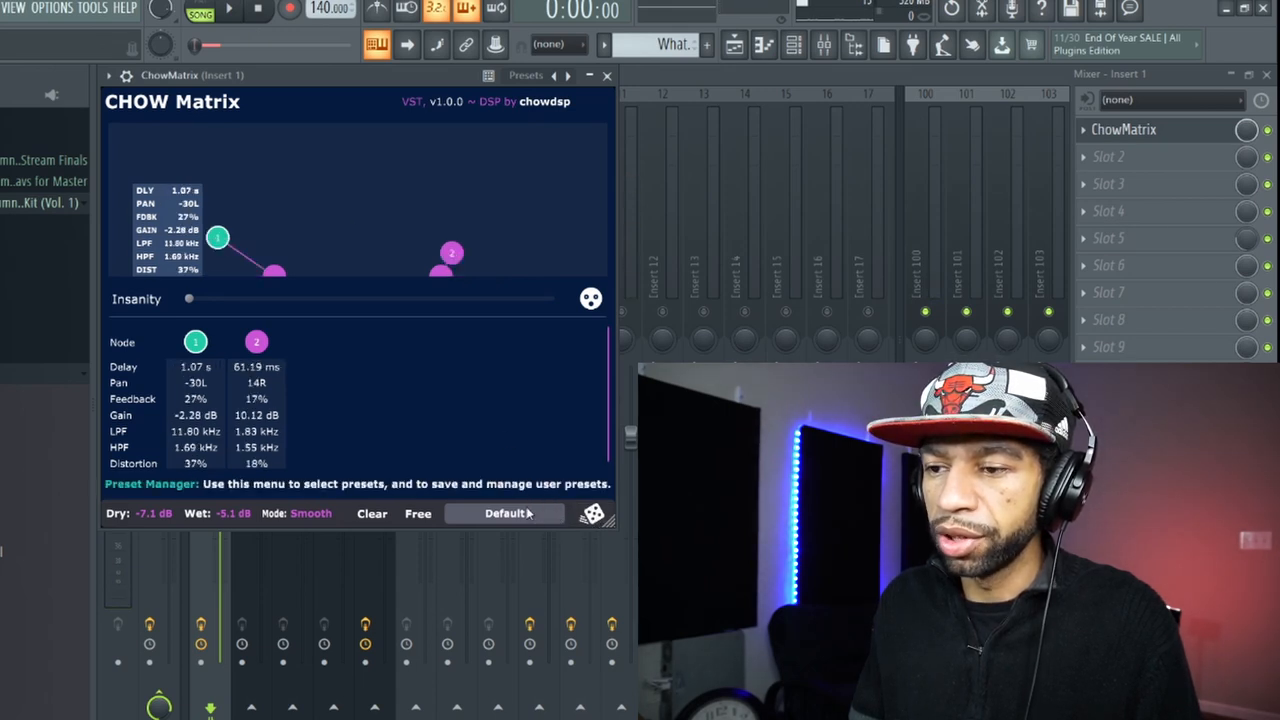
{"action": "left_click", "coordinate": [504, 512]}
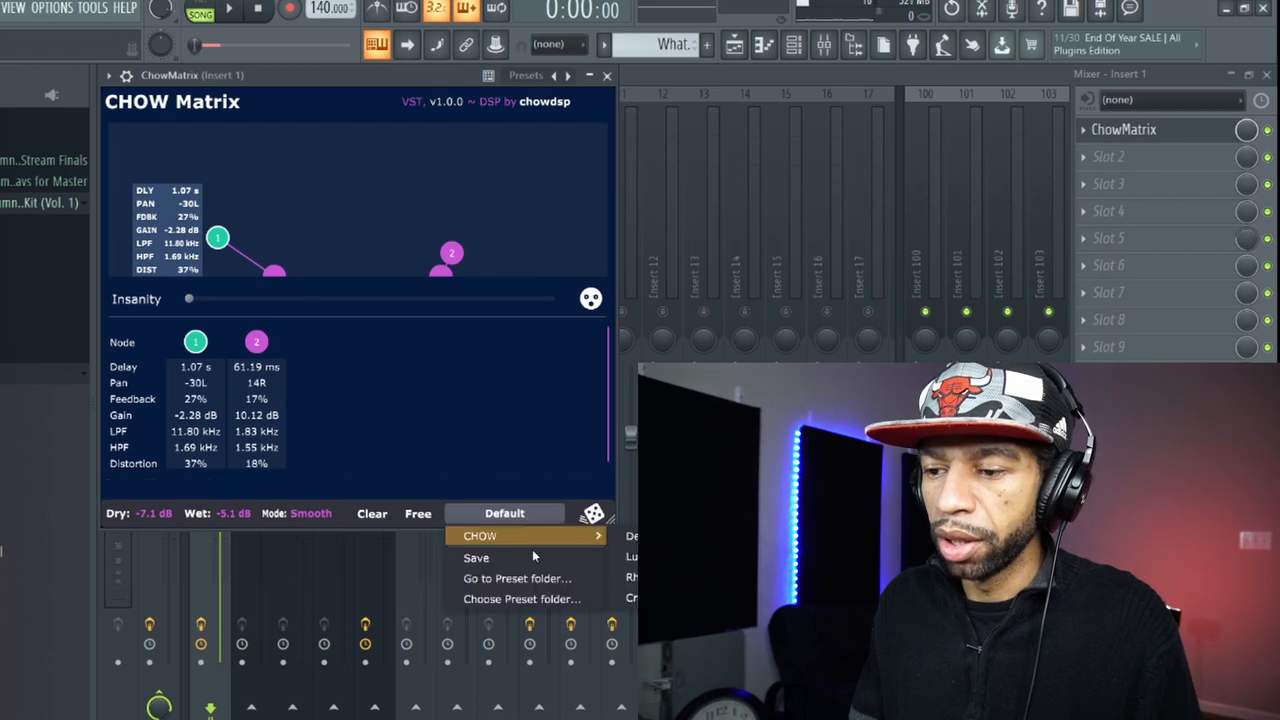
{"action": "left_click", "coordinate": [636, 556]}
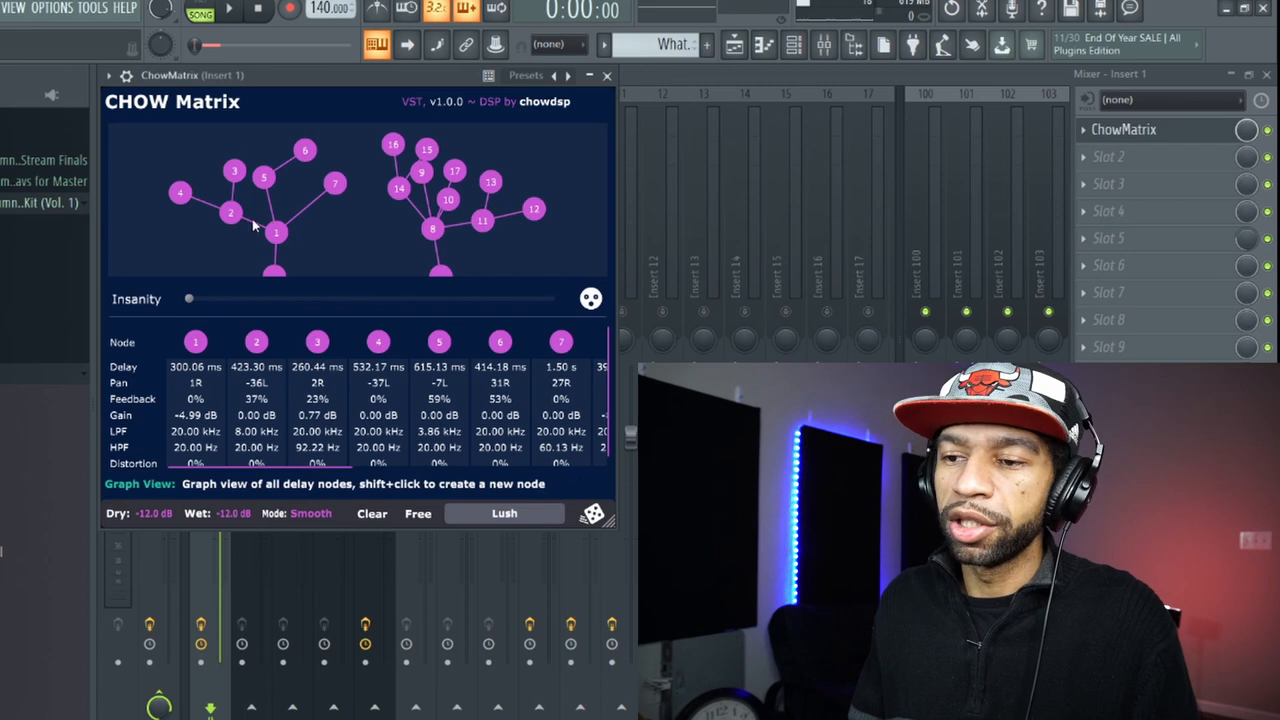
{"action": "mouse_move", "coordinate": [210, 182]}
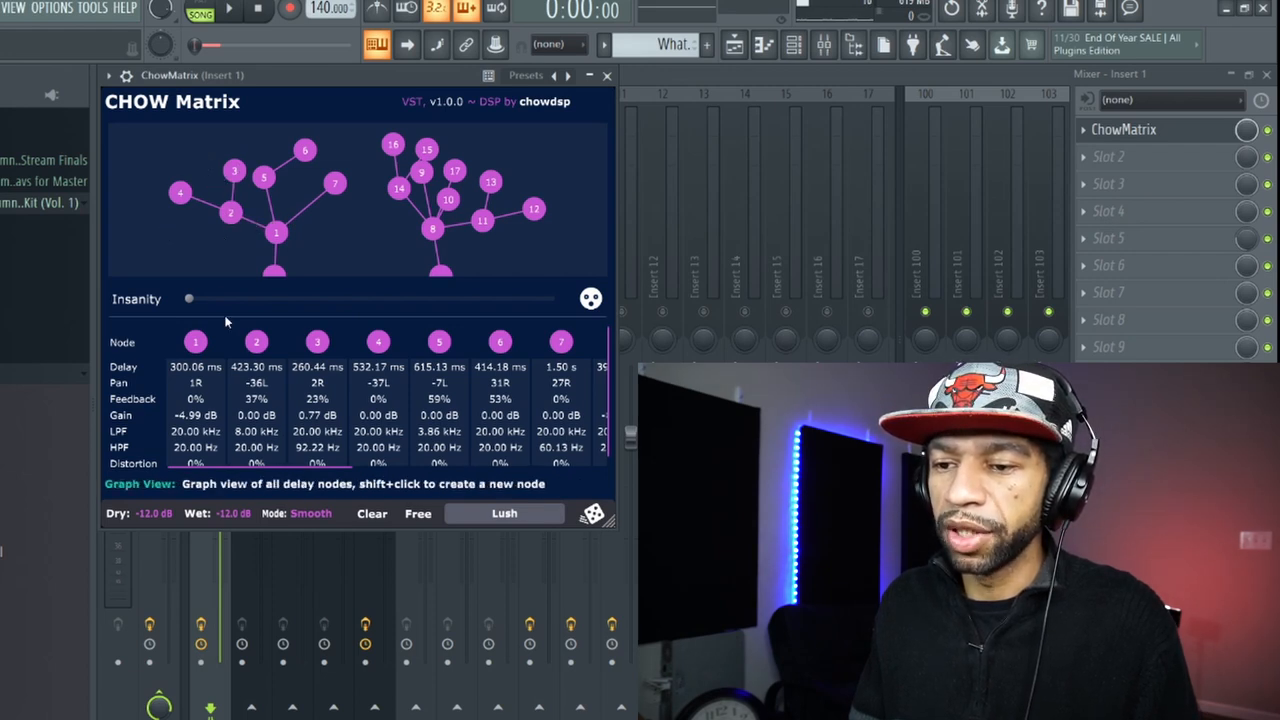
Audition the Rhythmic preset and return to the Default two-node preset.
{"action": "left_click", "coordinate": [256, 12]}
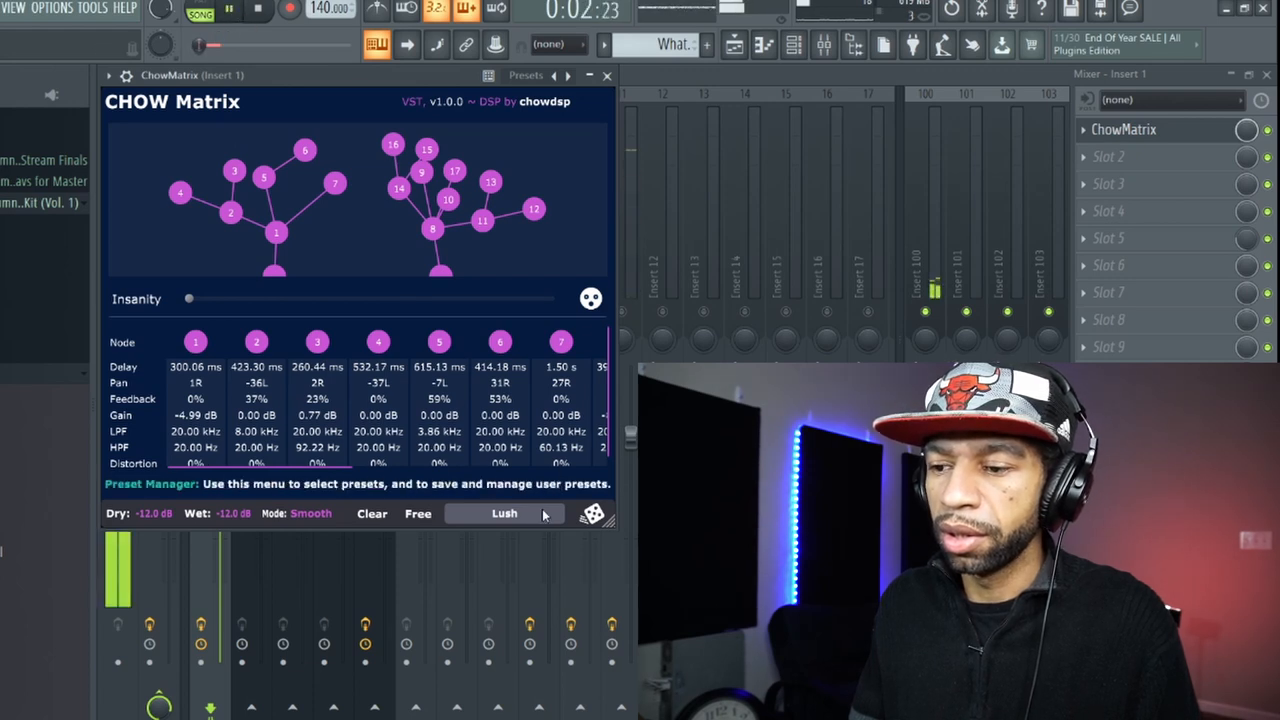
{"action": "left_click", "coordinate": [592, 512]}
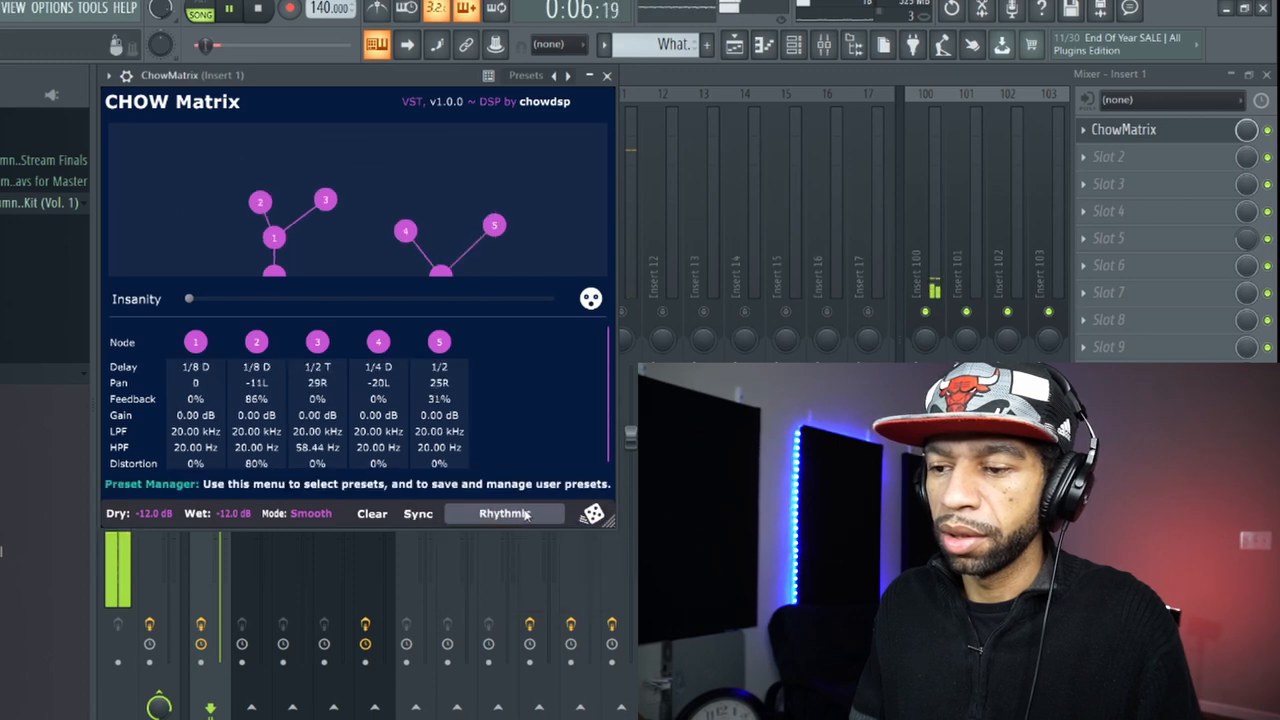
{"action": "left_click", "coordinate": [592, 512]}
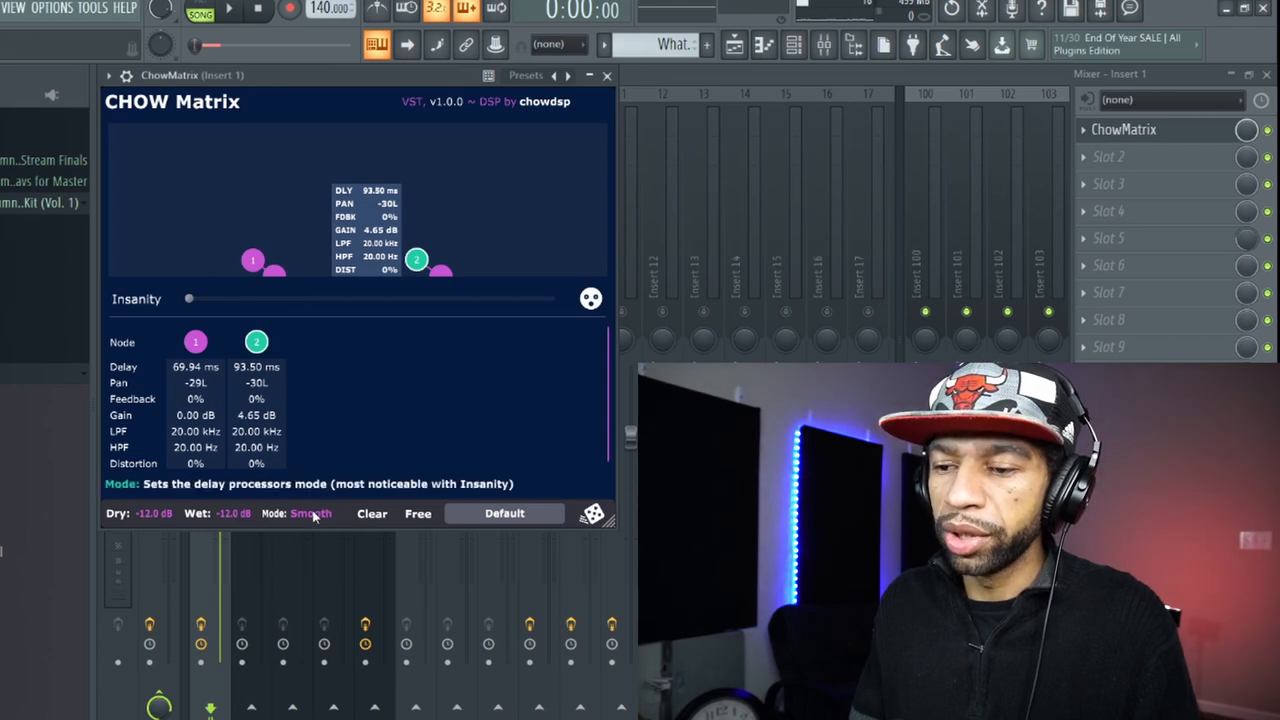
Crank Insanity up then back to about halfway and set the delay mode to Ultra Smooth.
{"action": "left_click", "coordinate": [312, 512]}
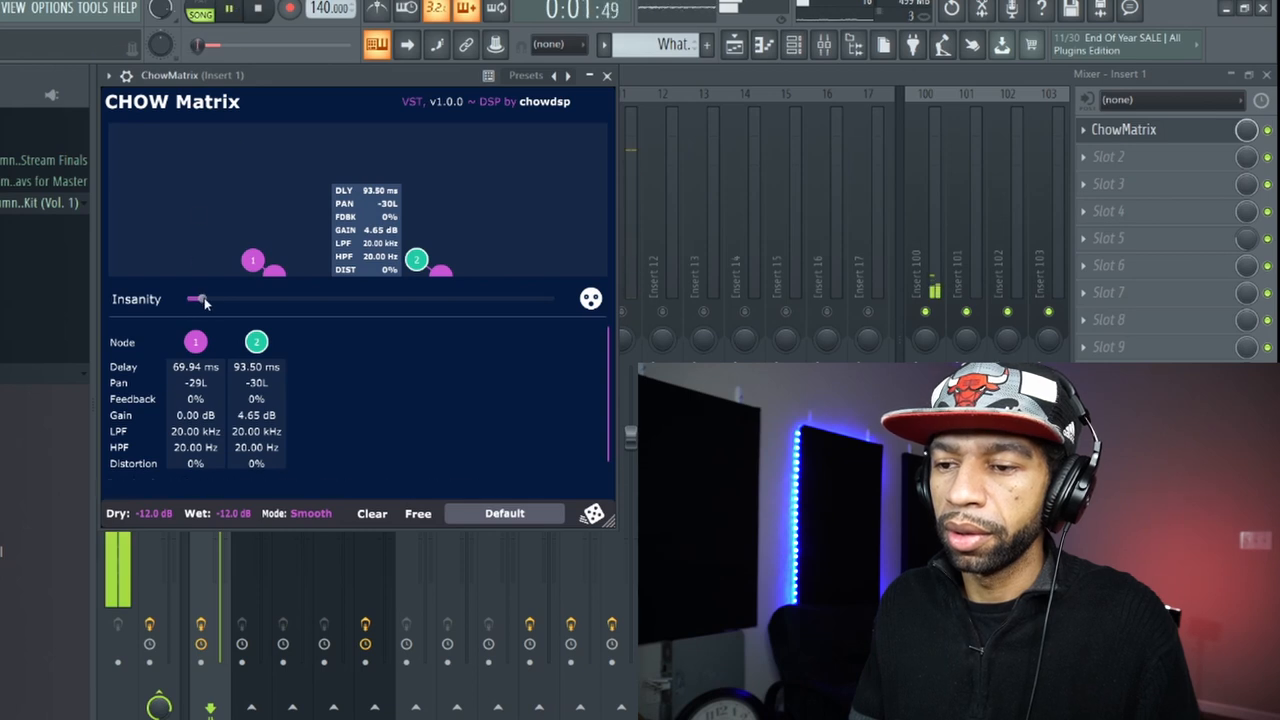
{"action": "left_click_drag", "start_coordinate": [196, 300], "coordinate": [510, 300]}
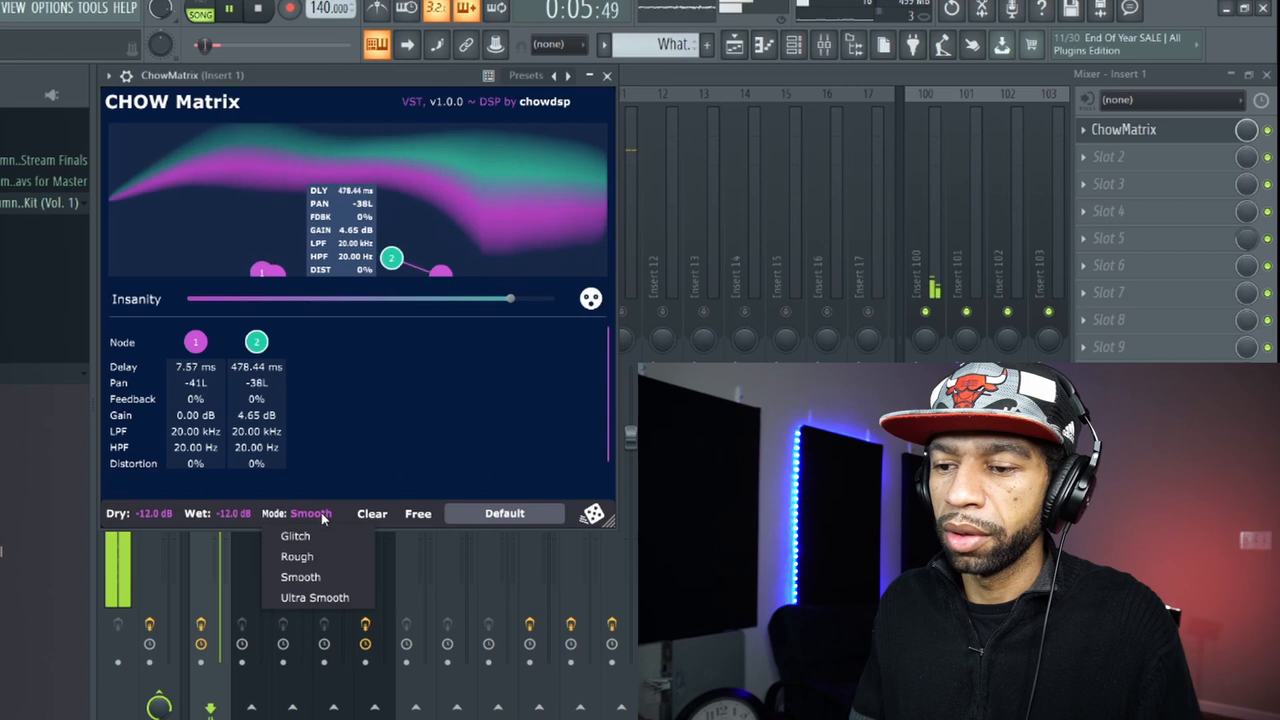
{"action": "left_click", "coordinate": [296, 556]}
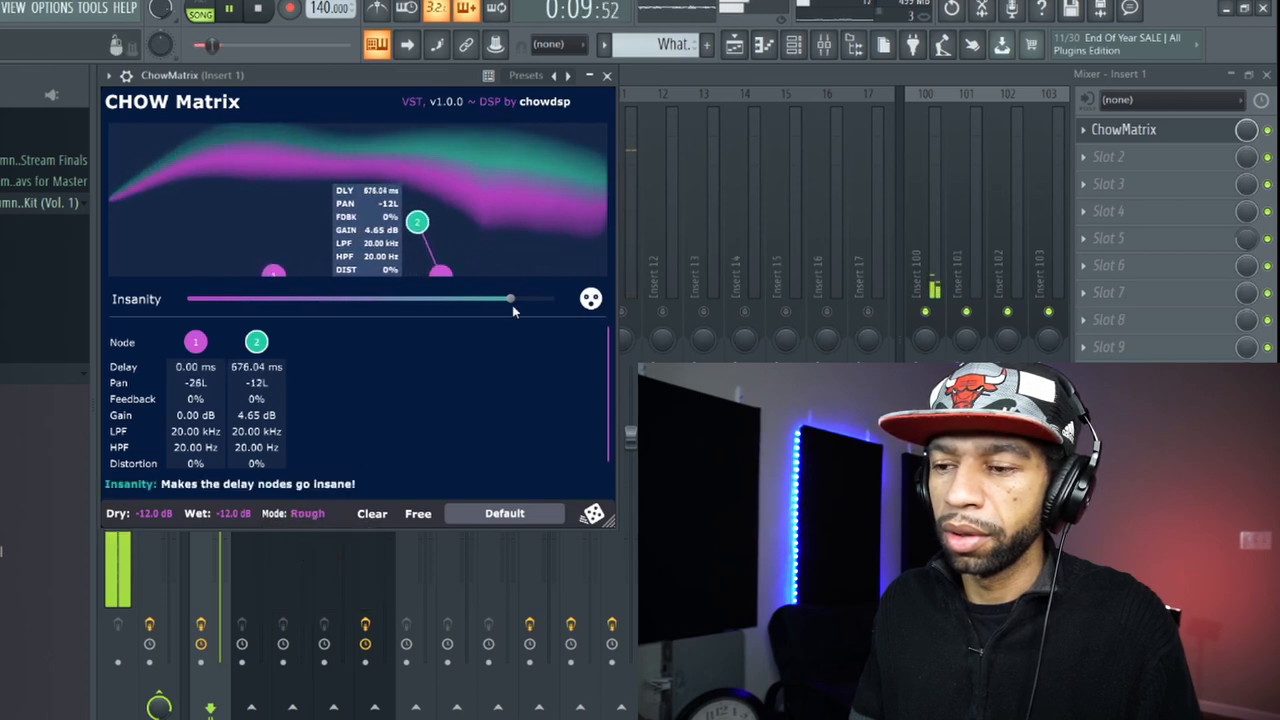
{"action": "left_click_drag", "start_coordinate": [510, 298], "coordinate": [356, 298]}
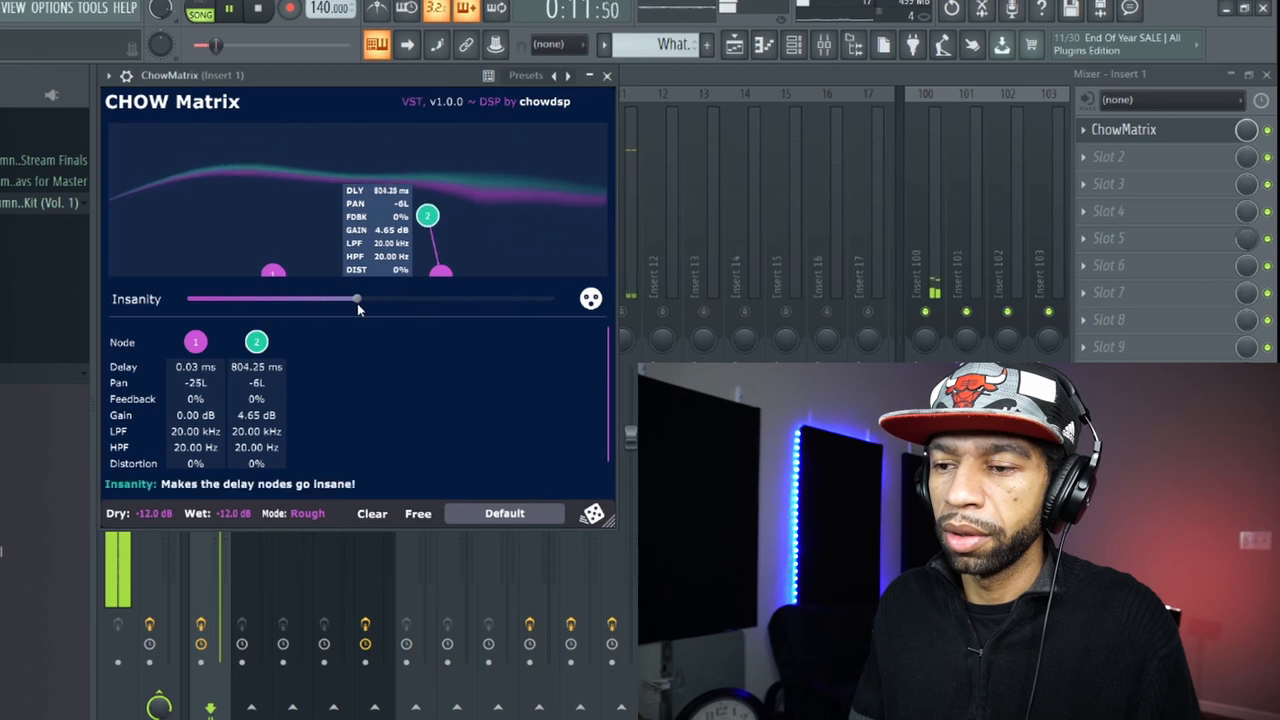
{"action": "left_click", "coordinate": [308, 512]}
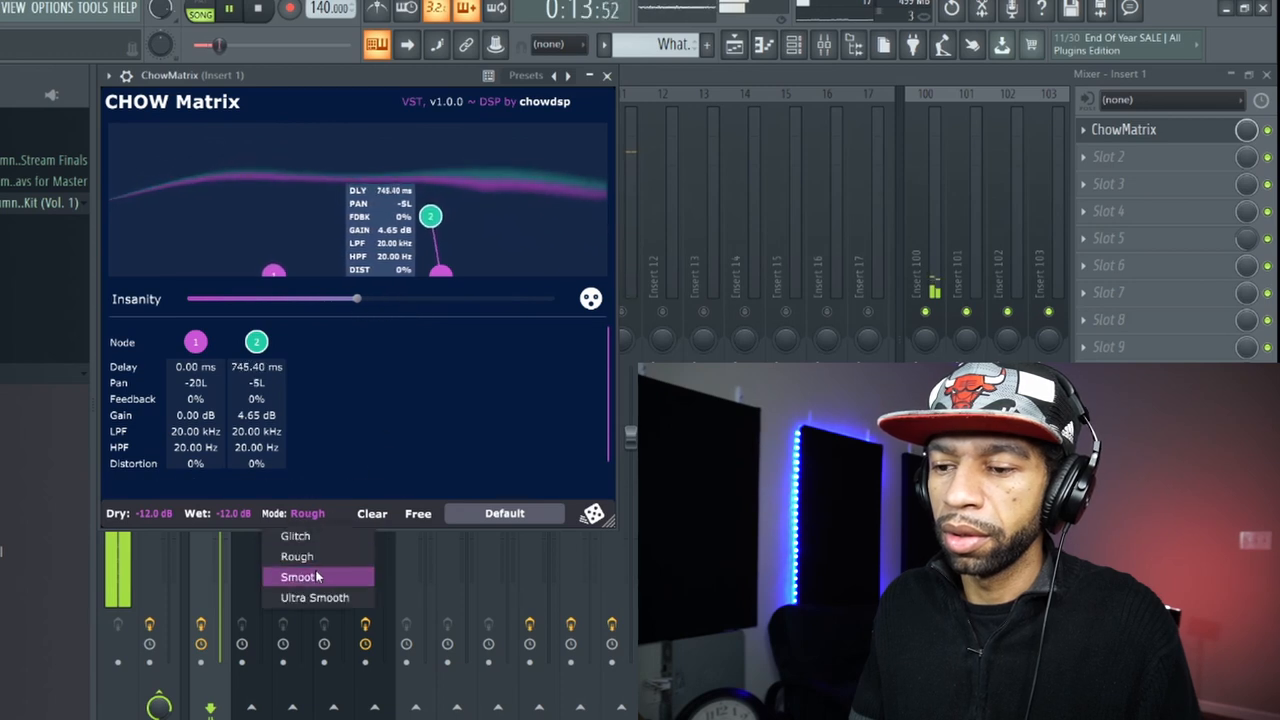
{"action": "left_click", "coordinate": [314, 596]}
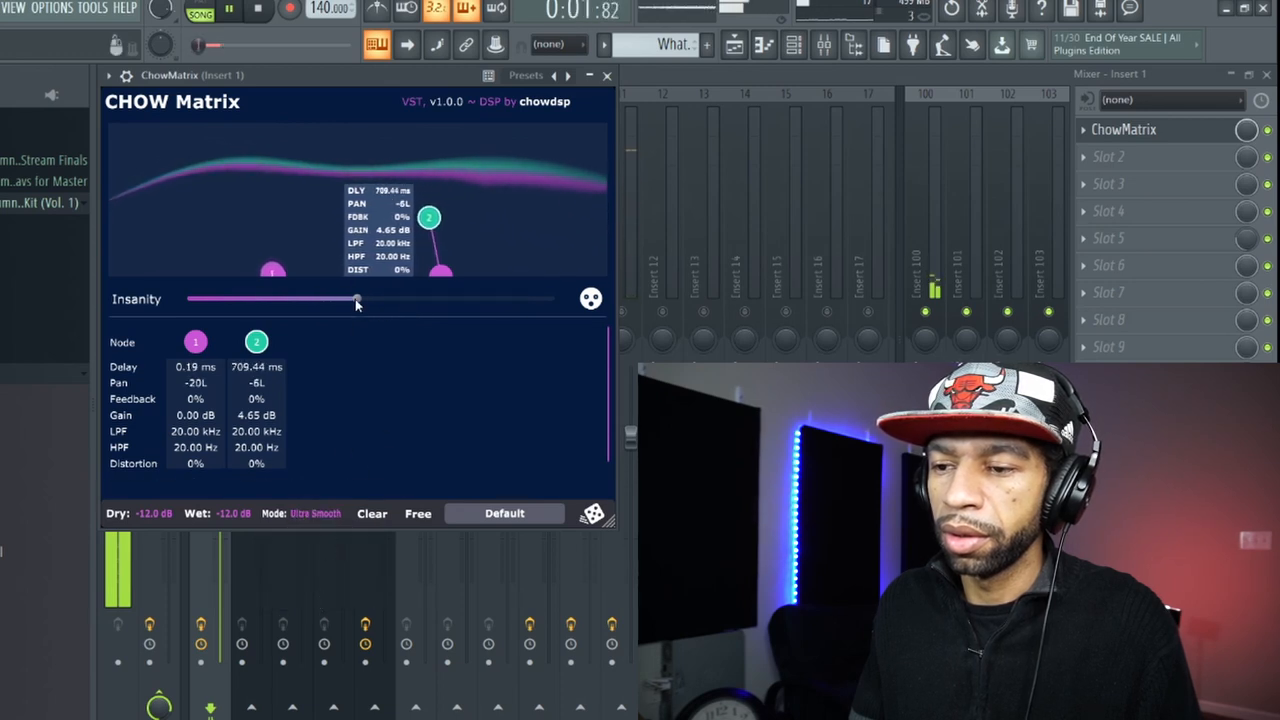
Fine-tune the insanity amount and settle the delay mode on Smooth.
{"action": "left_click_drag", "start_coordinate": [430, 216], "coordinate": [430, 262]}
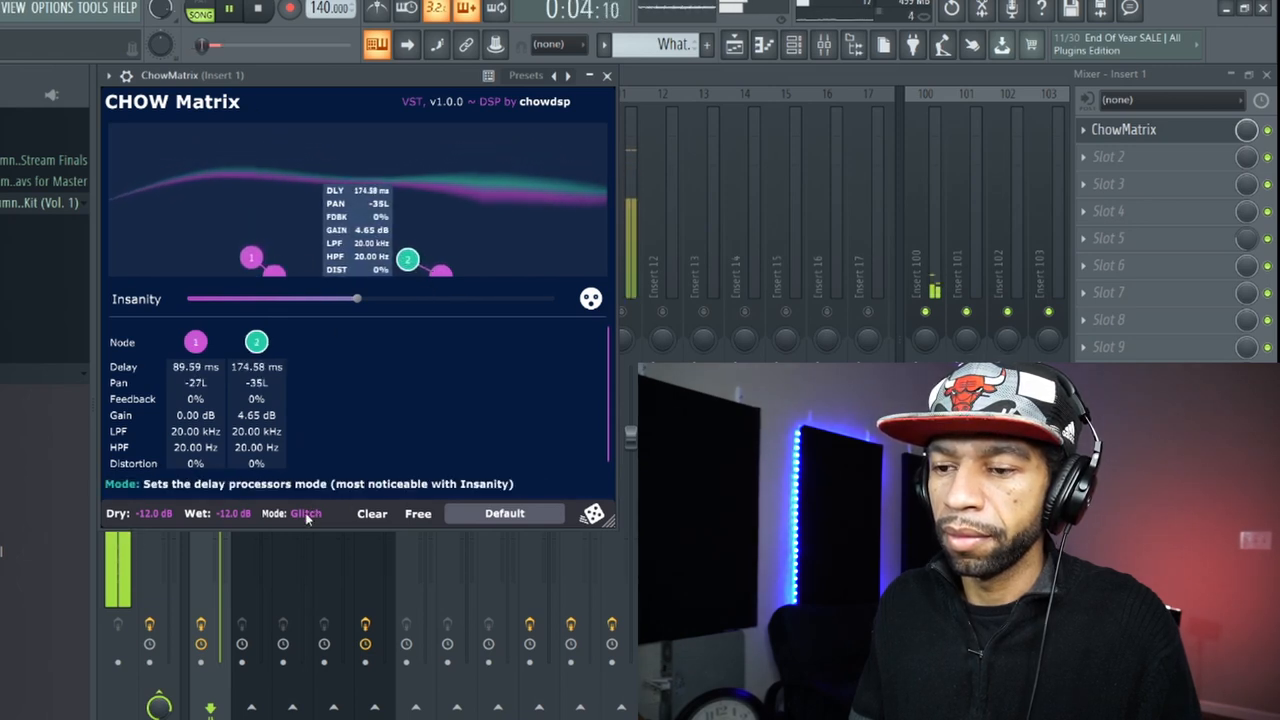
{"action": "left_click", "coordinate": [304, 512]}
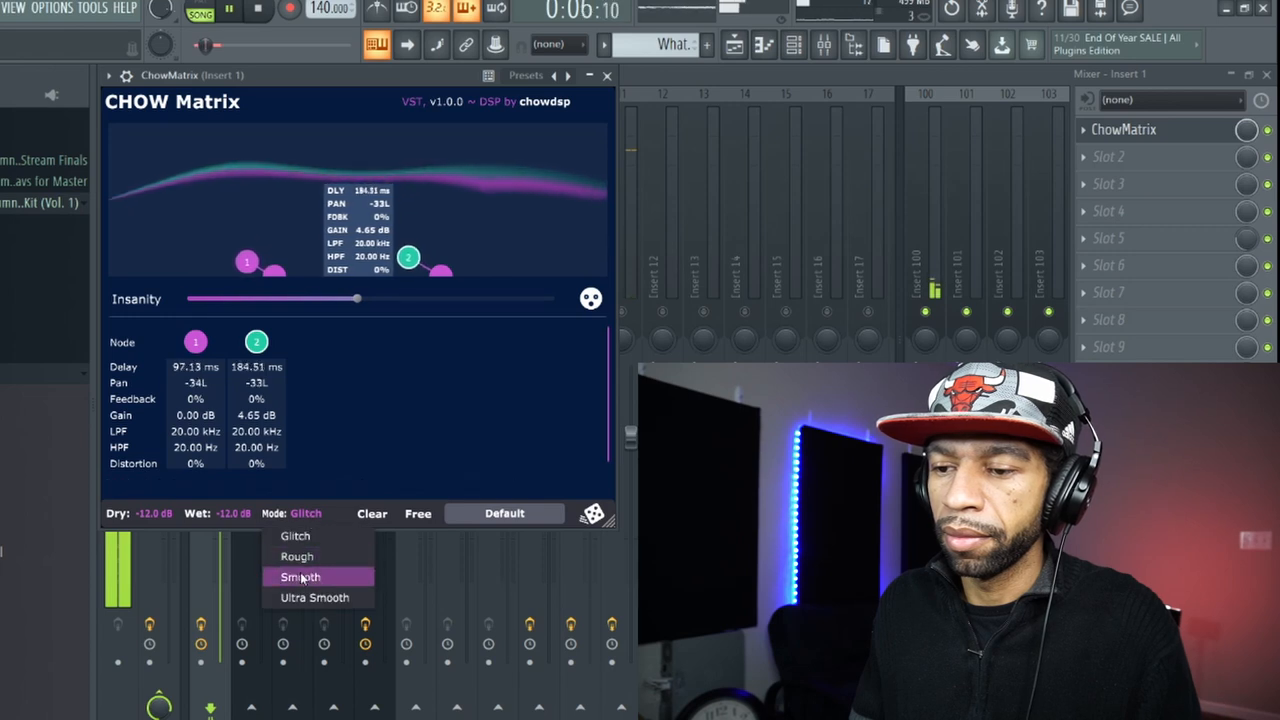
{"action": "left_click", "coordinate": [300, 576]}
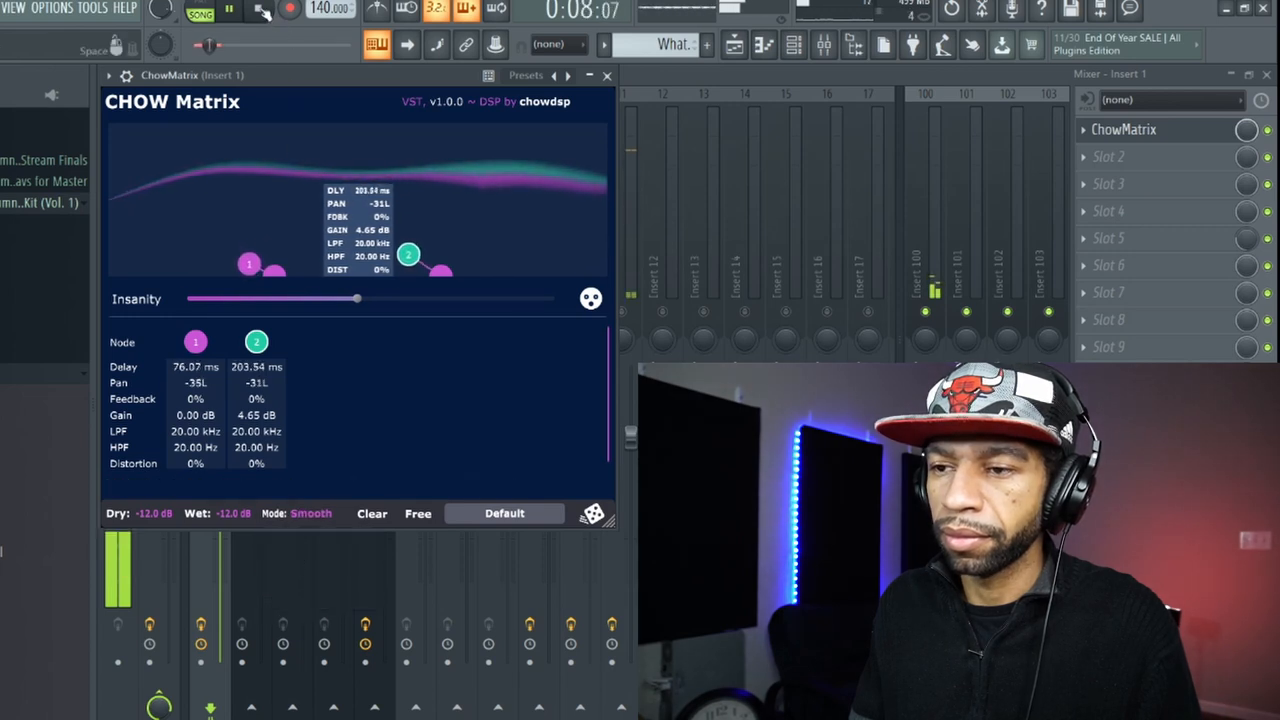
{"action": "left_click", "coordinate": [262, 10]}
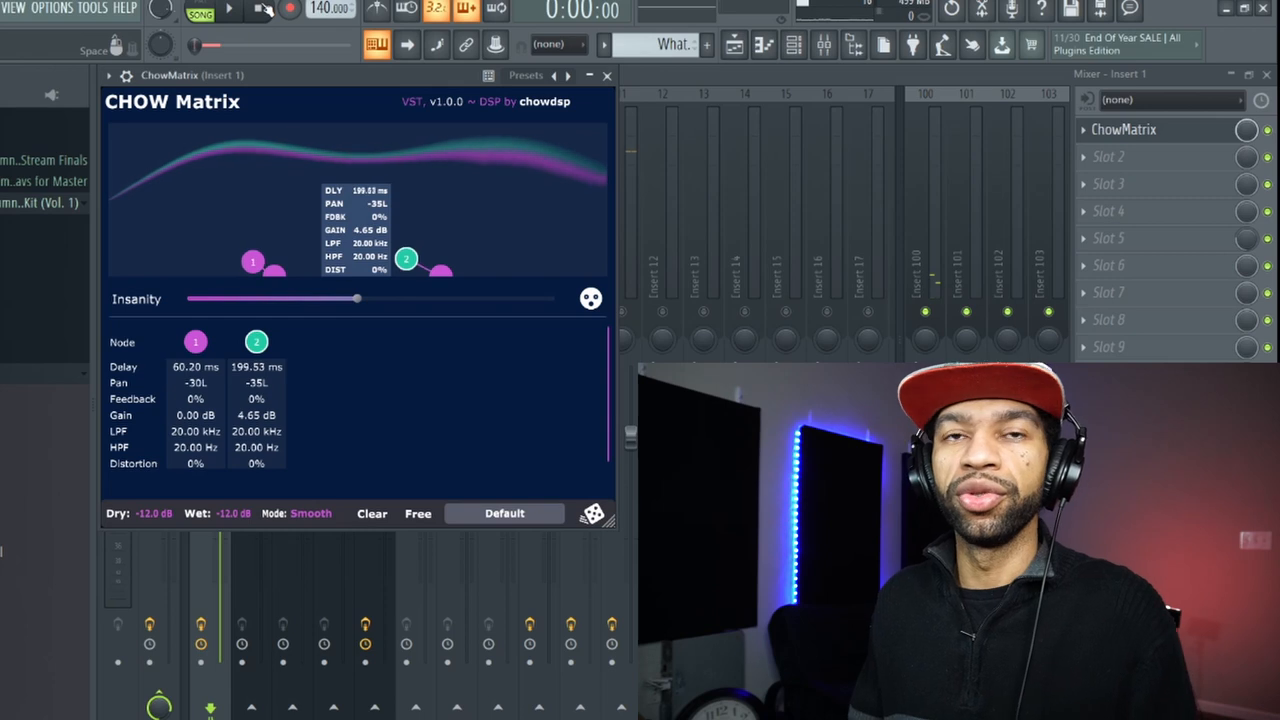
Zero the insanity and spawn a third delay node from node 1, stretched toward a second.
{"action": "left_click_drag", "start_coordinate": [252, 262], "coordinate": [260, 262]}
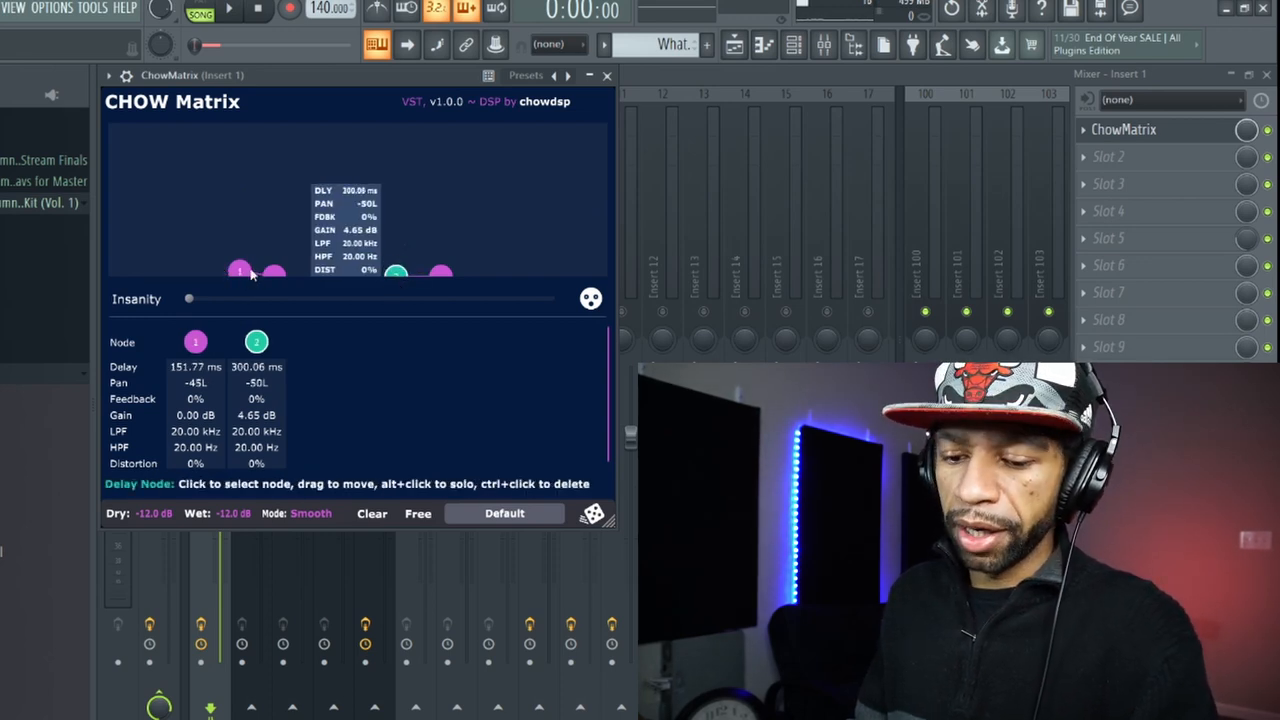
{"action": "left_click", "coordinate": [240, 272]}
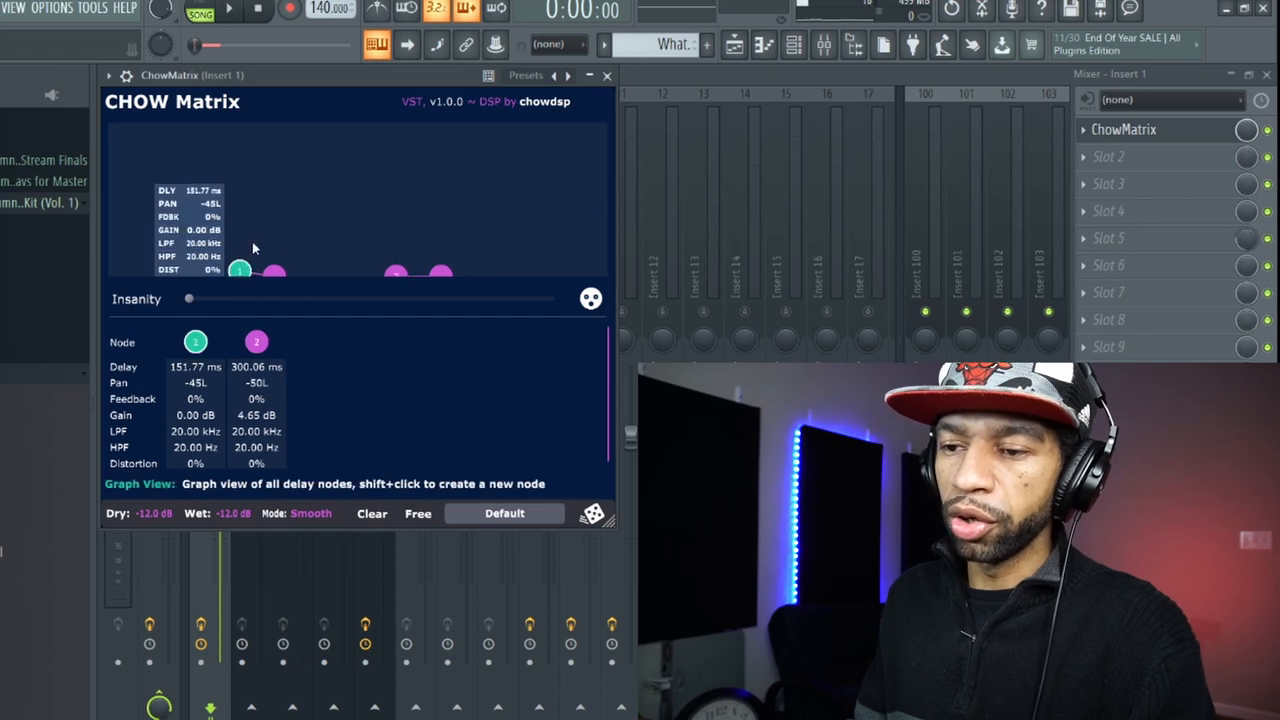
{"action": "mouse_move", "coordinate": [256, 232]}
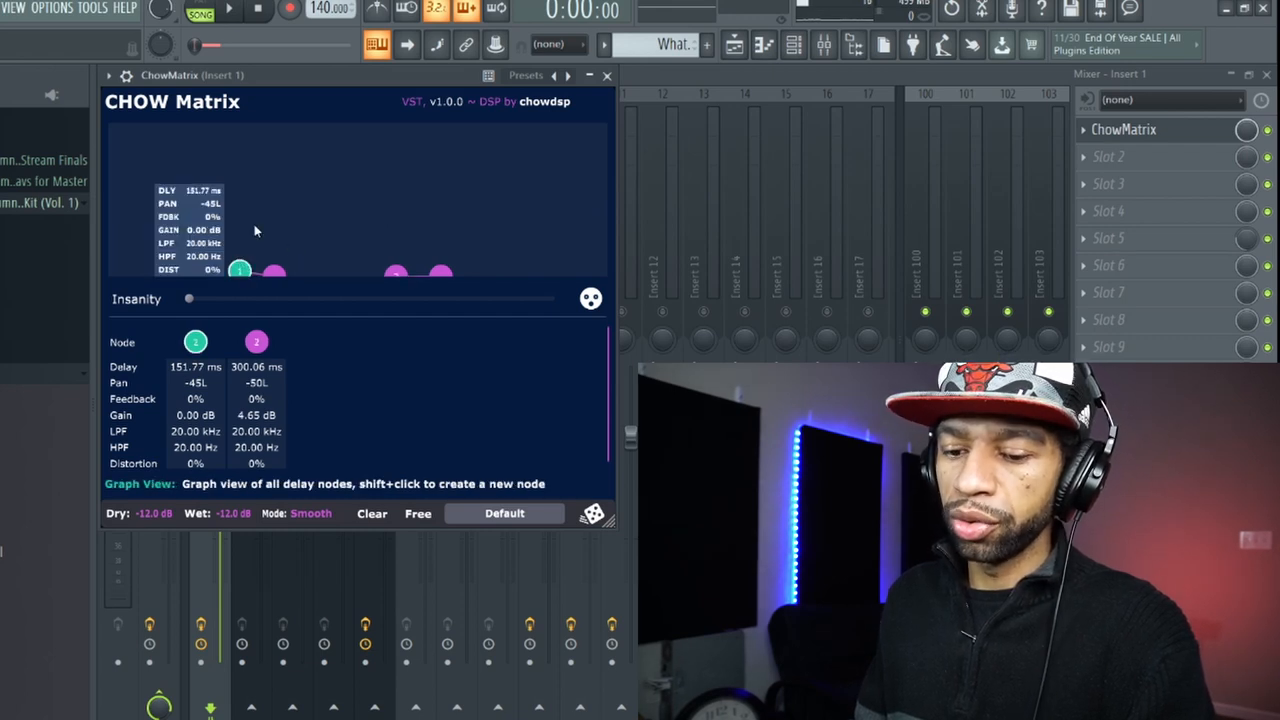
{"action": "left_click", "coordinate": [242, 228]}
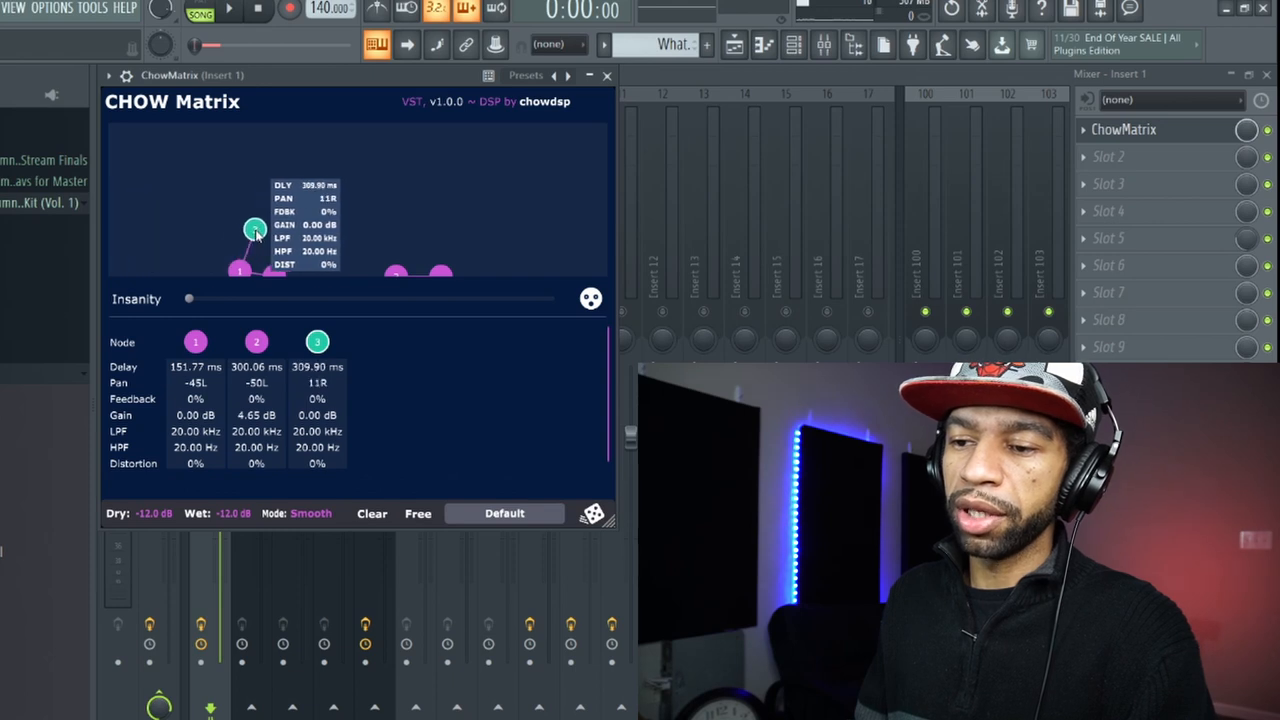
{"action": "left_click_drag", "start_coordinate": [256, 230], "coordinate": [200, 238]}
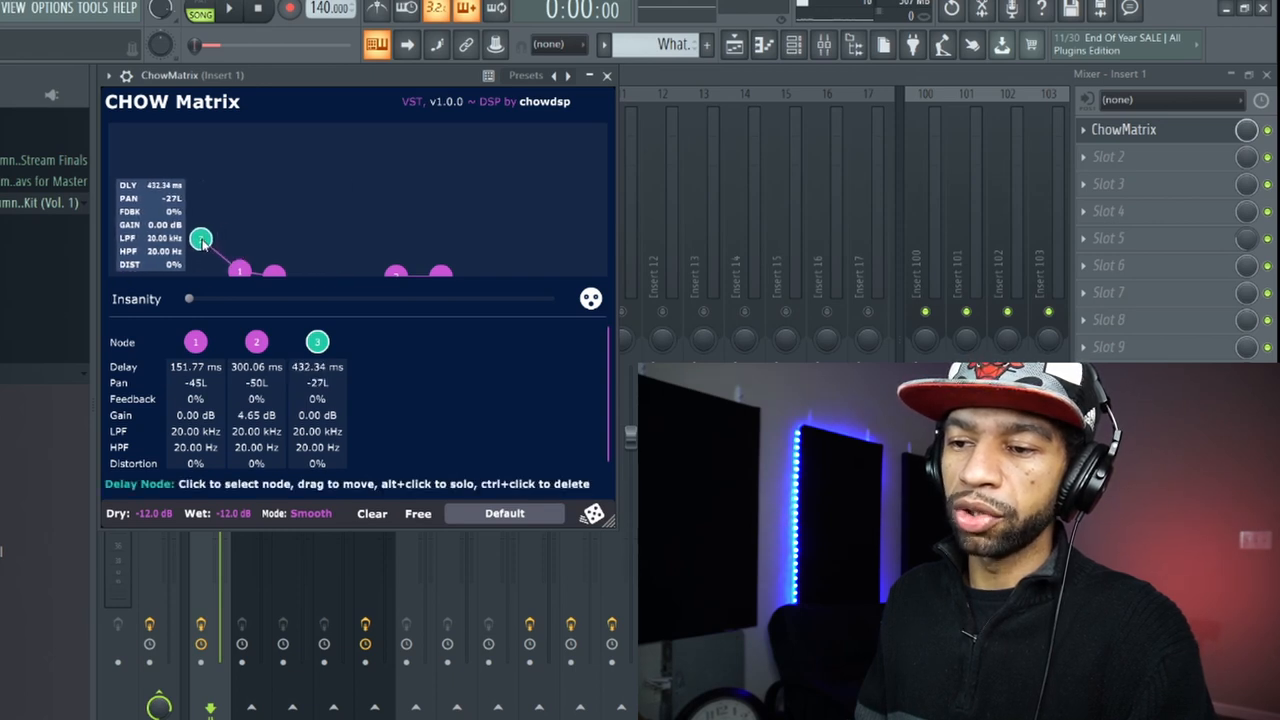
{"action": "left_click_drag", "start_coordinate": [200, 240], "coordinate": [218, 208]}
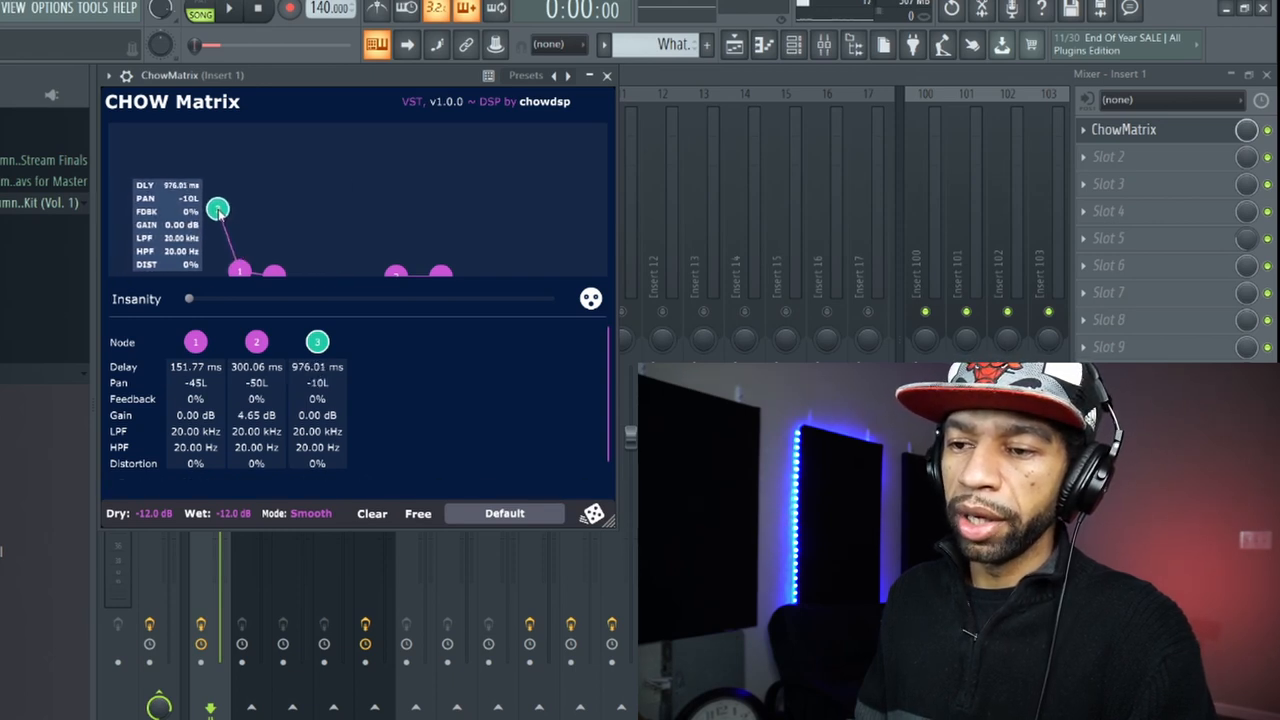
Shorten the third node and settle it near 140 ms, panned right.
{"action": "left_click_drag", "start_coordinate": [218, 208], "coordinate": [234, 218]}
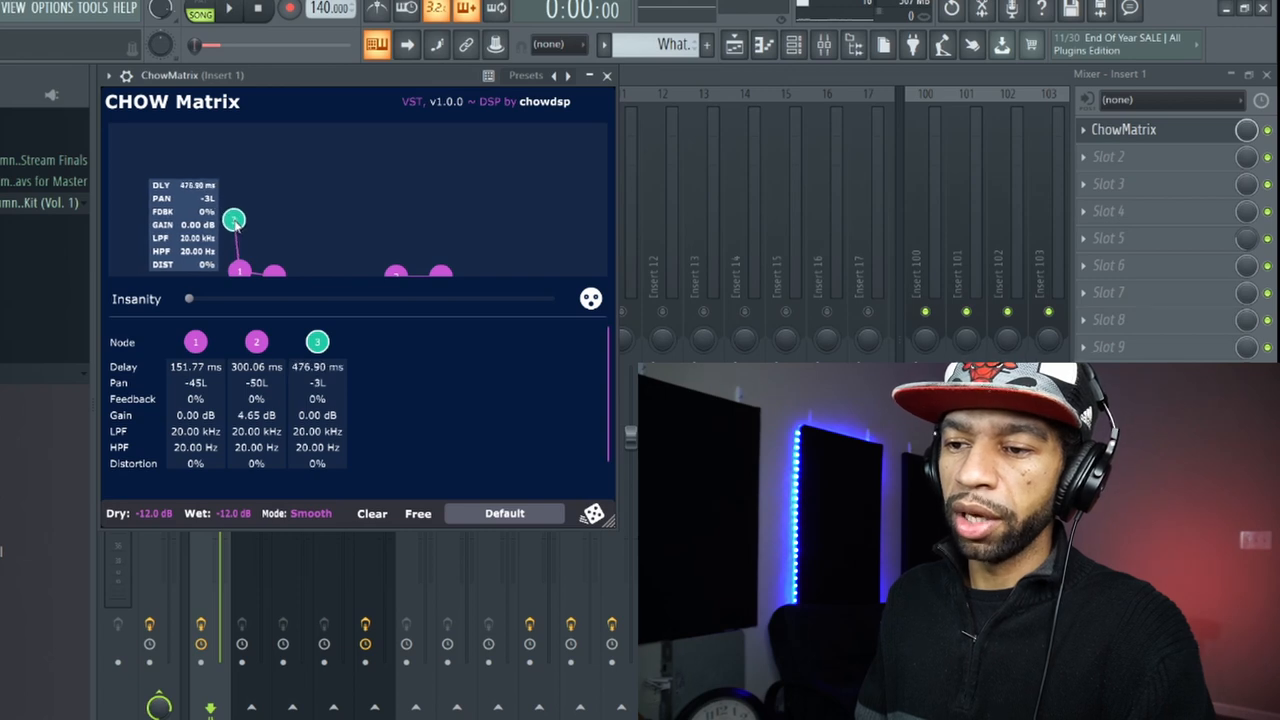
{"action": "left_click_drag", "start_coordinate": [234, 218], "coordinate": [234, 236]}
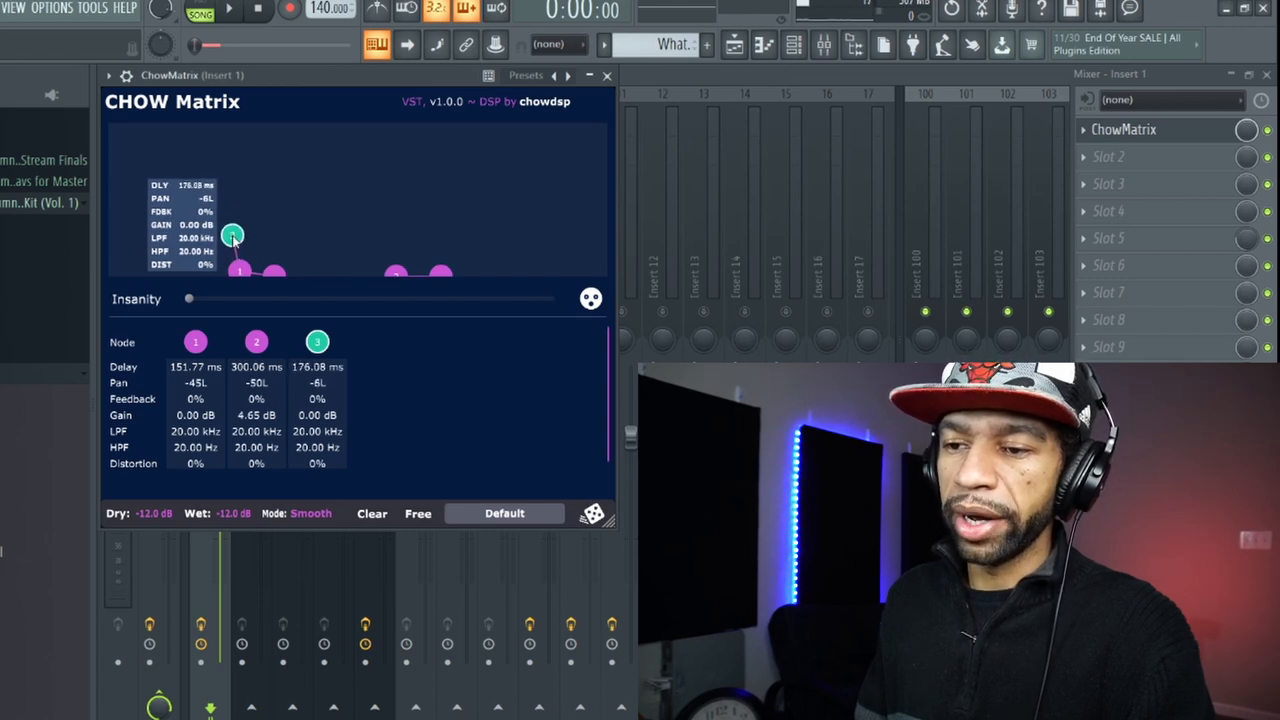
{"action": "left_click_drag", "start_coordinate": [232, 236], "coordinate": [216, 244]}
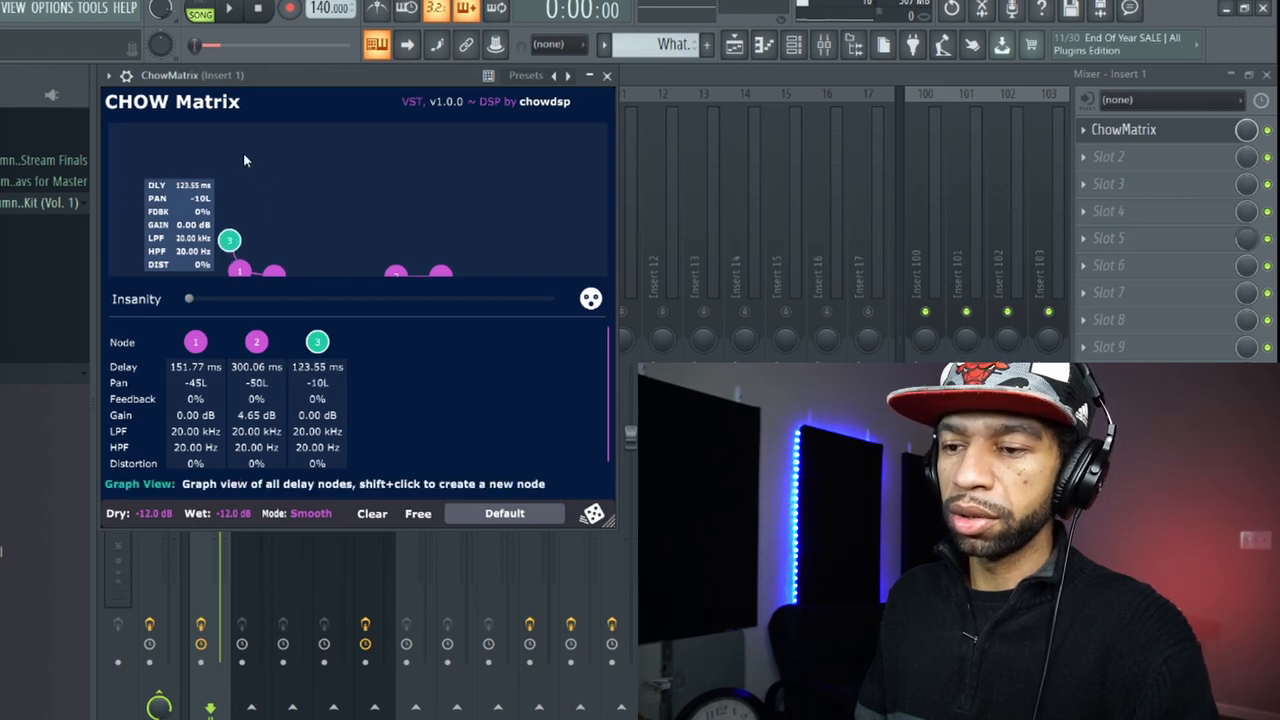
{"action": "left_click", "coordinate": [228, 12]}
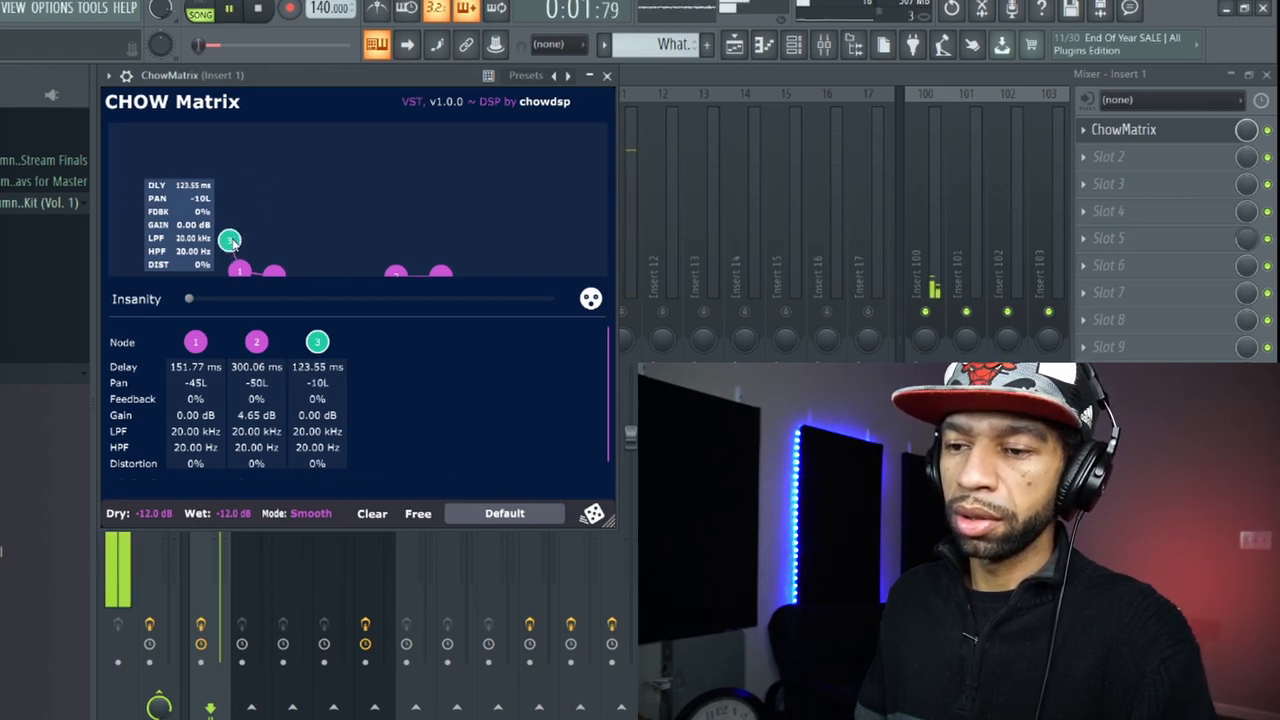
{"action": "left_click_drag", "start_coordinate": [230, 240], "coordinate": [260, 250]}
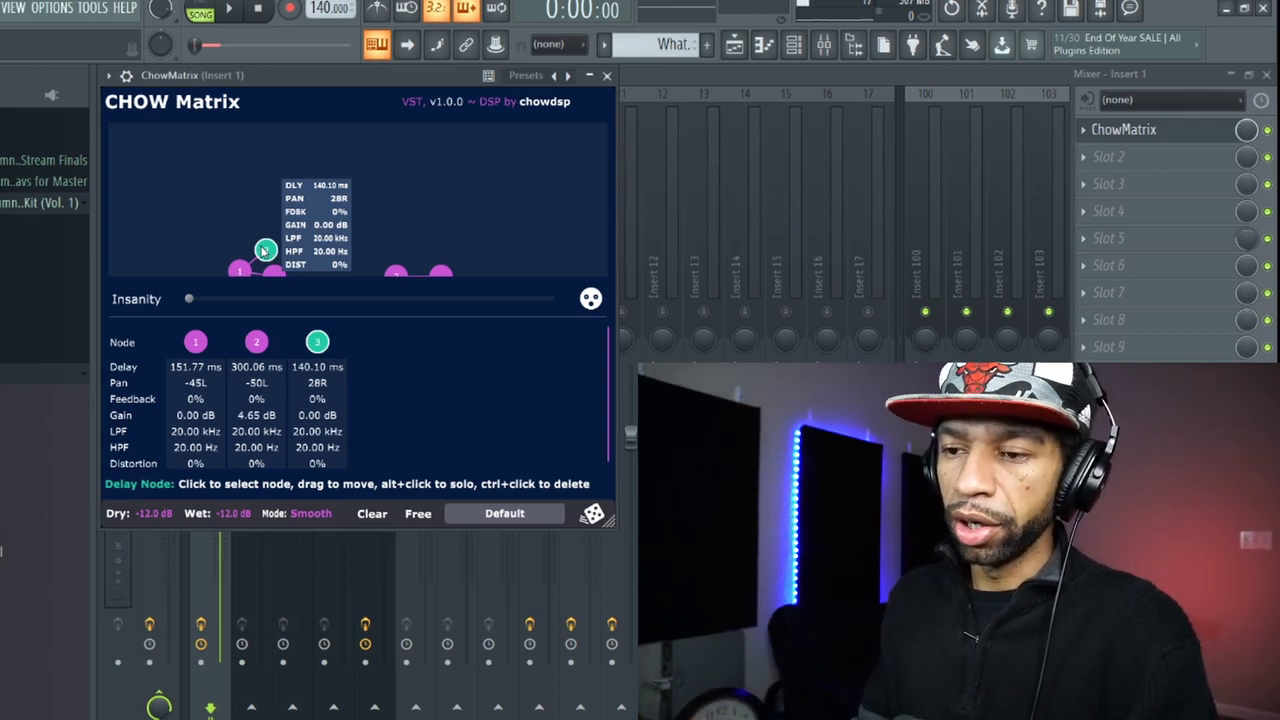
Add nodes 4 and 5 (193 ms, 1.02 s) with node 2 near 675 ms, then close the plugin.
{"action": "left_click", "coordinate": [236, 228]}
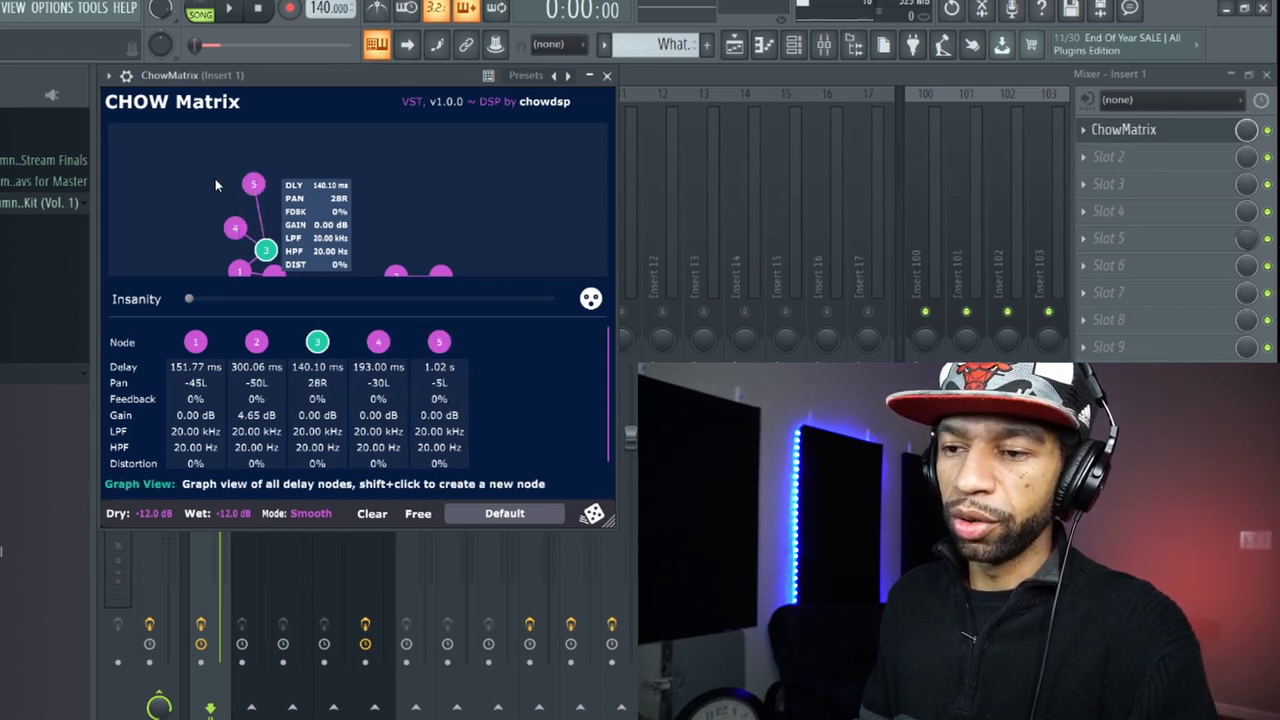
{"action": "mouse_move", "coordinate": [190, 234]}
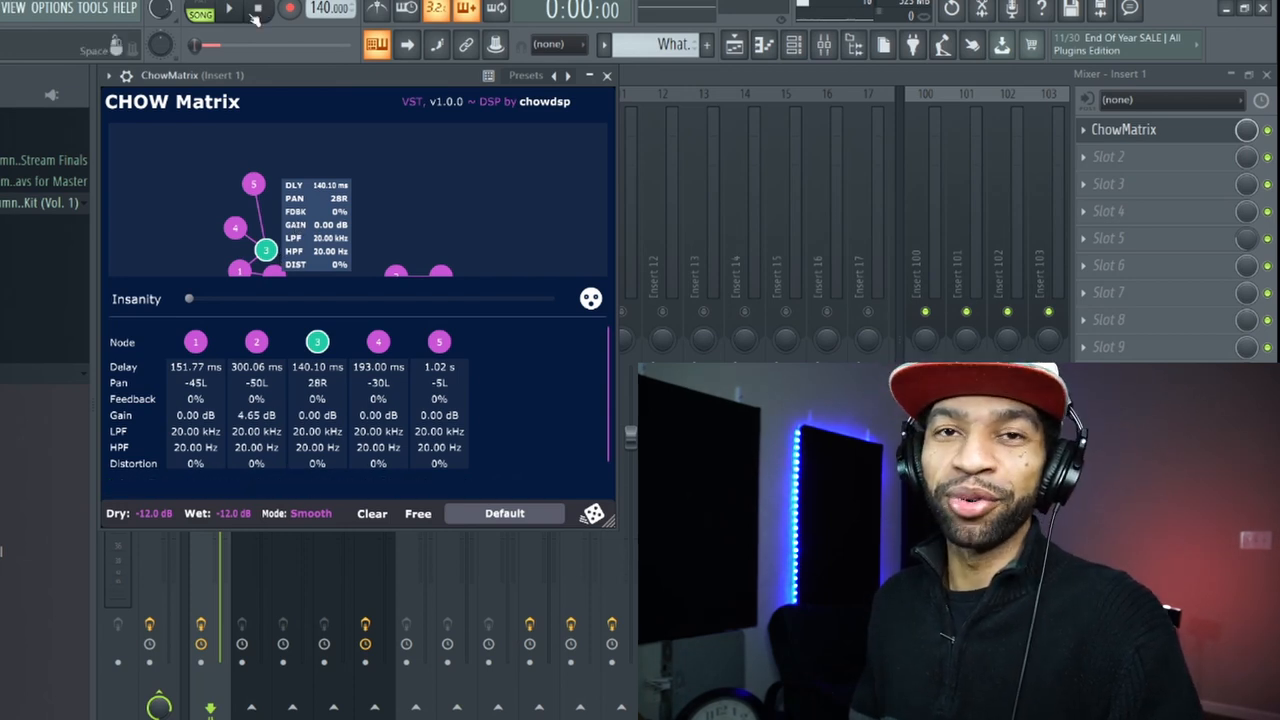
{"action": "left_click", "coordinate": [228, 12]}
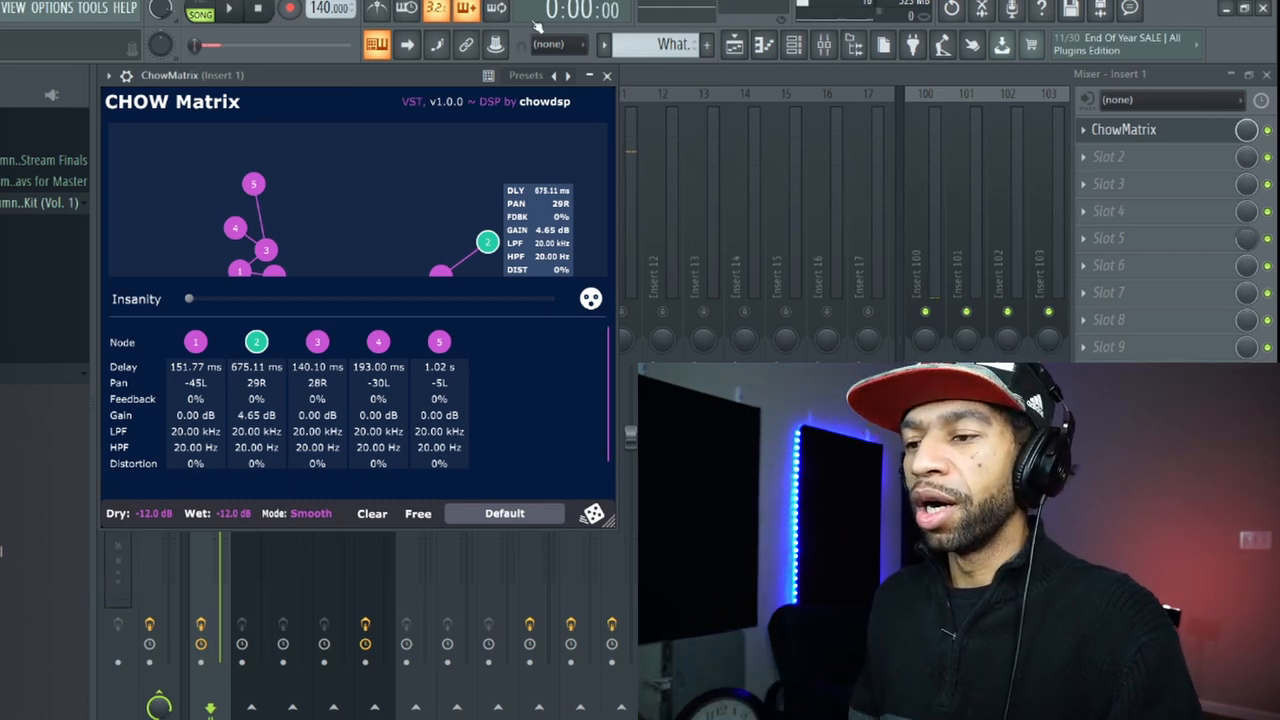
{"action": "left_click", "coordinate": [606, 76]}
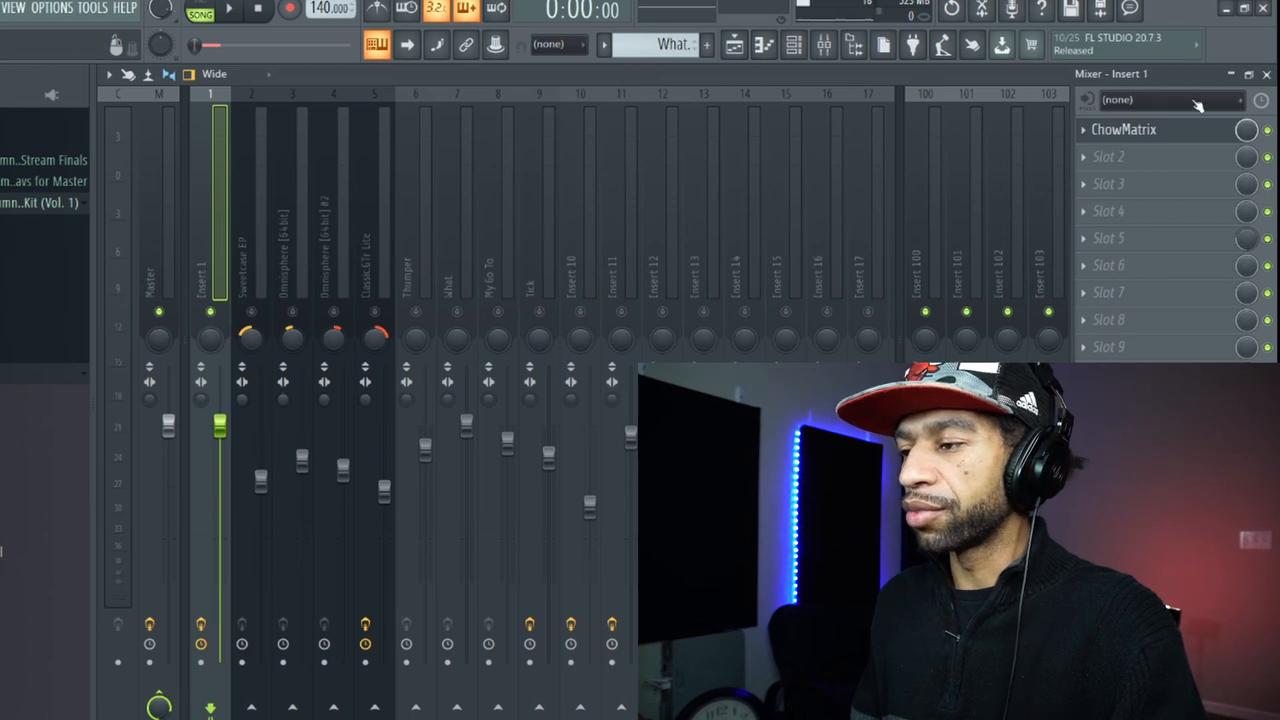
{"action": "mouse_move", "coordinate": [558, 308]}
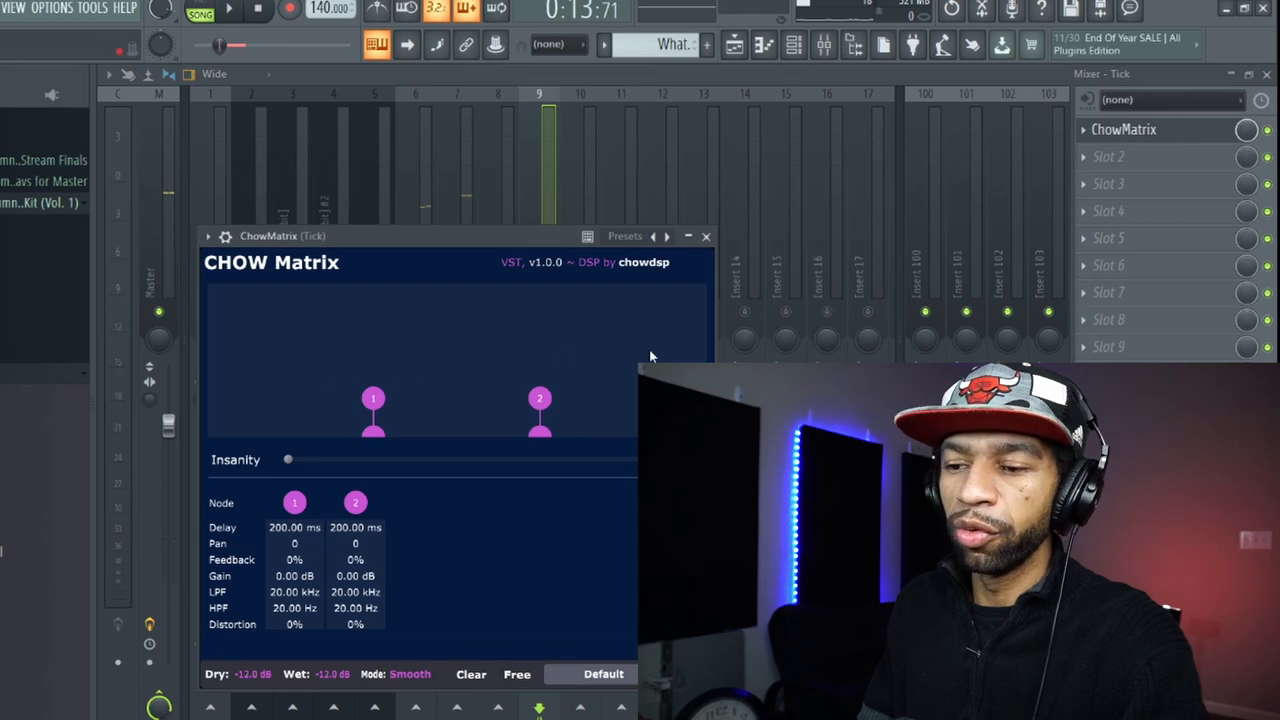
{"action": "mouse_move", "coordinate": [418, 374]}
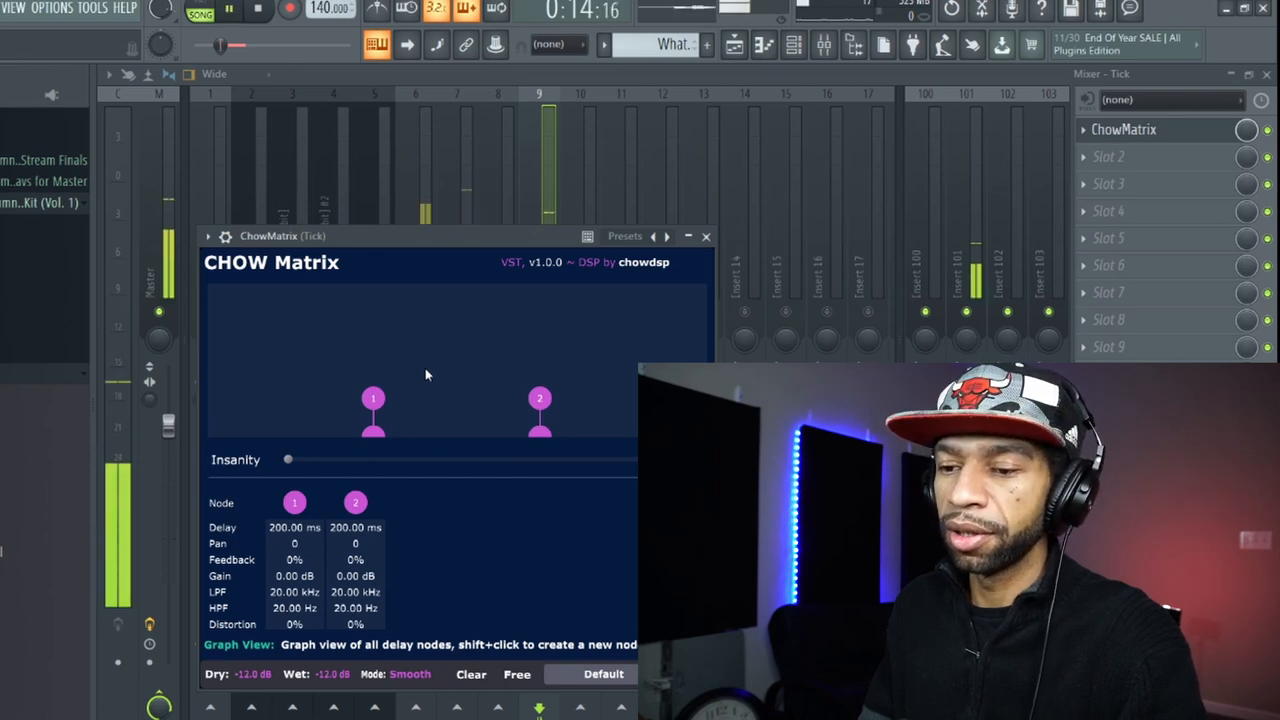
Push the Tick track's first node hard left and pull node two down to about 752 ms.
{"action": "left_click_drag", "start_coordinate": [372, 398], "coordinate": [356, 408]}
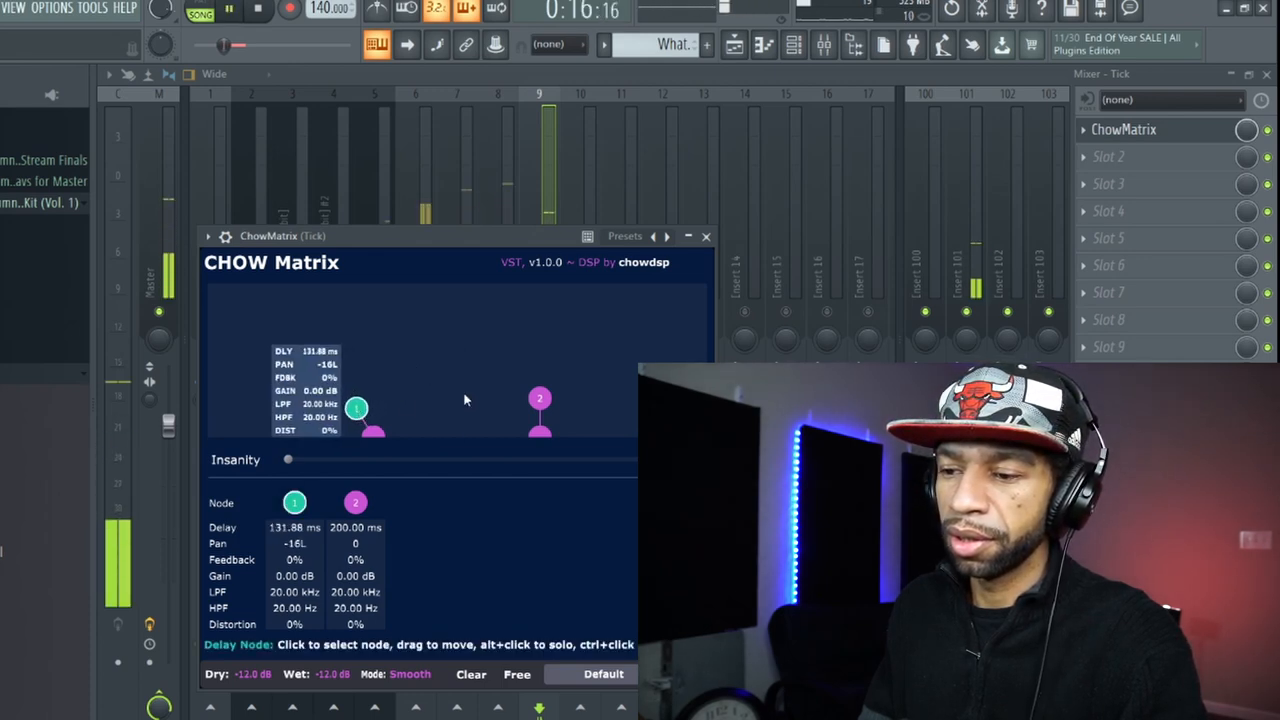
{"action": "left_click_drag", "start_coordinate": [540, 398], "coordinate": [504, 416]}
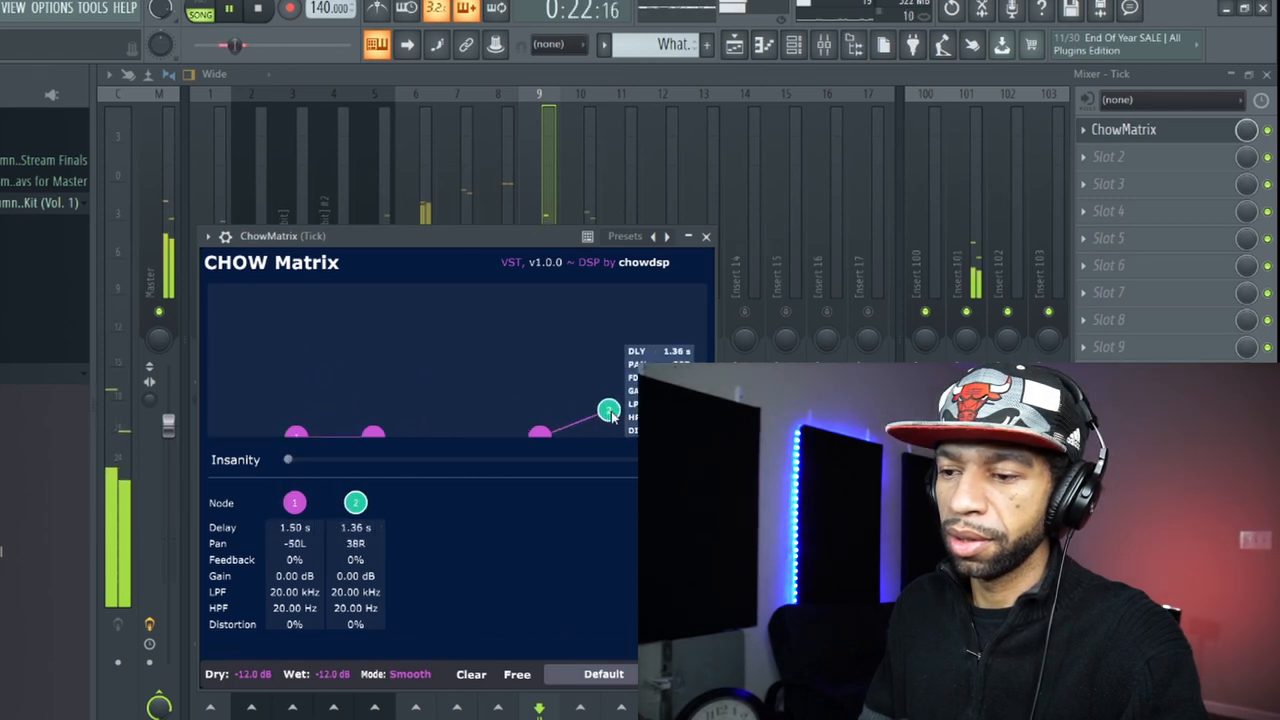
{"action": "left_click_drag", "start_coordinate": [608, 410], "coordinate": [604, 432]}
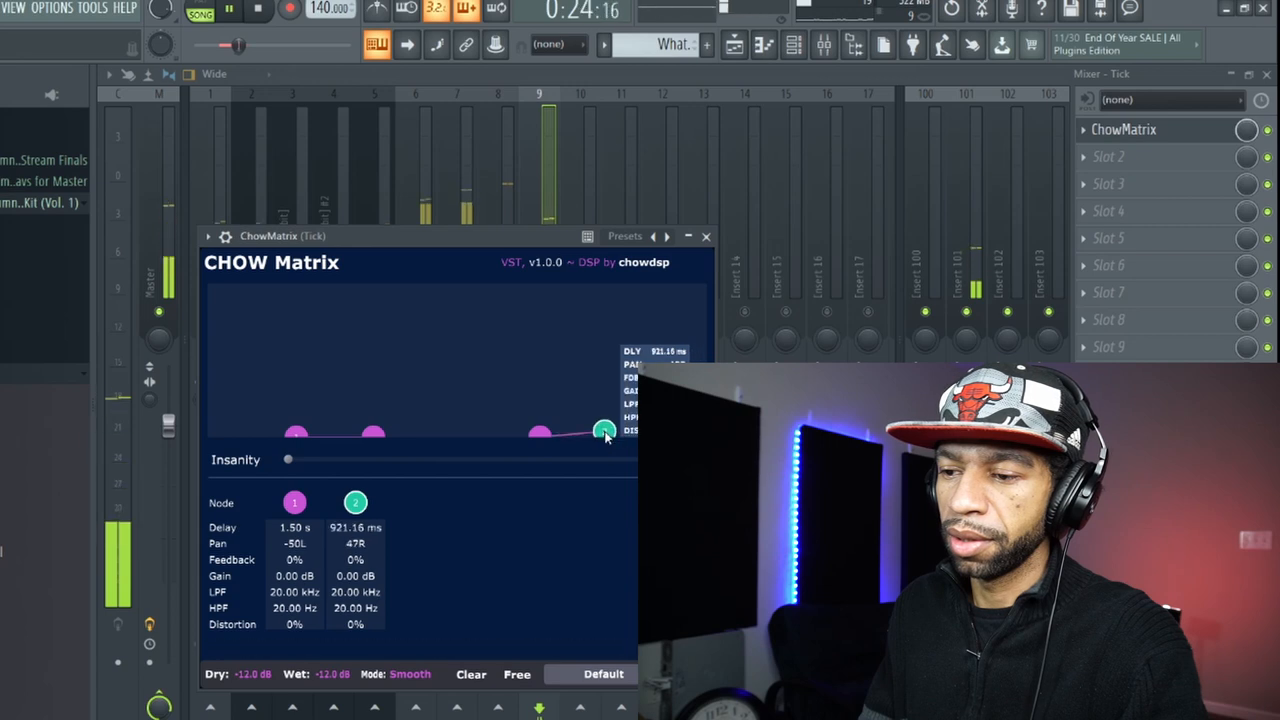
{"action": "left_click_drag", "start_coordinate": [604, 432], "coordinate": [598, 430]}
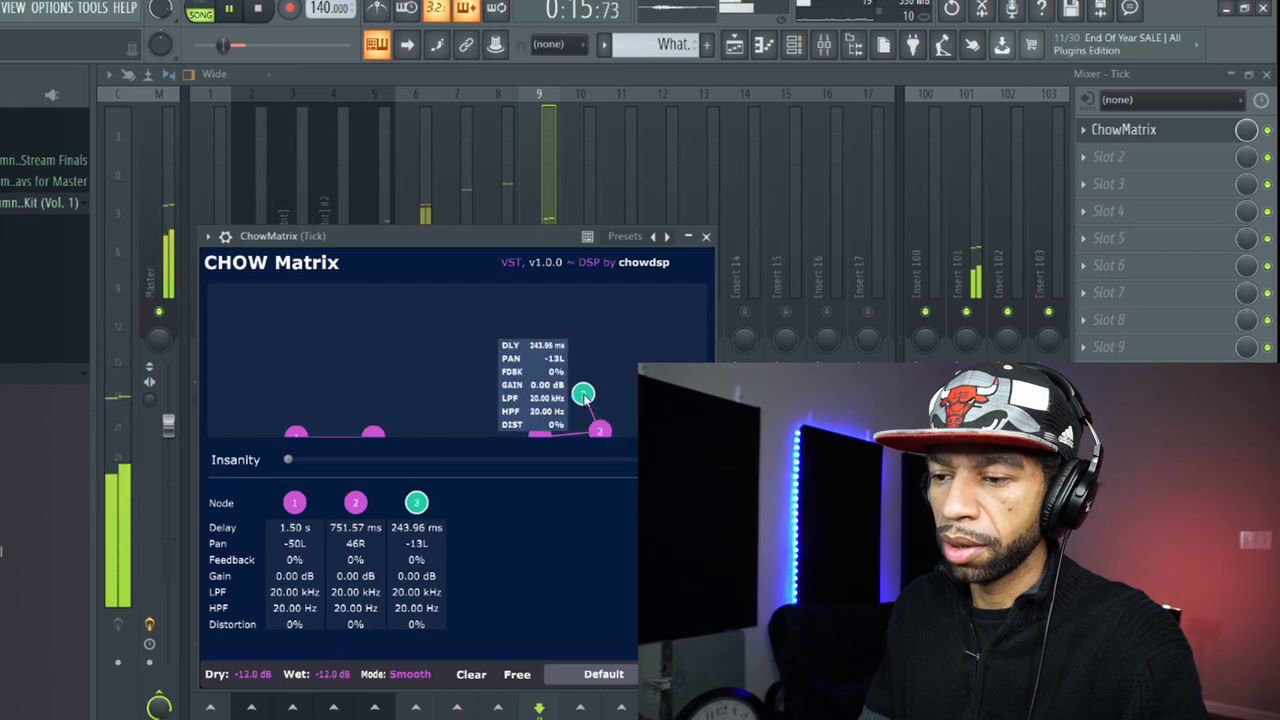
Settle the third node near 211 ms and the first node at about 131 ms panned left.
{"action": "left_click_drag", "start_coordinate": [584, 392], "coordinate": [524, 412]}
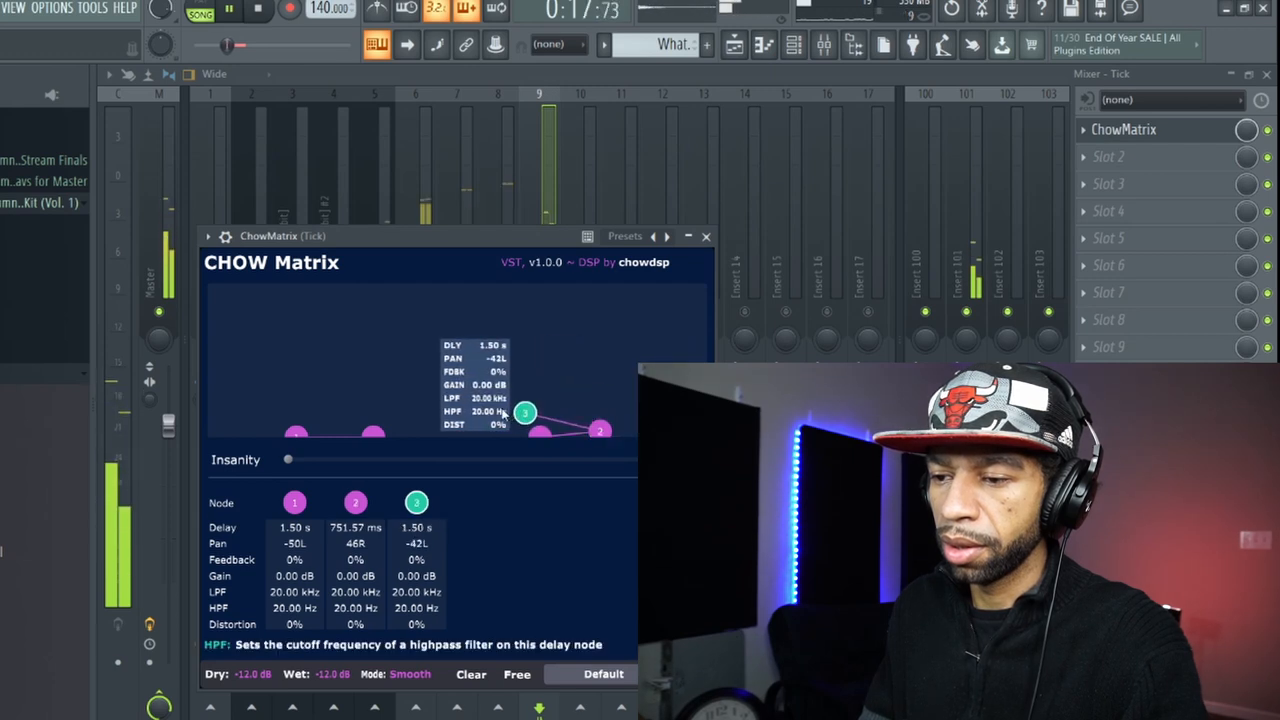
{"action": "mouse_move", "coordinate": [524, 412]}
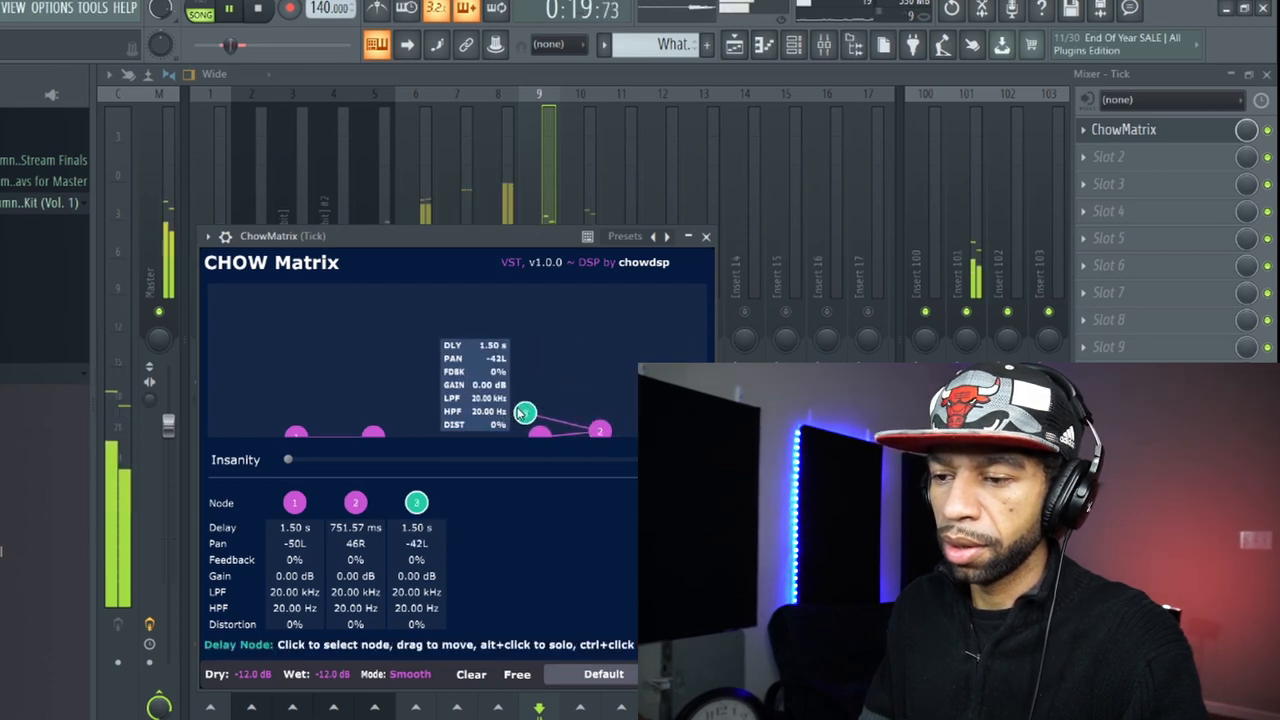
{"action": "left_click_drag", "start_coordinate": [524, 412], "coordinate": [576, 400]}
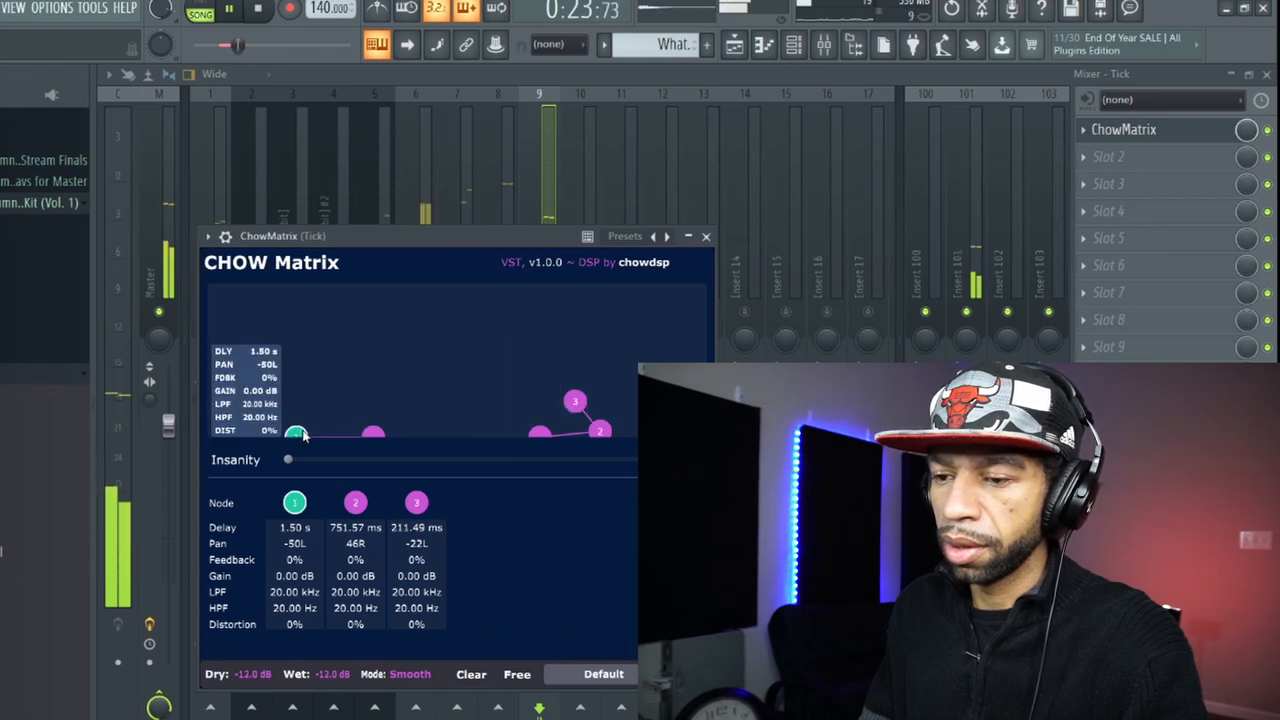
{"action": "left_click_drag", "start_coordinate": [296, 434], "coordinate": [396, 412]}
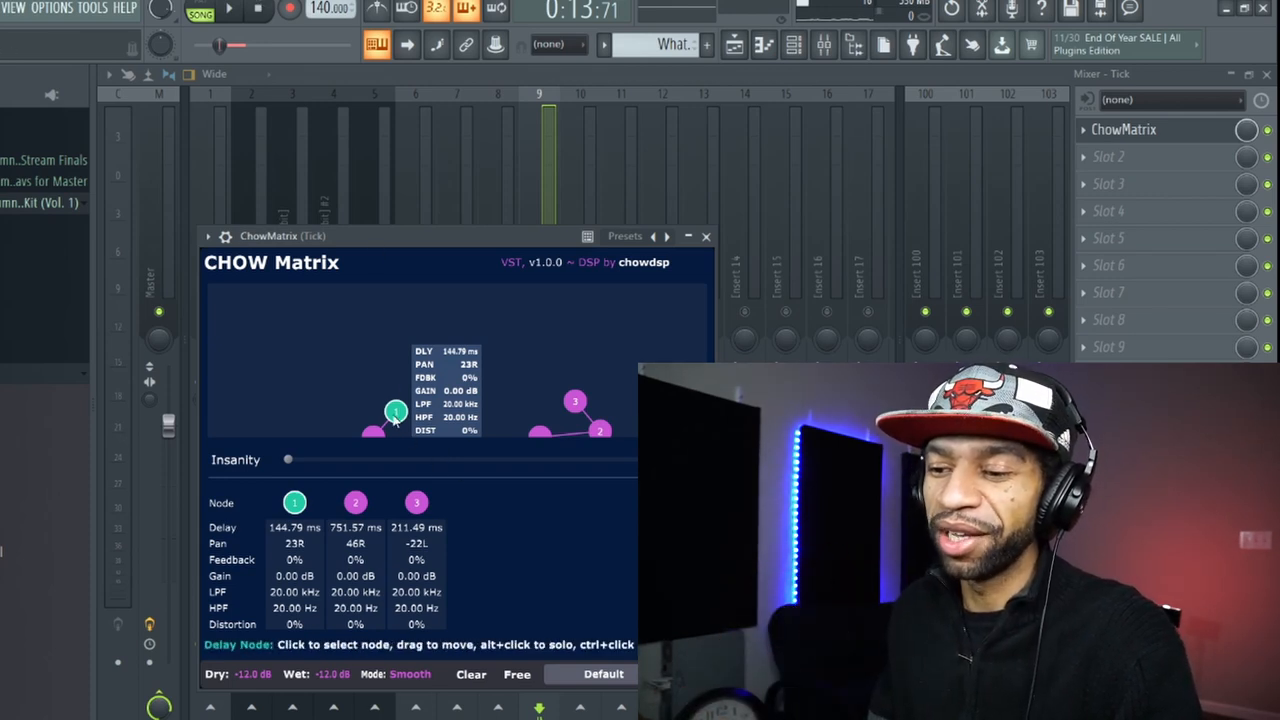
{"action": "left_click_drag", "start_coordinate": [396, 412], "coordinate": [348, 412]}
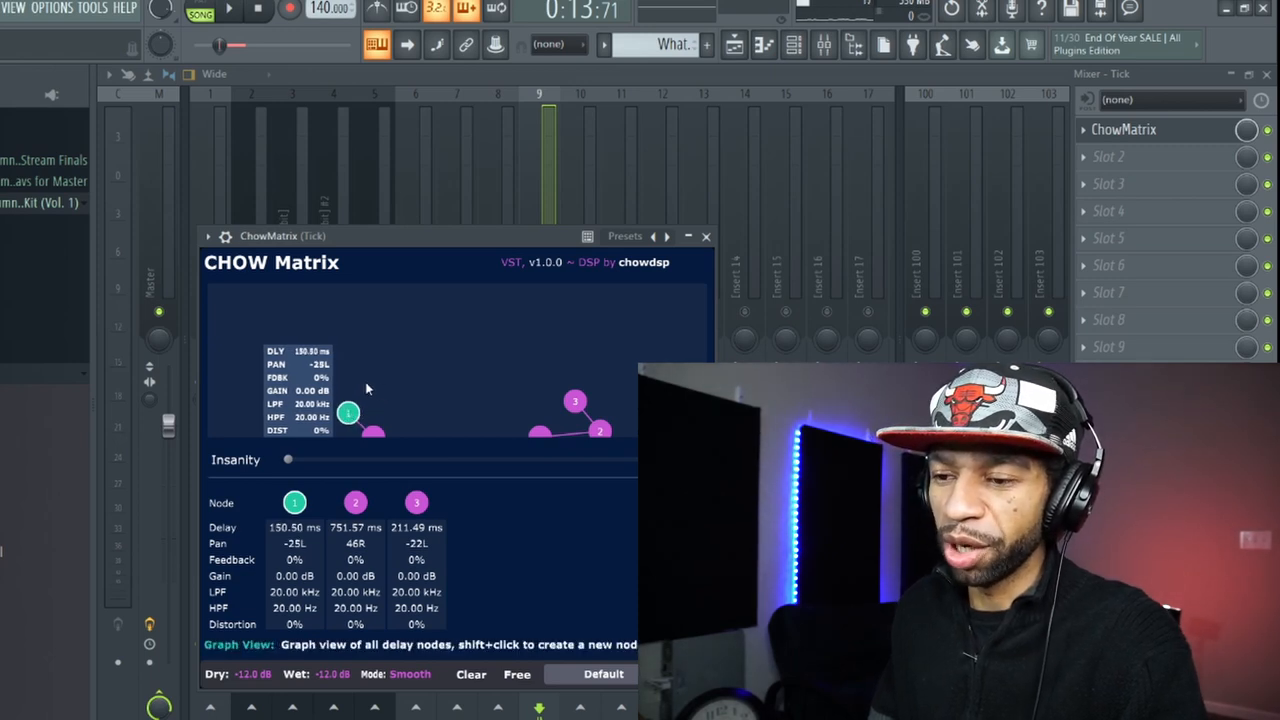
Add a fourth node, lengthen the third node panned right, and close the Tick ChowMatrix window.
{"action": "left_click", "coordinate": [364, 384]}
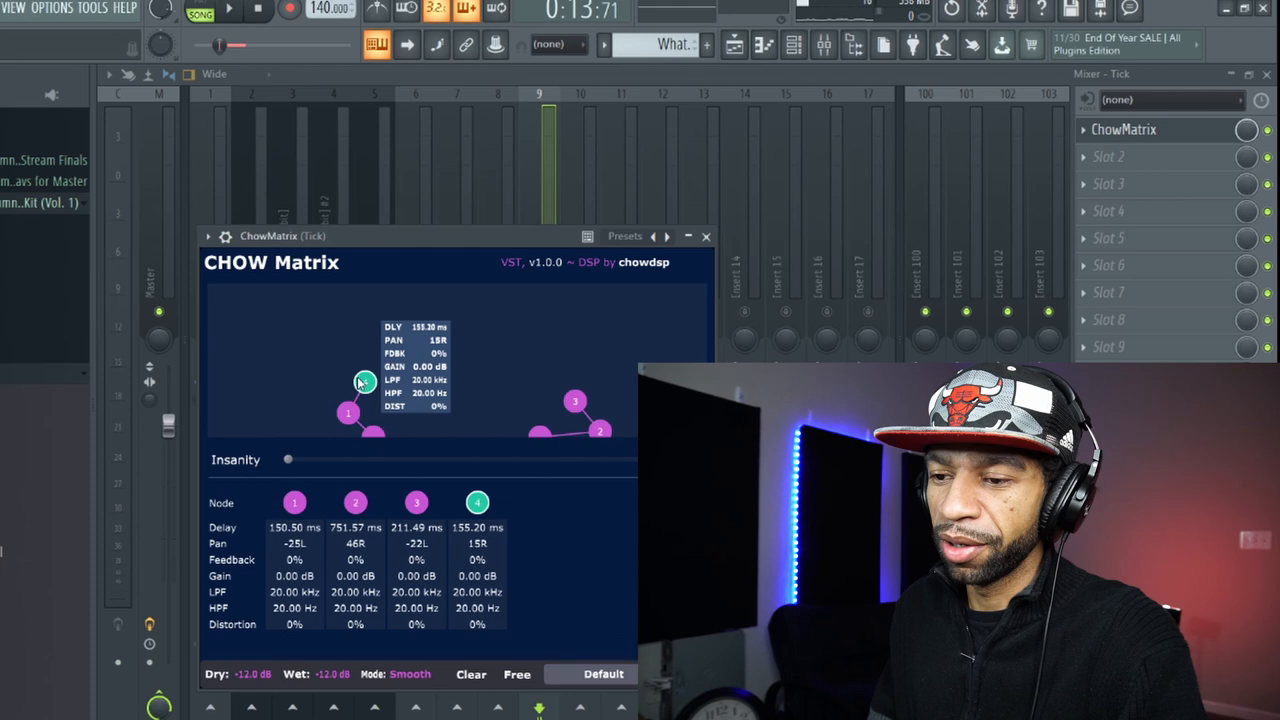
{"action": "left_click", "coordinate": [330, 364]}
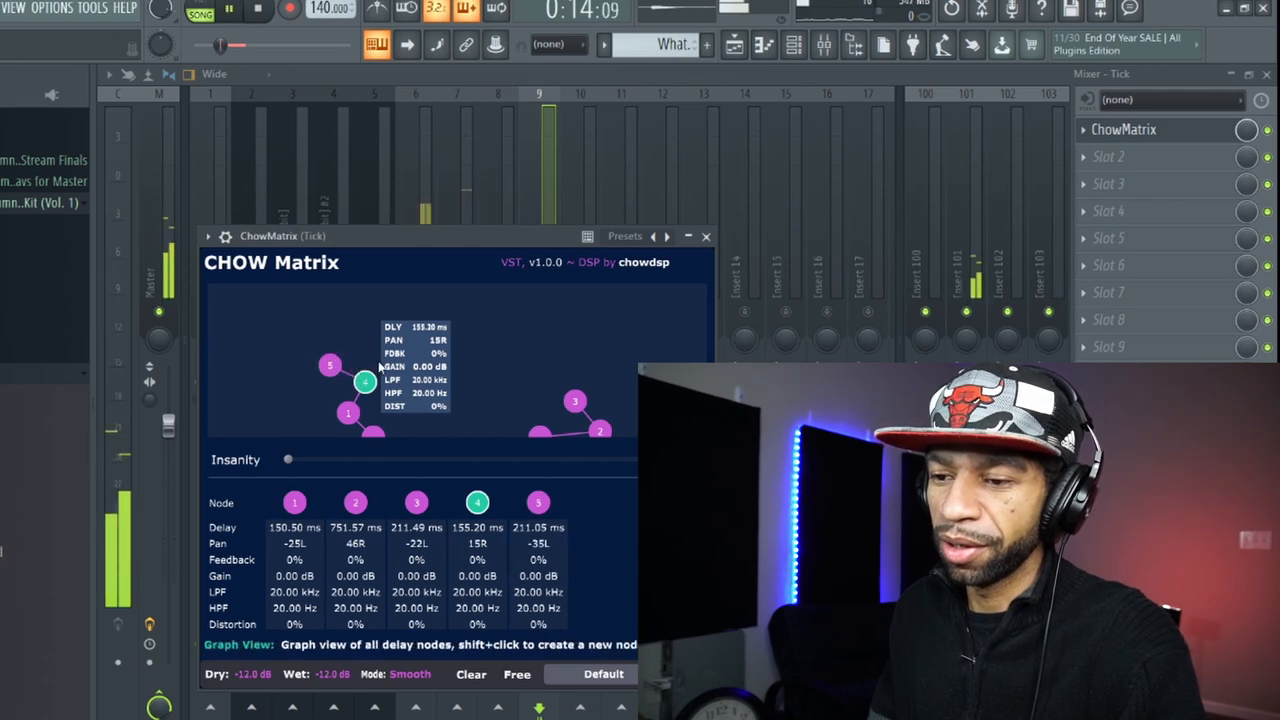
{"action": "left_click", "coordinate": [538, 502]}
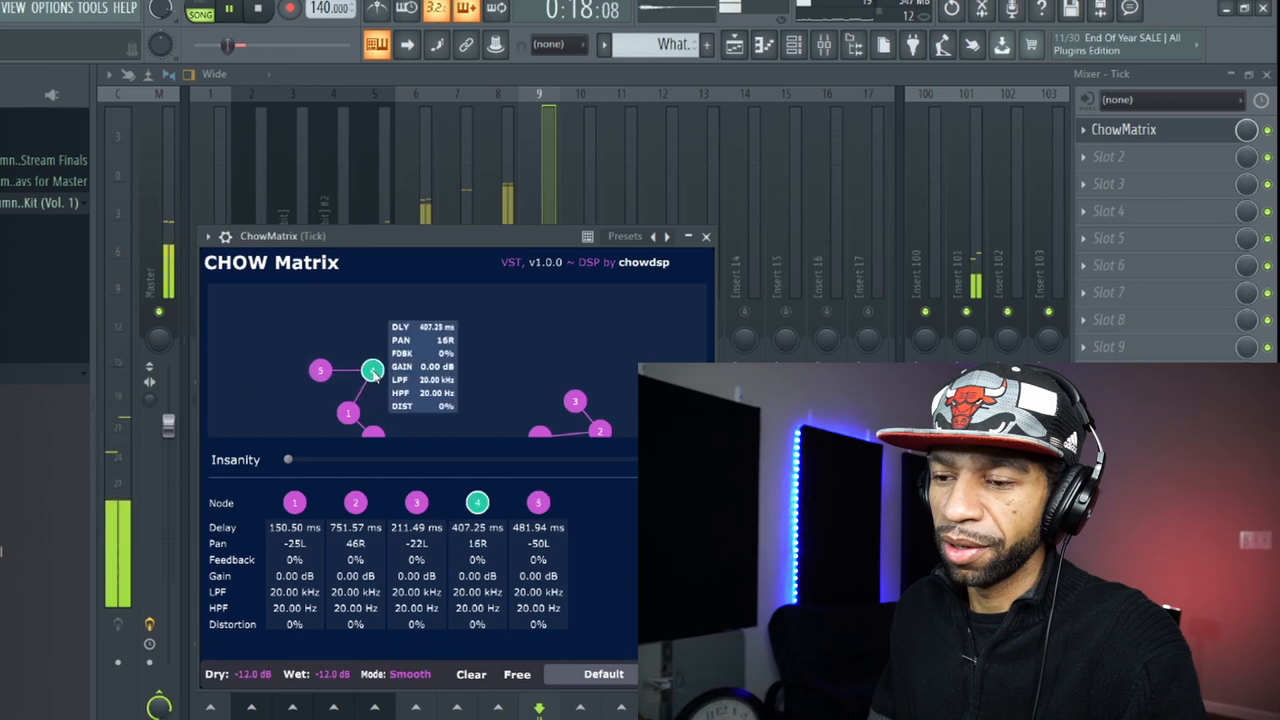
{"action": "left_click_drag", "start_coordinate": [372, 370], "coordinate": [348, 388]}
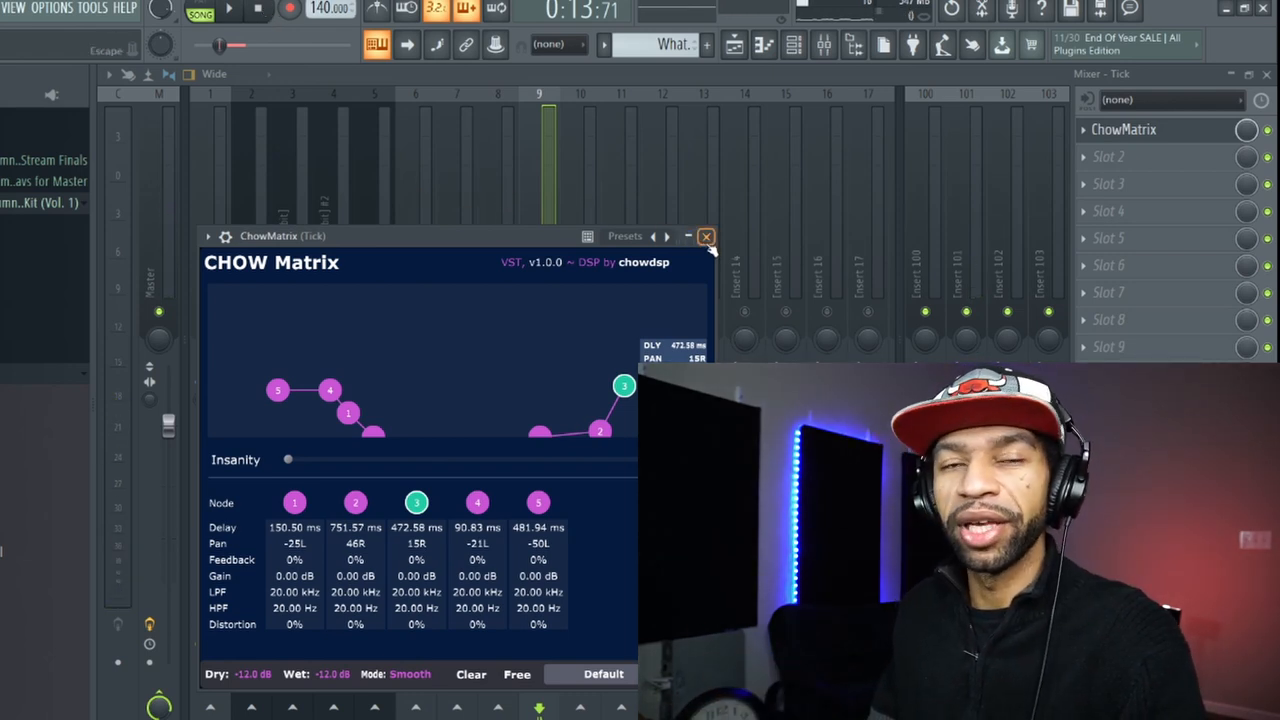
{"action": "left_click", "coordinate": [706, 236]}
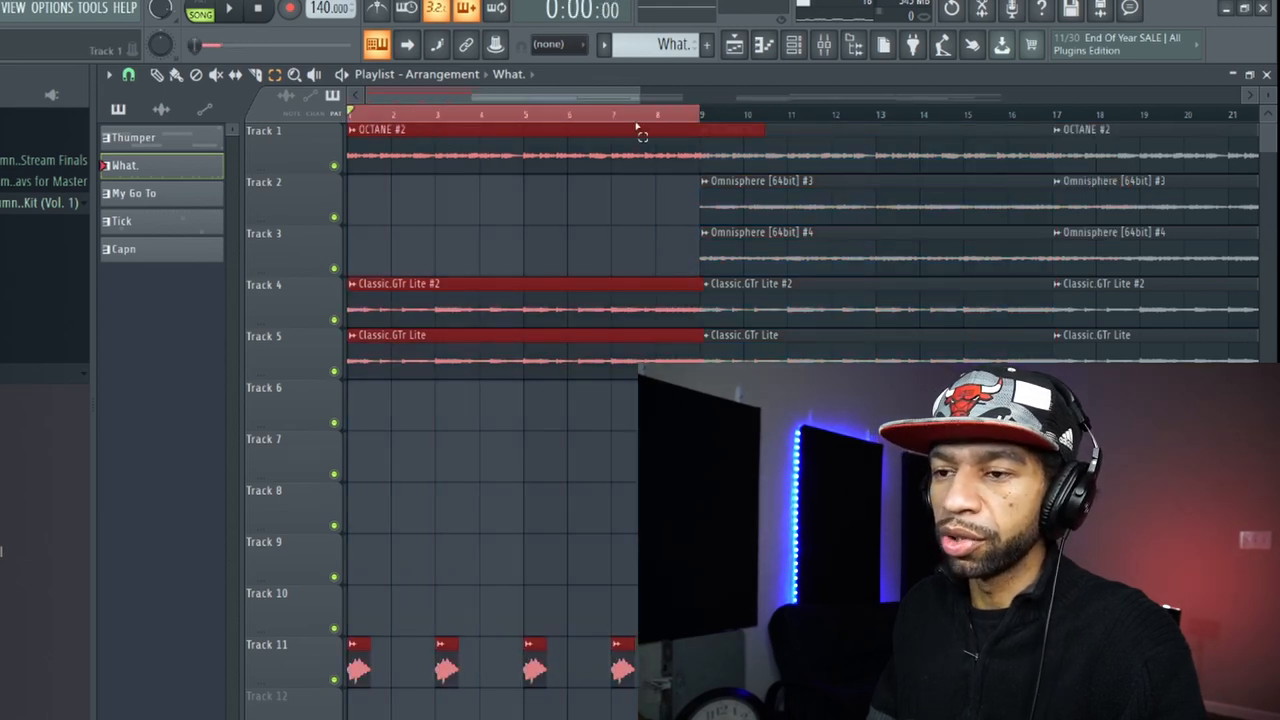
Load ChowMatrix into the first effect slot of mixer Insert 11.
{"action": "left_click", "coordinate": [824, 44]}
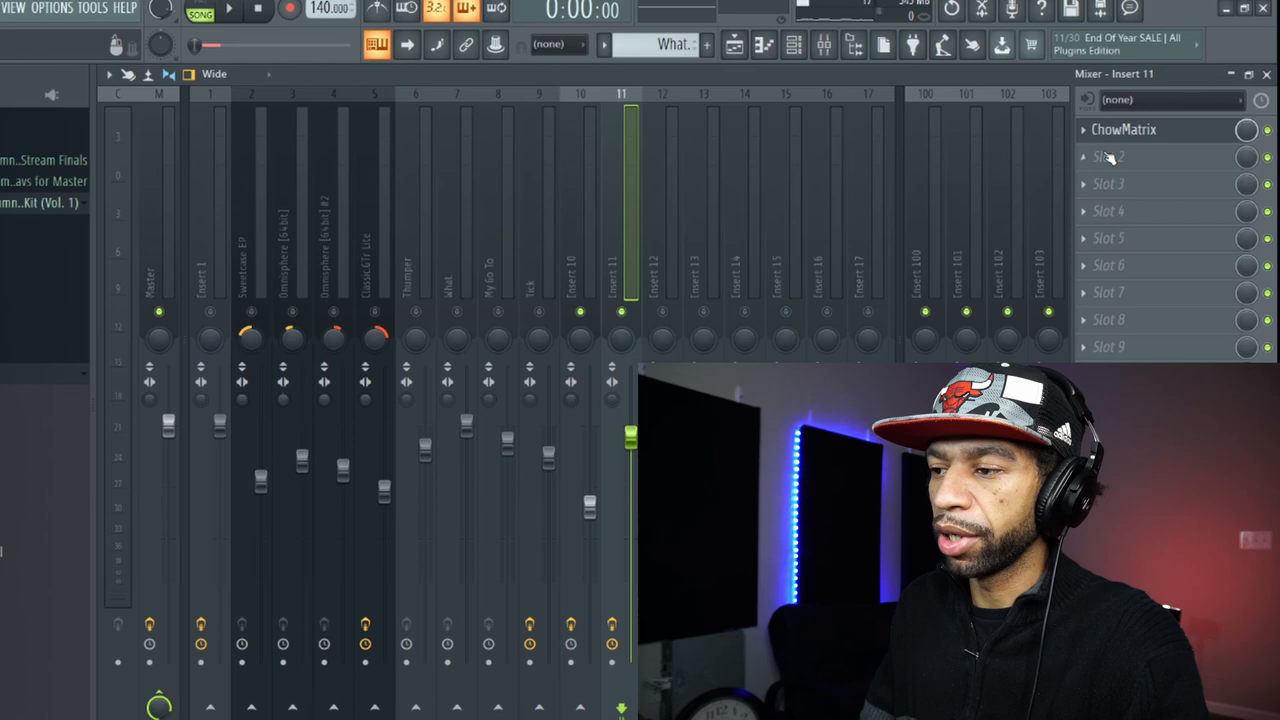
Drag both ChowMatrix nodes out to ~622 ms and ~599 ms delays with wide pans.
{"action": "left_click", "coordinate": [1124, 128]}
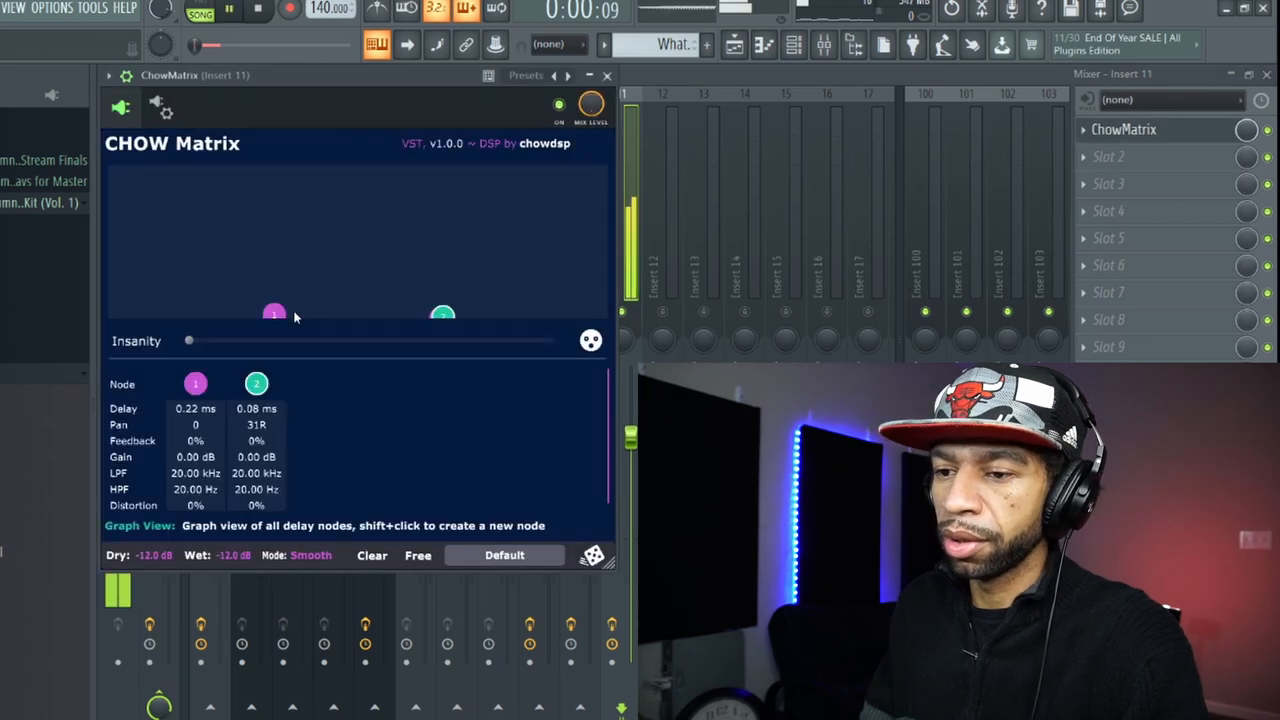
{"action": "left_click_drag", "start_coordinate": [274, 312], "coordinate": [240, 310]}
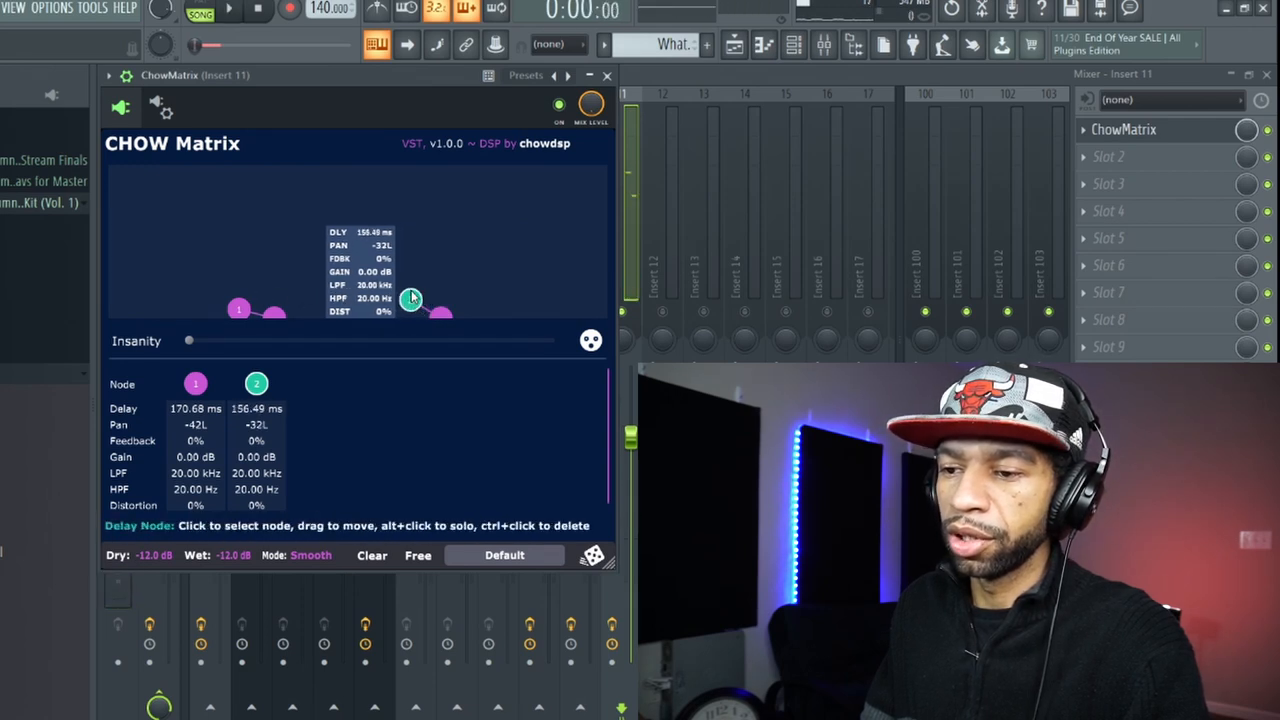
{"action": "left_click_drag", "start_coordinate": [444, 316], "coordinate": [388, 300]}
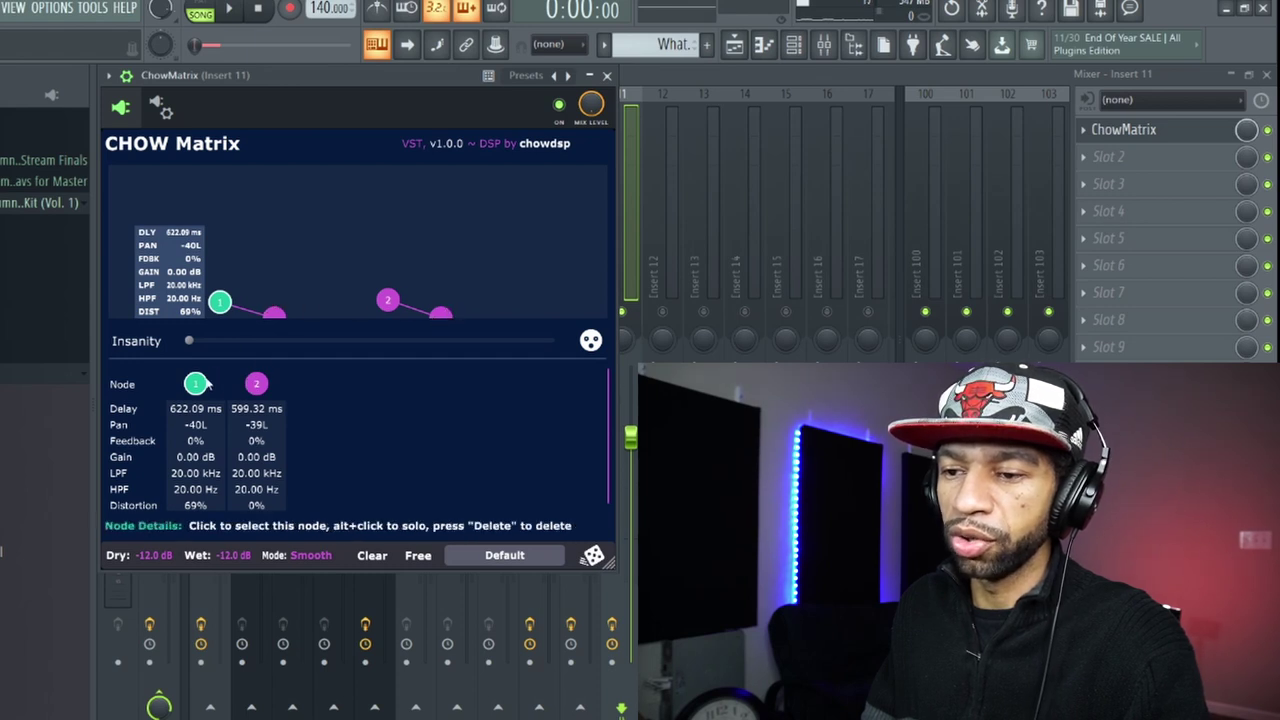
{"action": "mouse_move", "coordinate": [408, 334]}
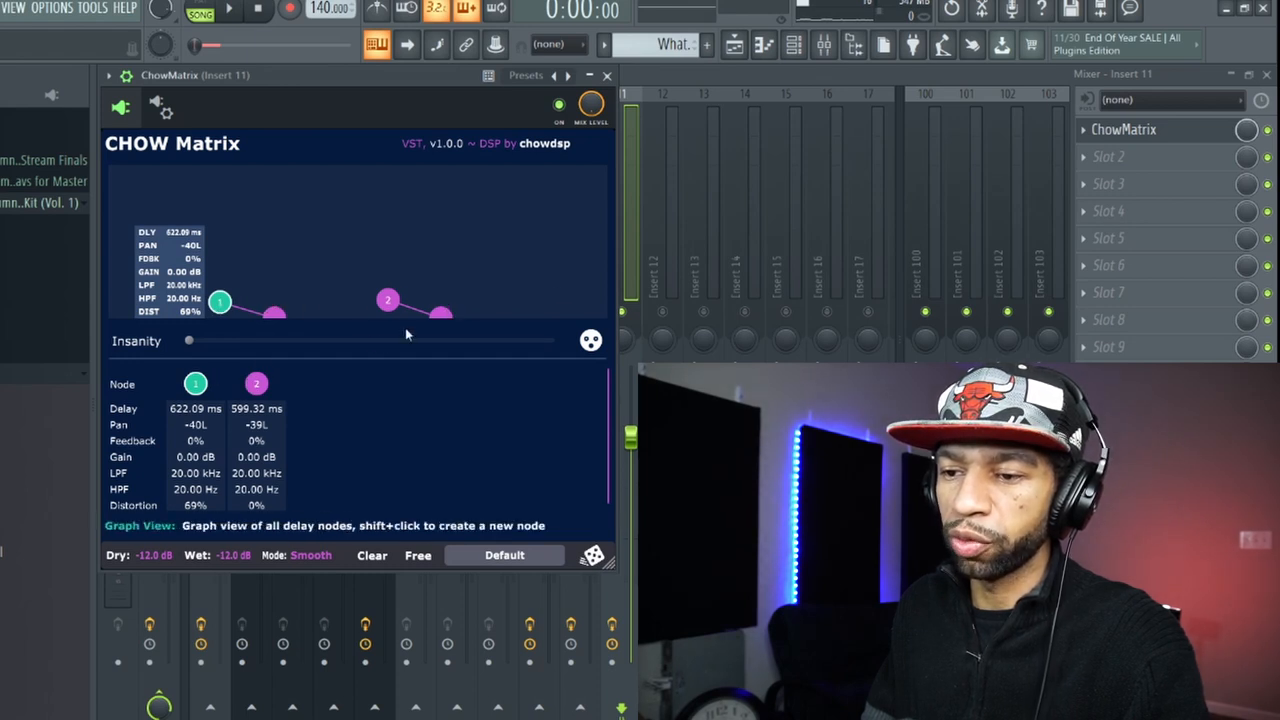
{"action": "mouse_move", "coordinate": [552, 336]}
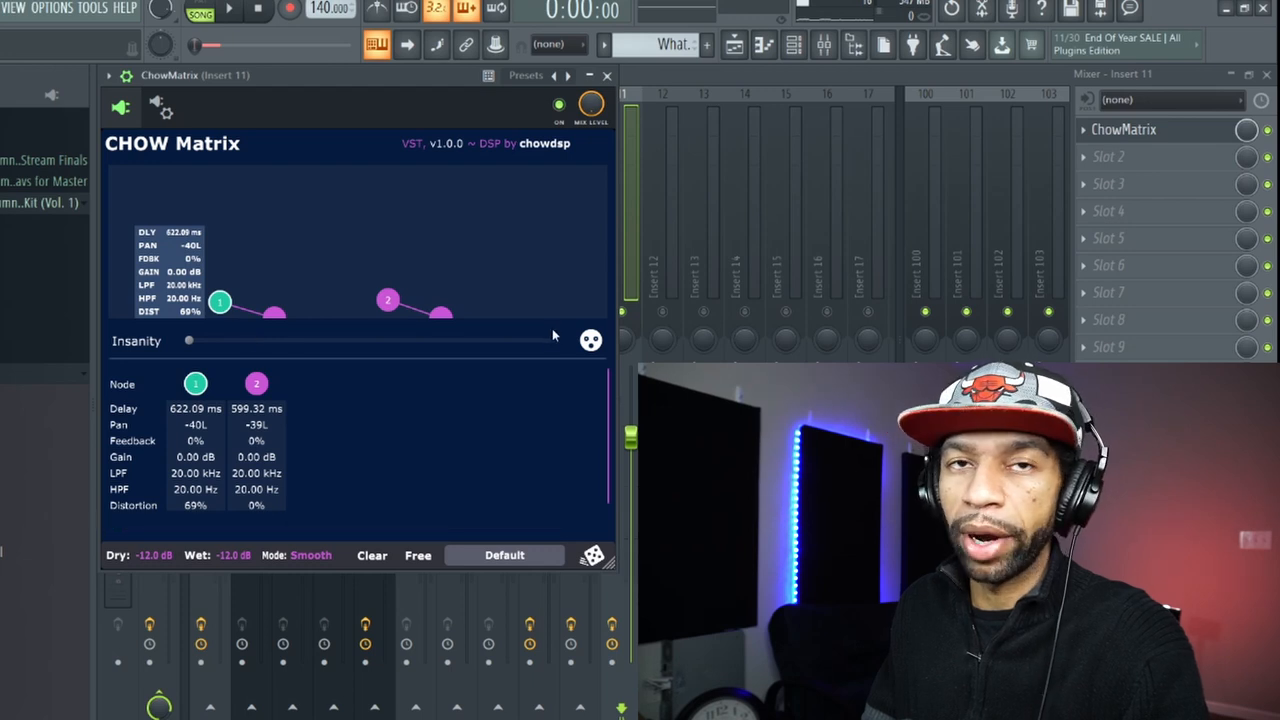
{"action": "mouse_move", "coordinate": [296, 356]}
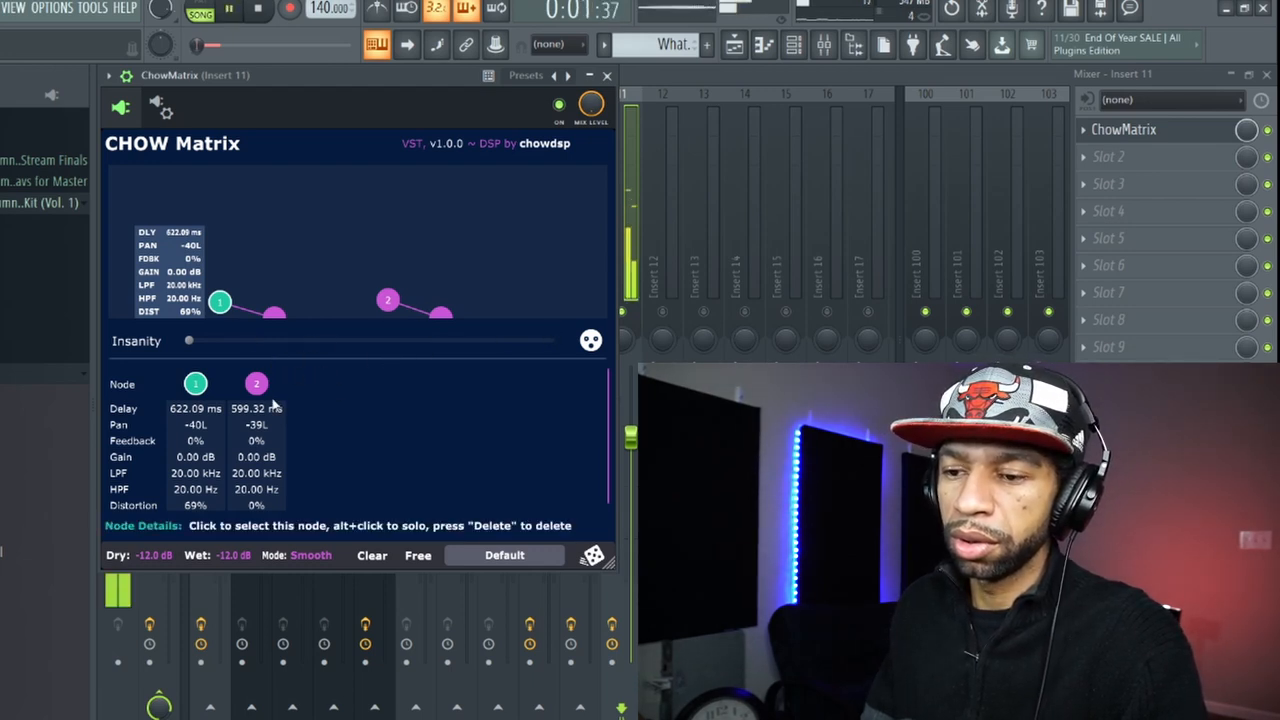
{"action": "mouse_move", "coordinate": [256, 504]}
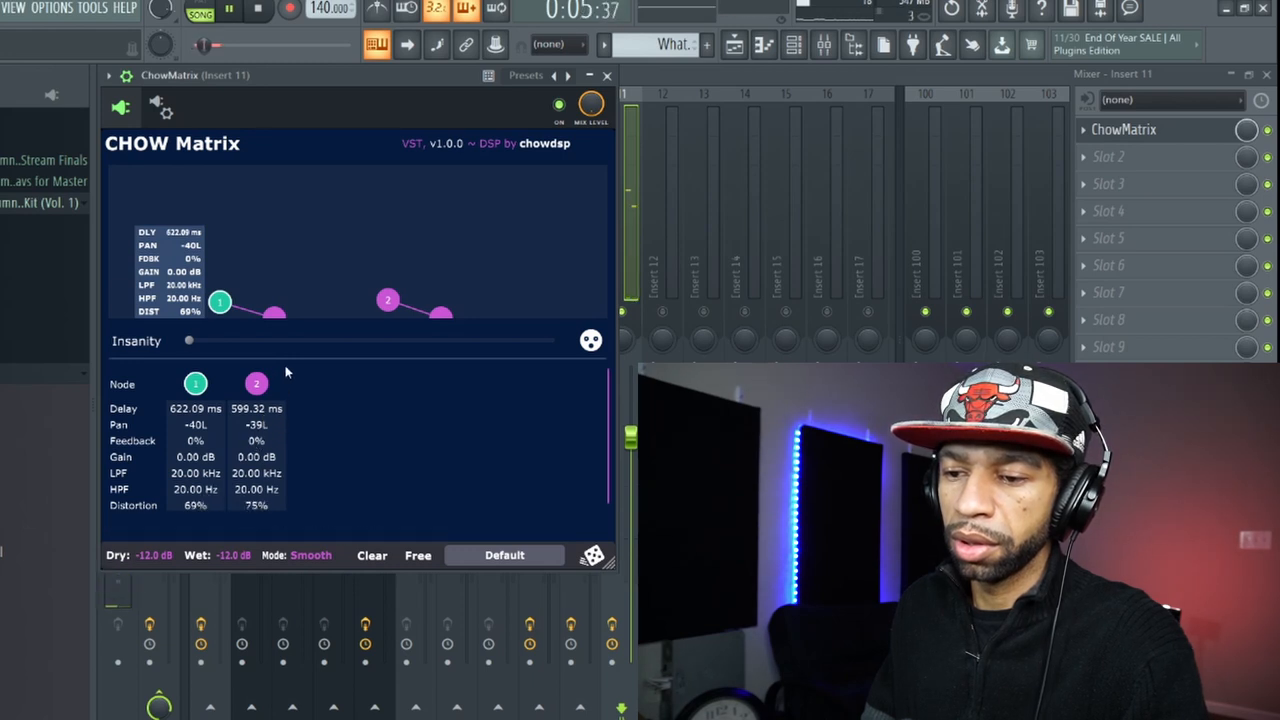
{"action": "mouse_move", "coordinate": [220, 302]}
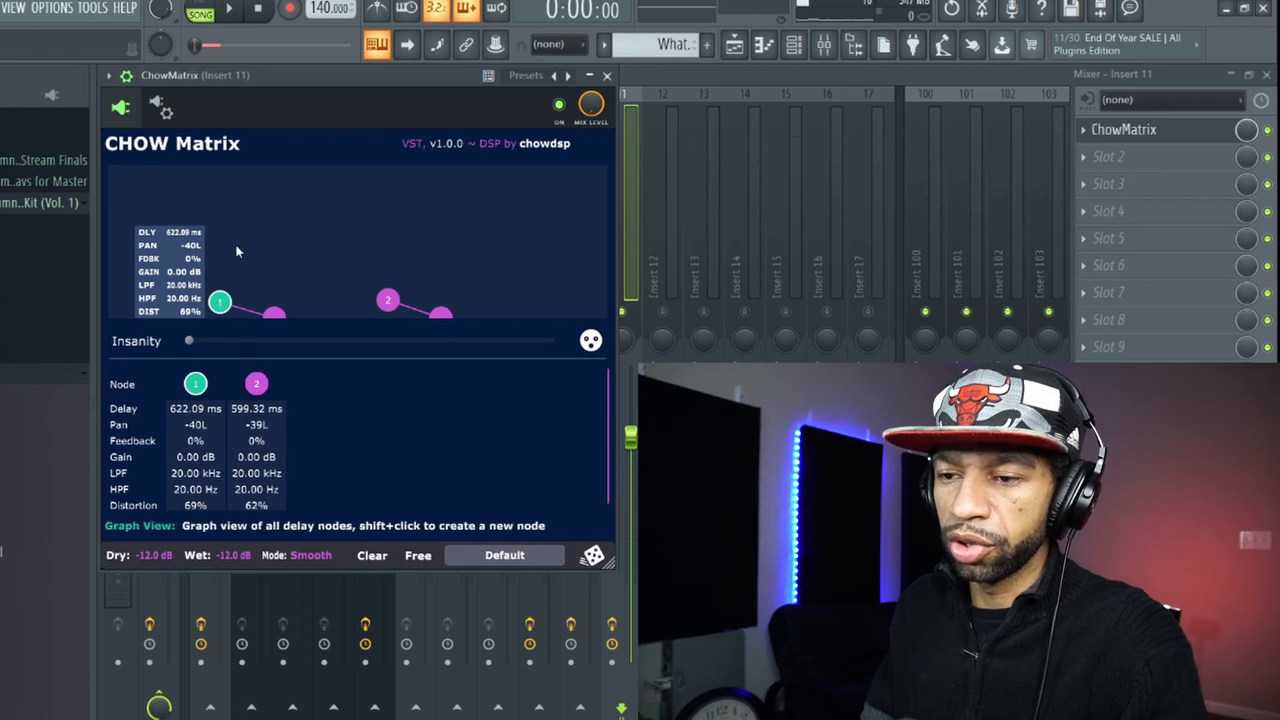
Add delay nodes and set the second node to a longer, left-panned delay near 582 ms.
{"action": "left_click", "coordinate": [196, 250]}
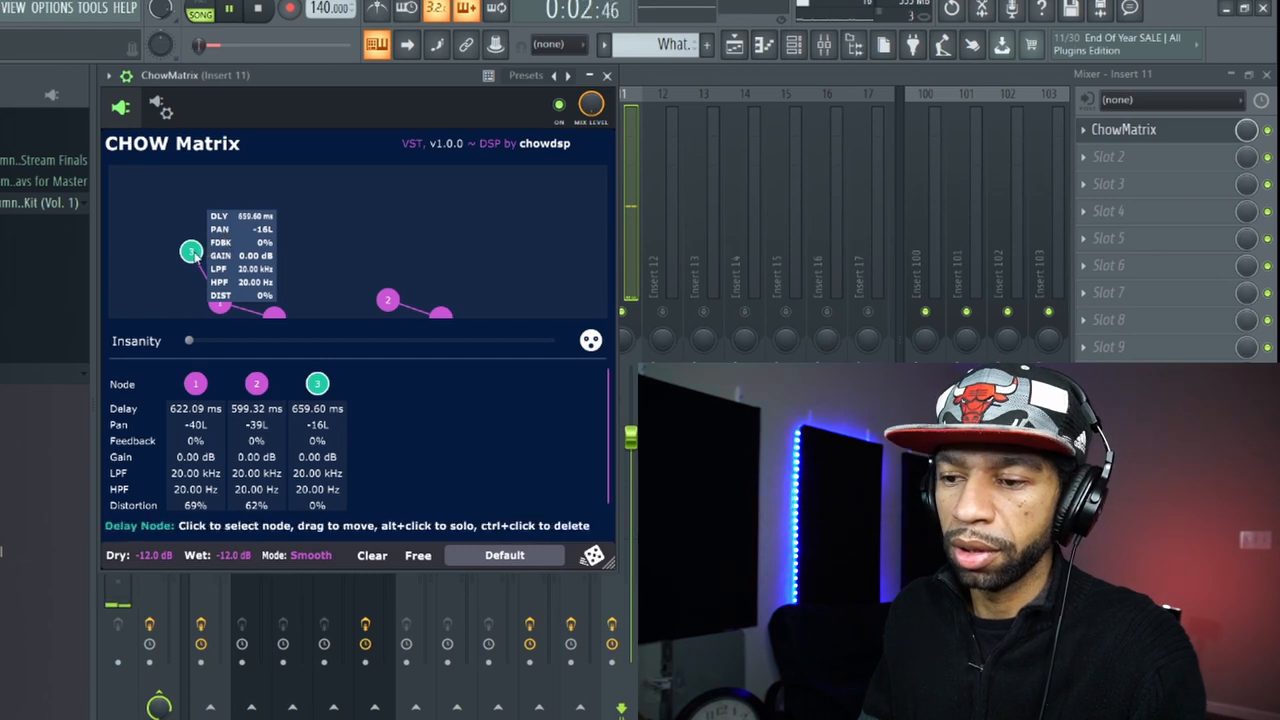
{"action": "mouse_move", "coordinate": [316, 488]}
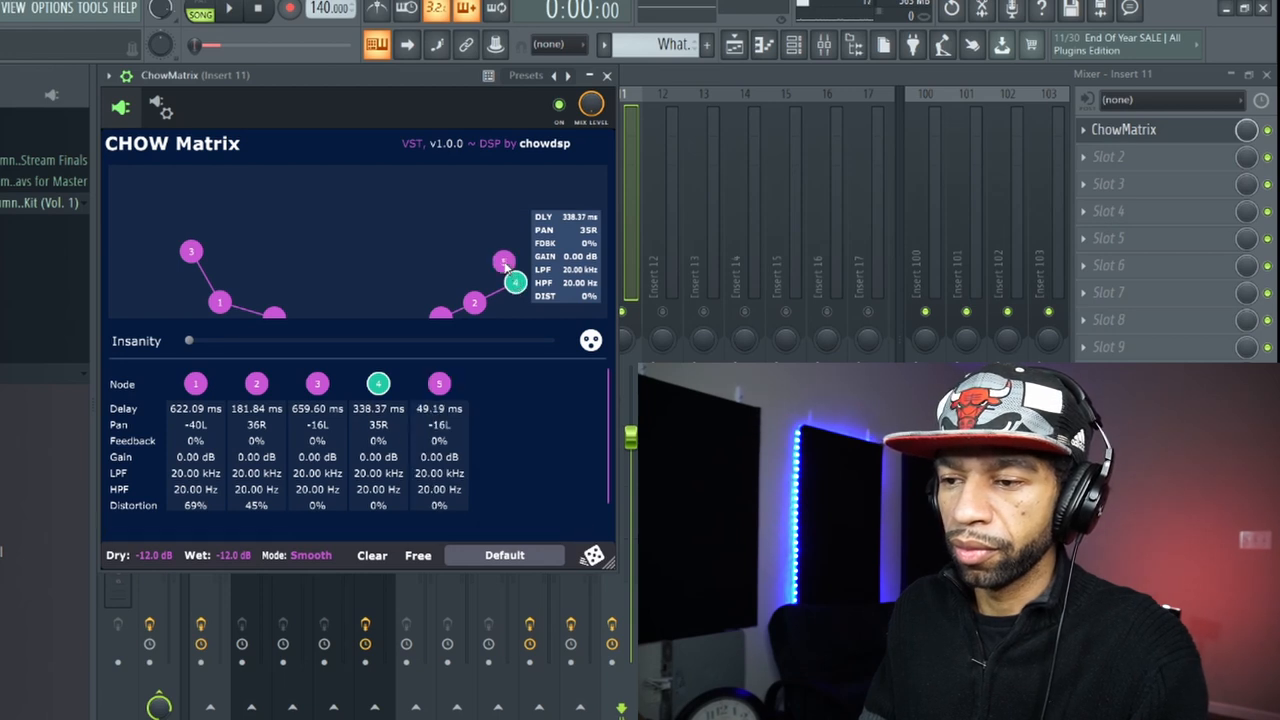
{"action": "left_click_drag", "start_coordinate": [514, 282], "coordinate": [488, 244]}
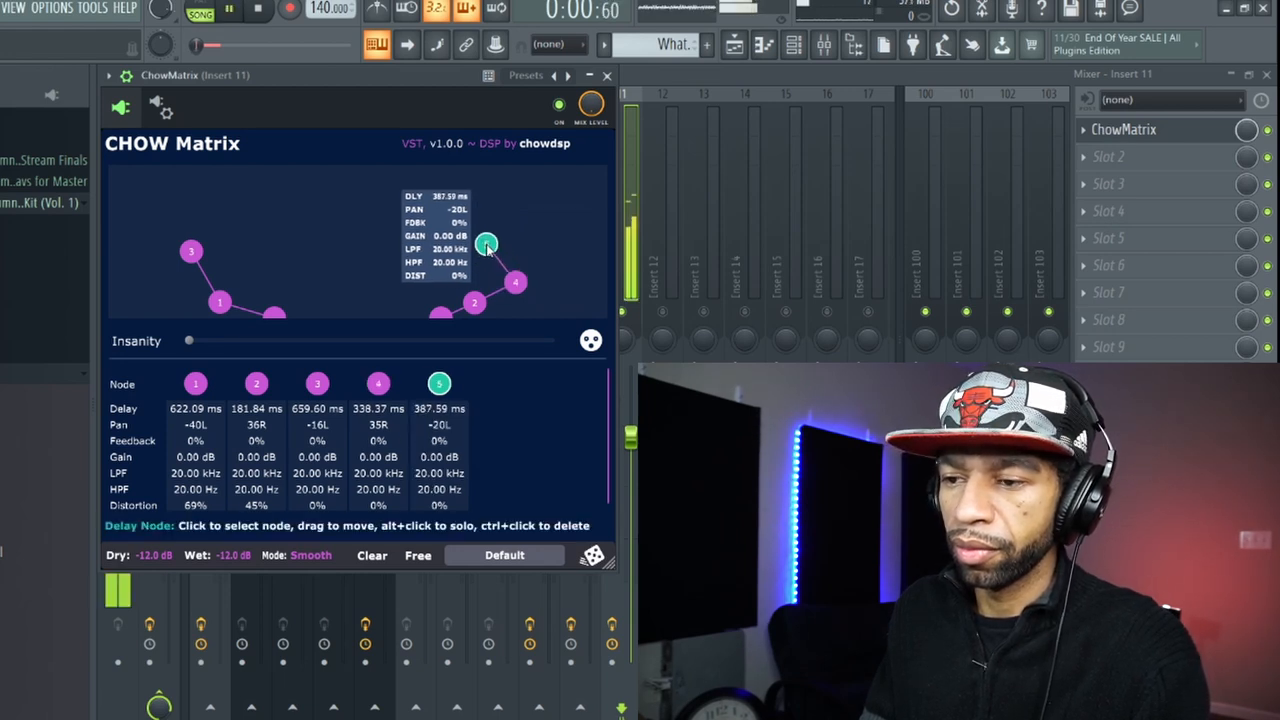
{"action": "left_click_drag", "start_coordinate": [484, 244], "coordinate": [556, 282]}
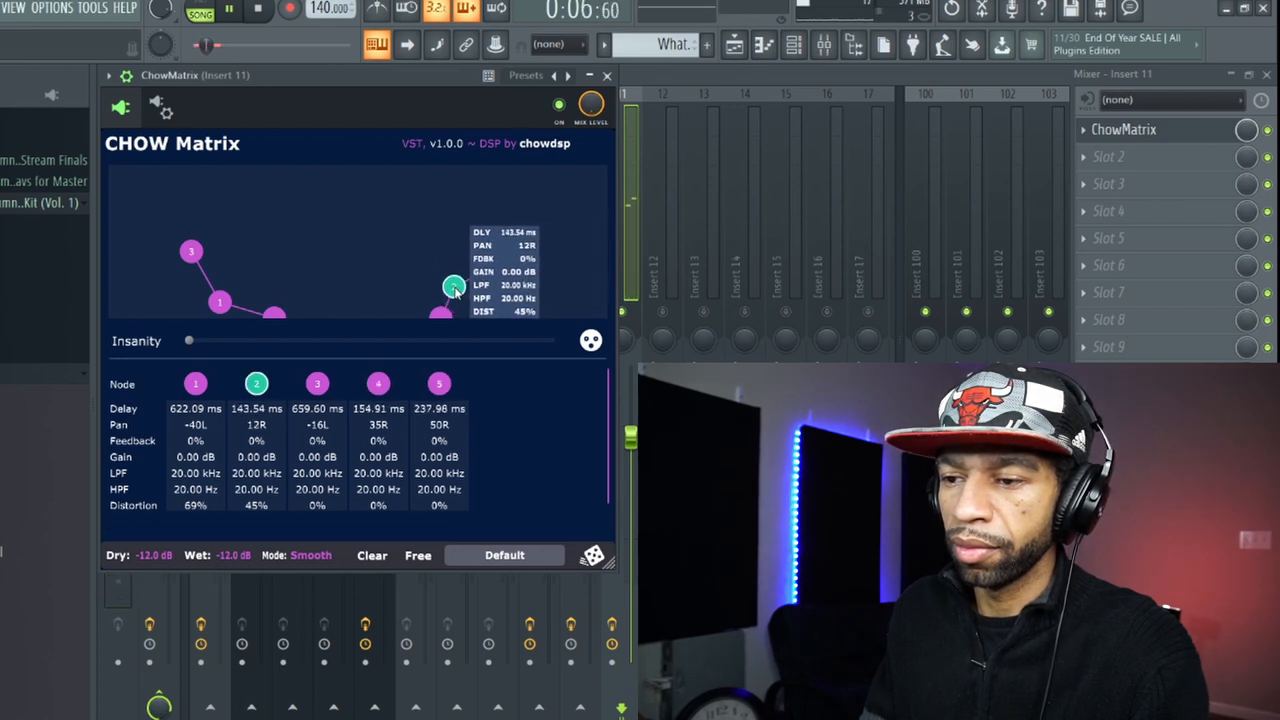
{"action": "left_click_drag", "start_coordinate": [456, 288], "coordinate": [460, 272]}
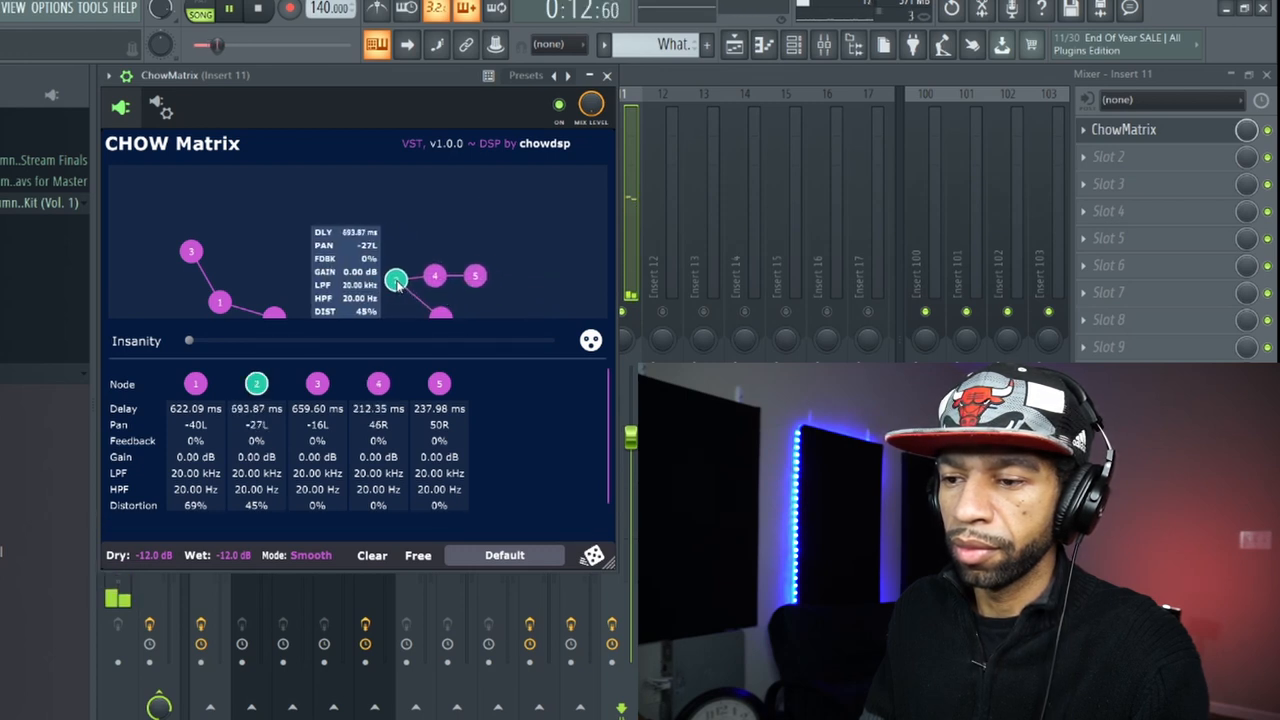
{"action": "left_click_drag", "start_coordinate": [396, 280], "coordinate": [396, 288]}
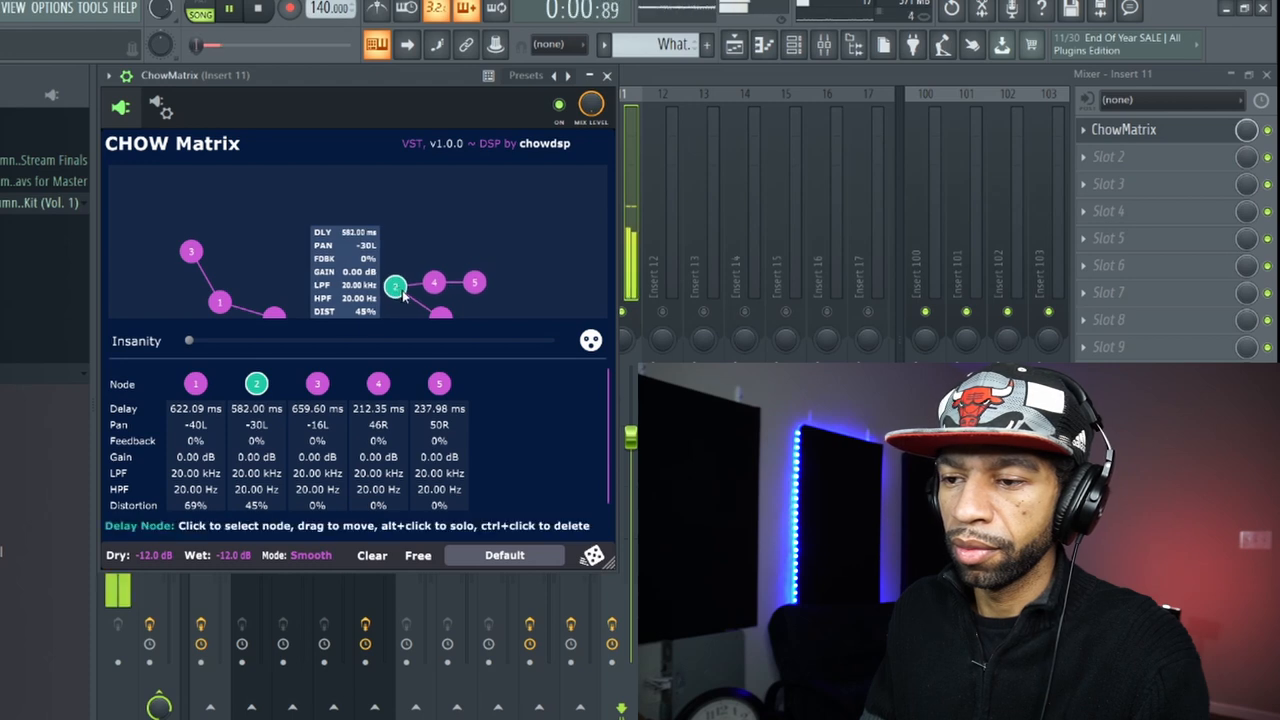
Lengthen the fifth node to about 1.50 s and pan the fourth node (~171 ms) hard left.
{"action": "left_click_drag", "start_coordinate": [476, 282], "coordinate": [406, 230]}
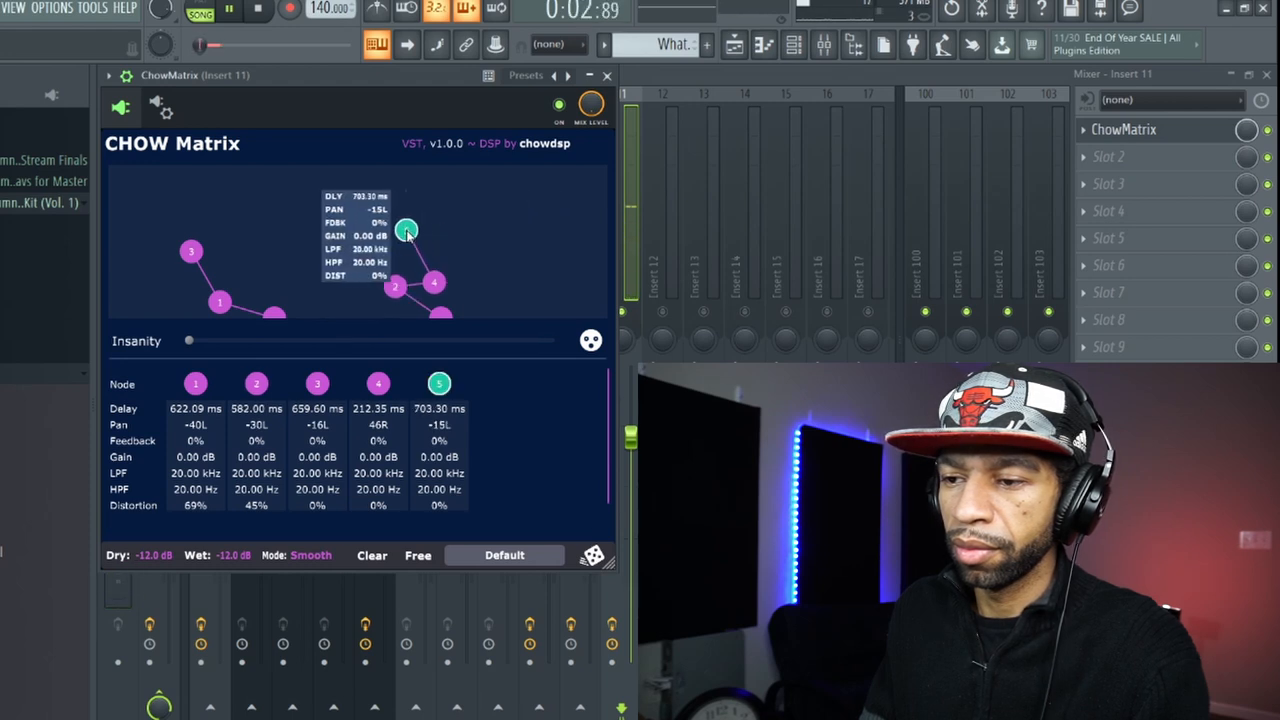
{"action": "left_click_drag", "start_coordinate": [408, 228], "coordinate": [368, 242]}
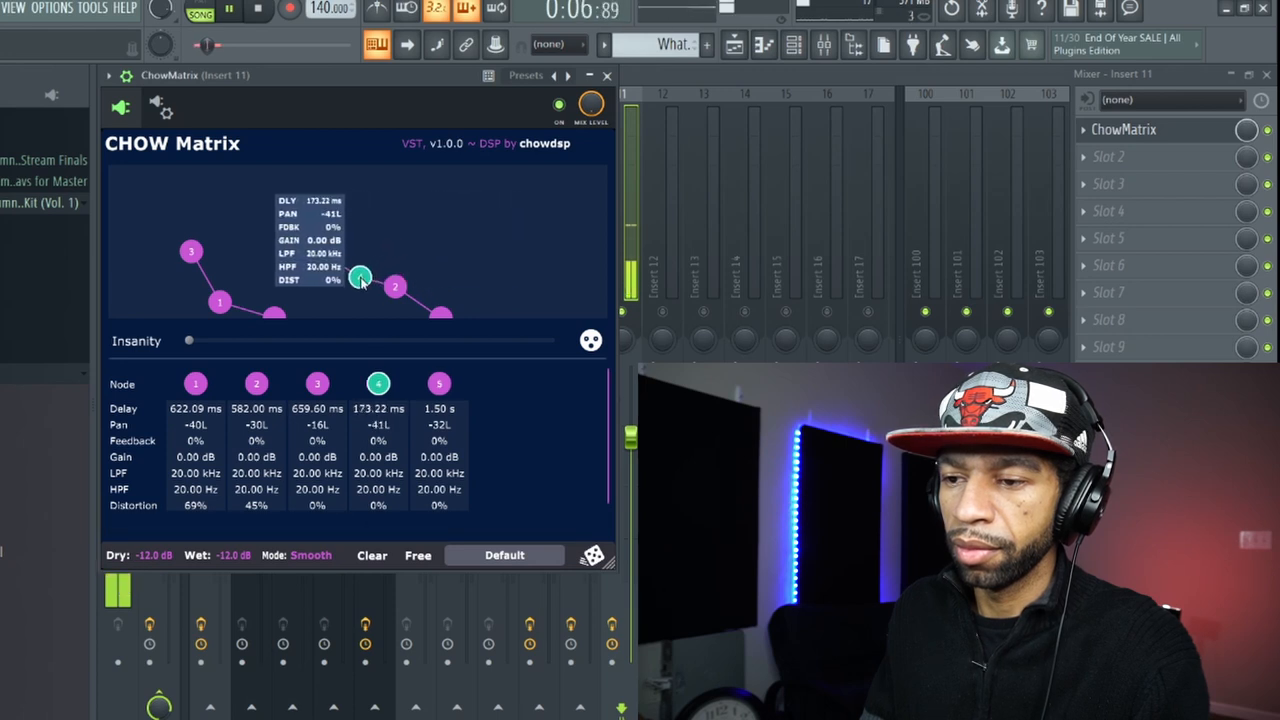
{"action": "left_click_drag", "start_coordinate": [360, 278], "coordinate": [360, 278]}
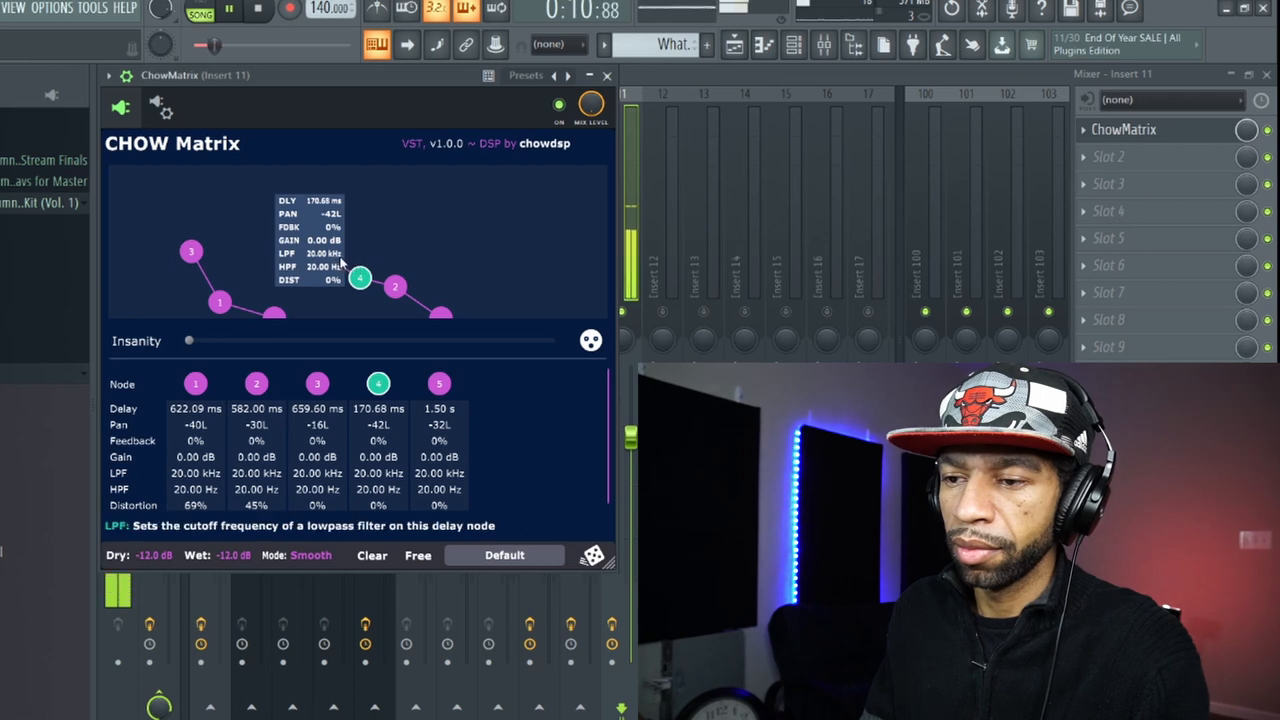
{"action": "left_click", "coordinate": [256, 12]}
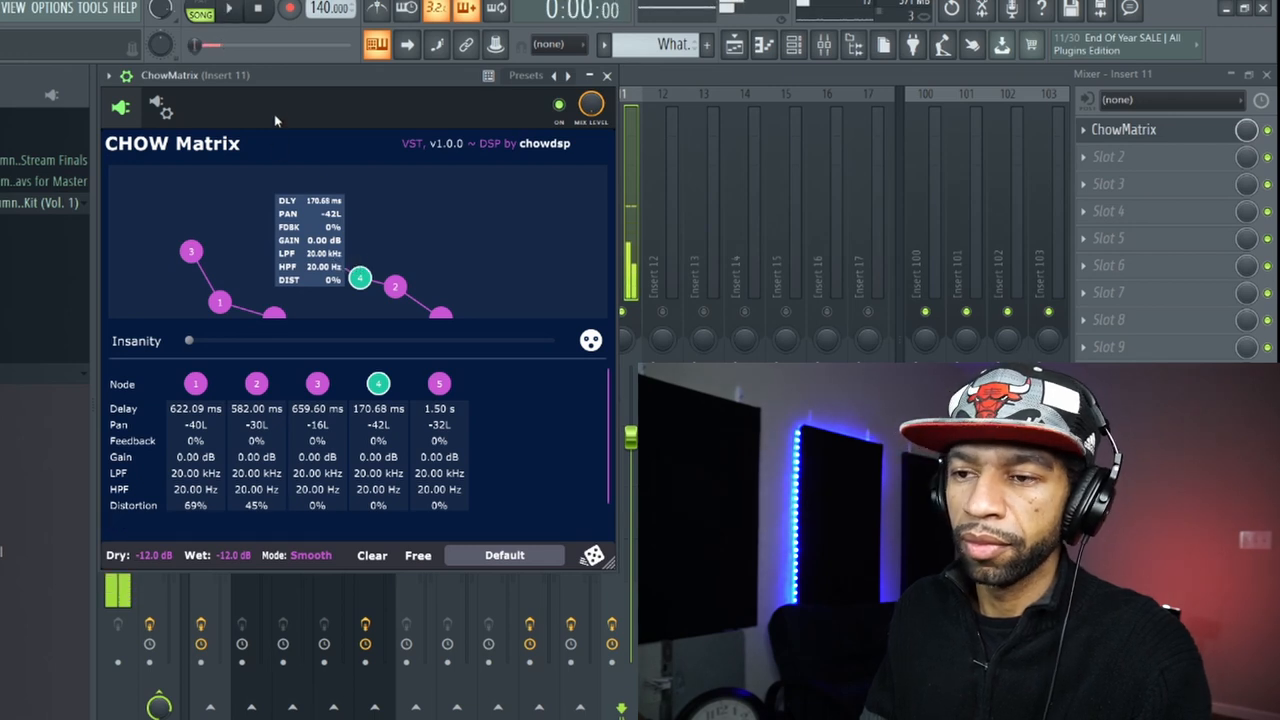